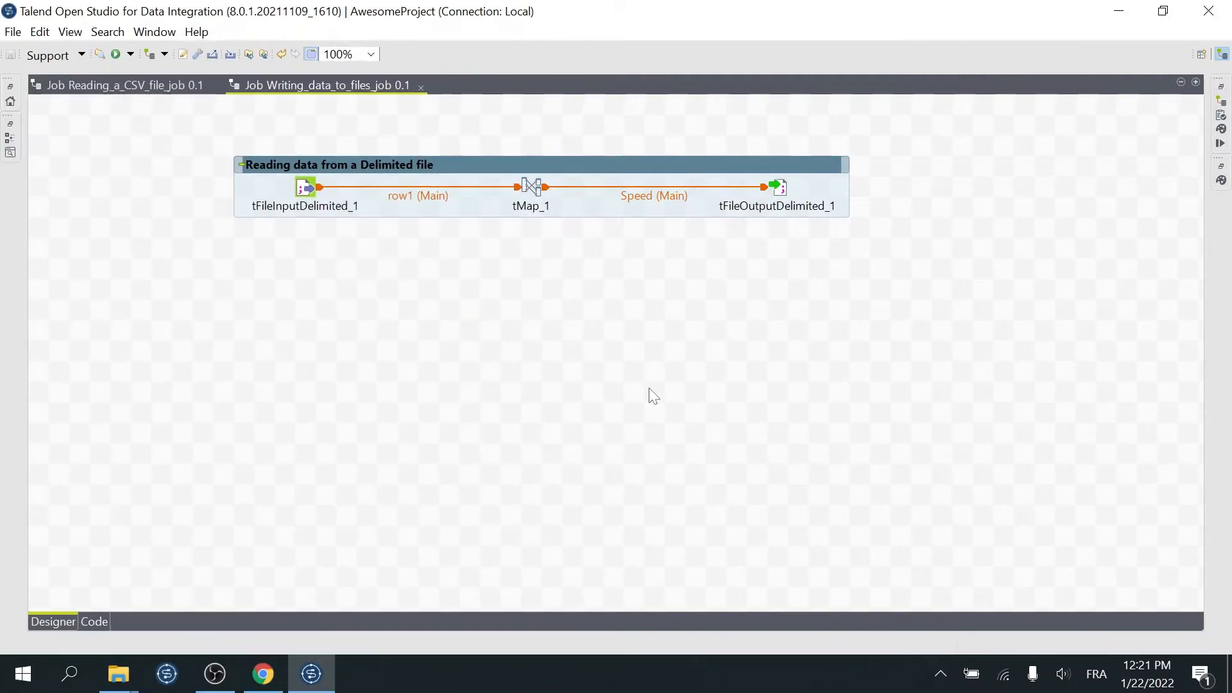
Step: Add an empty output table named toExcelFile in the tMap_1 mapping editor
double_click(530, 186)
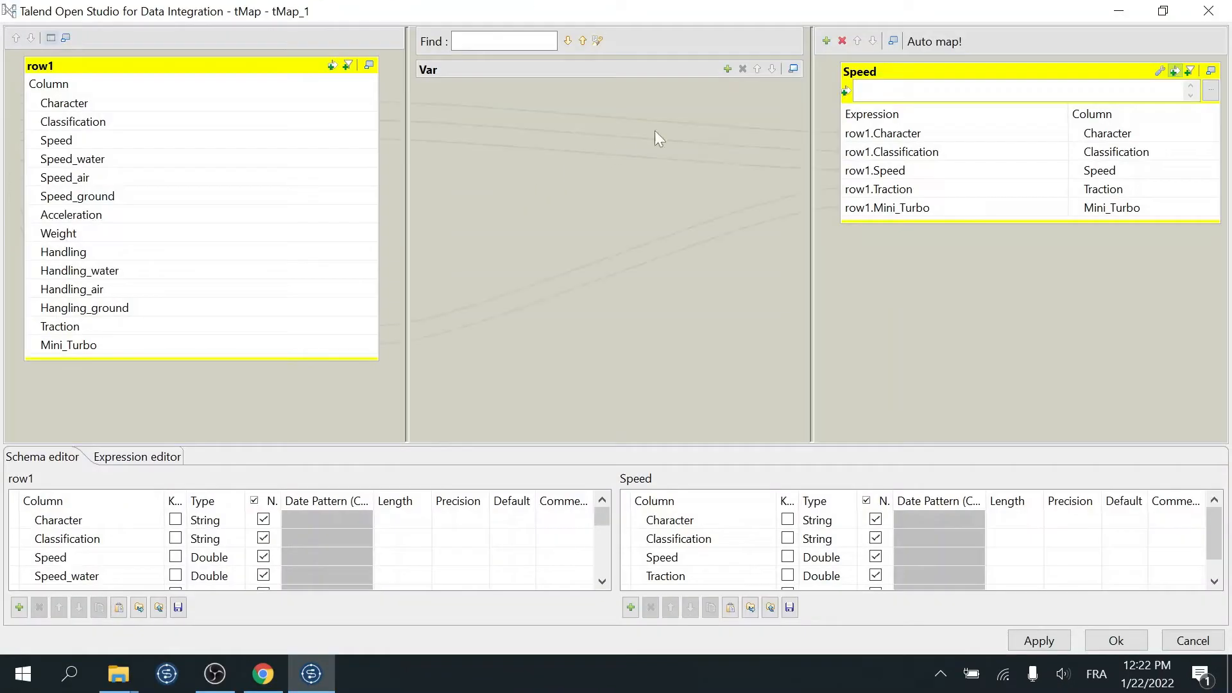
left_click(826, 41)
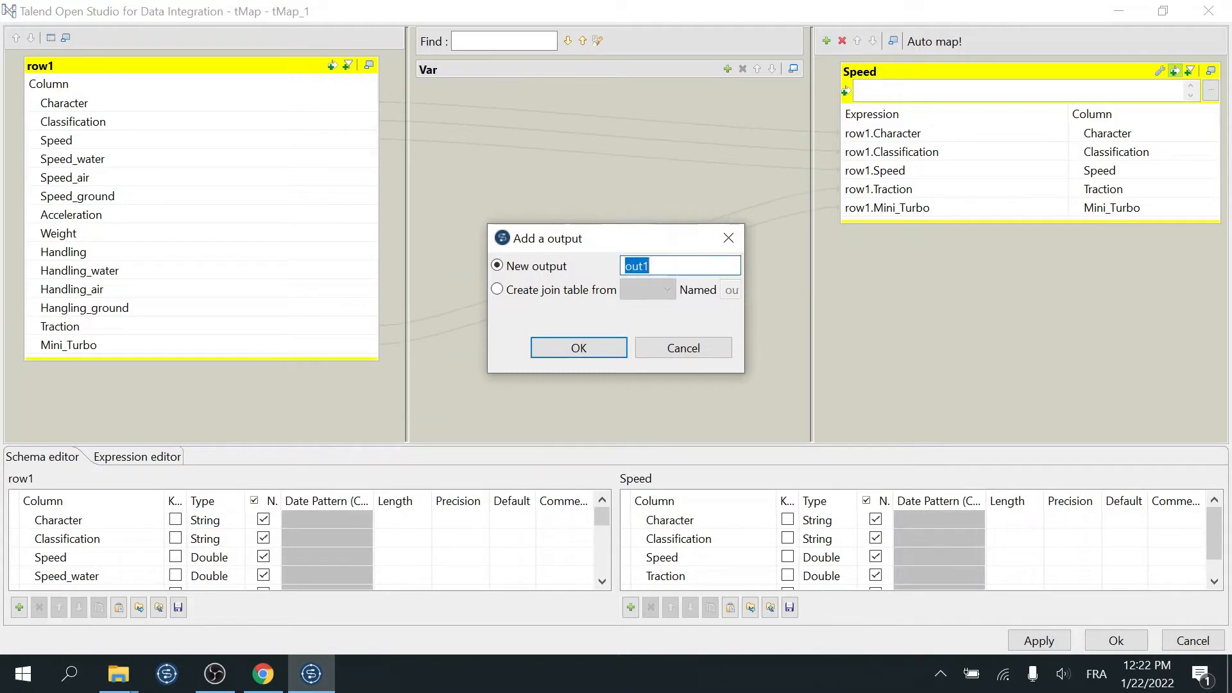
type("toExcelFile")
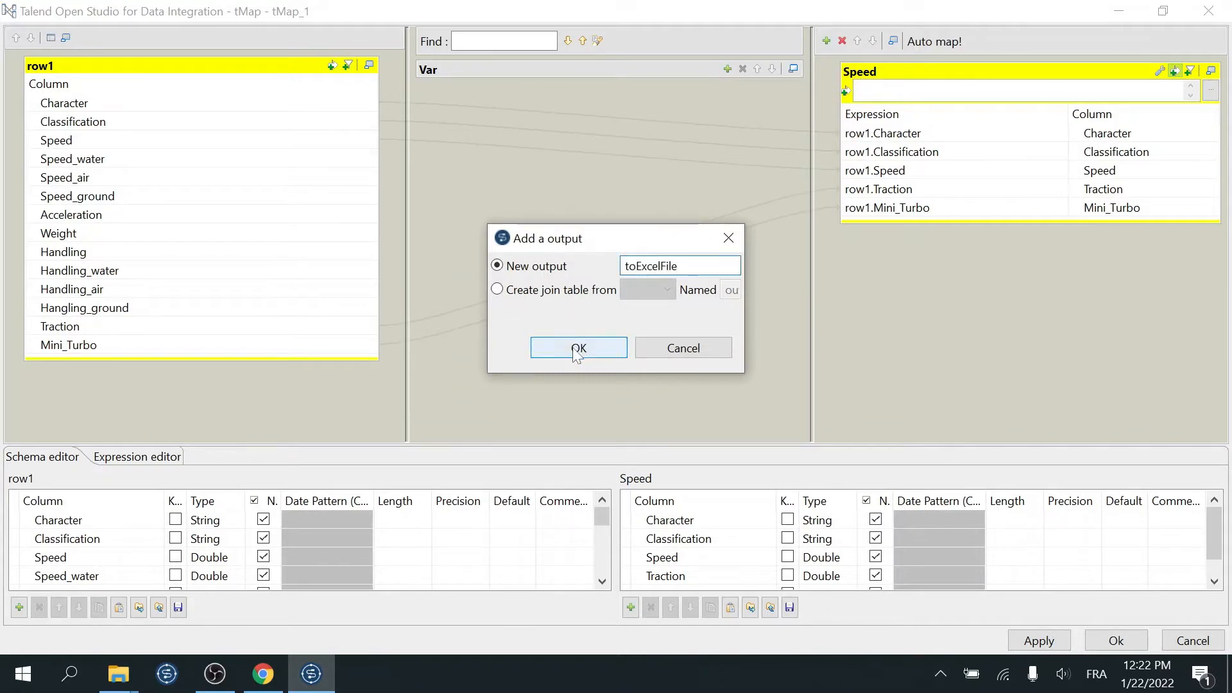
left_click(579, 348)
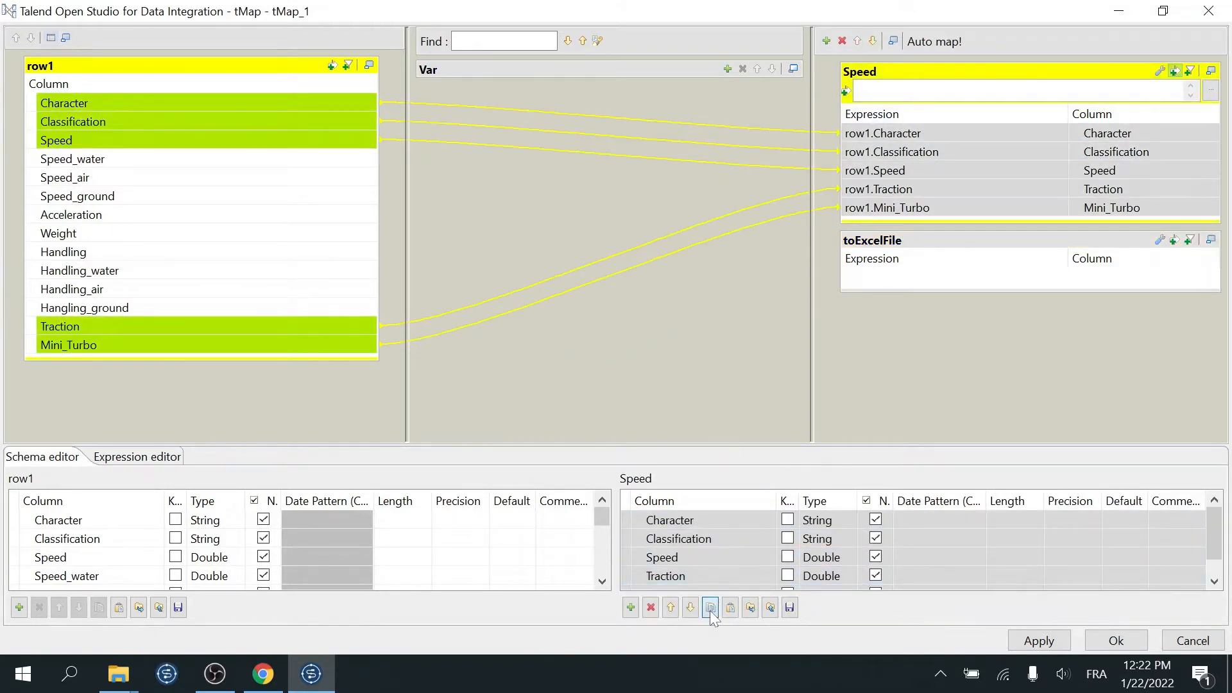
Step: Paste Speed's five columns into toExcelFile and auto-map them from row1
left_click(873, 240)
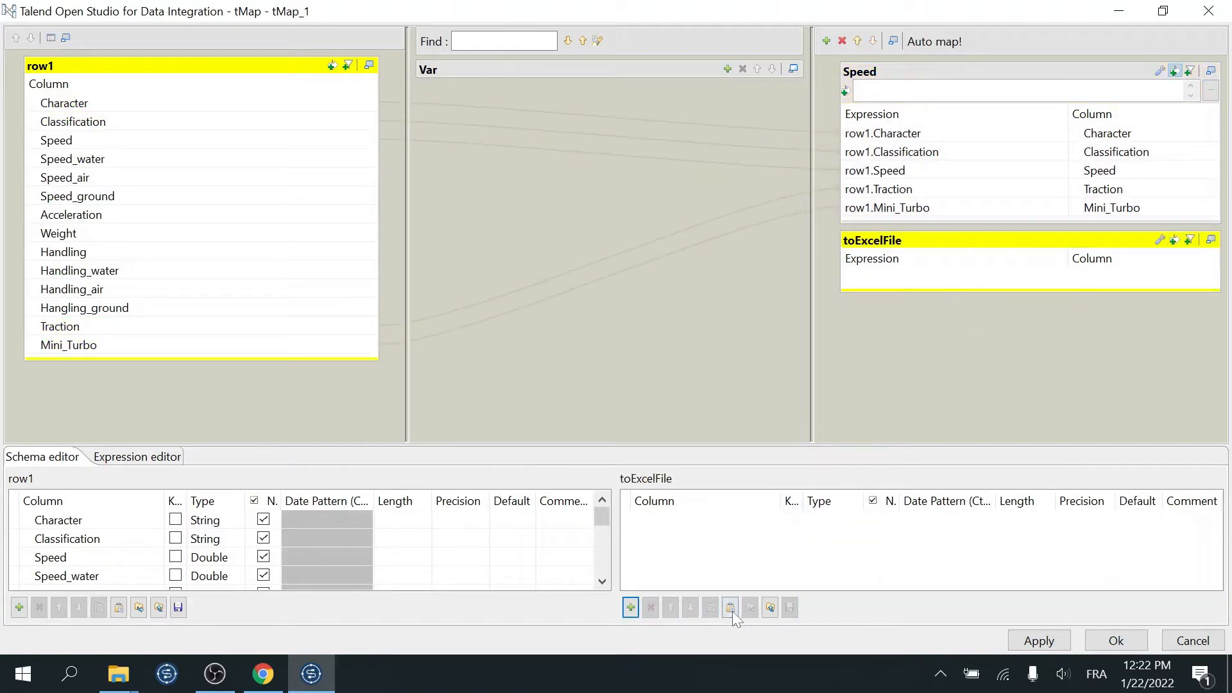
left_click(729, 608)
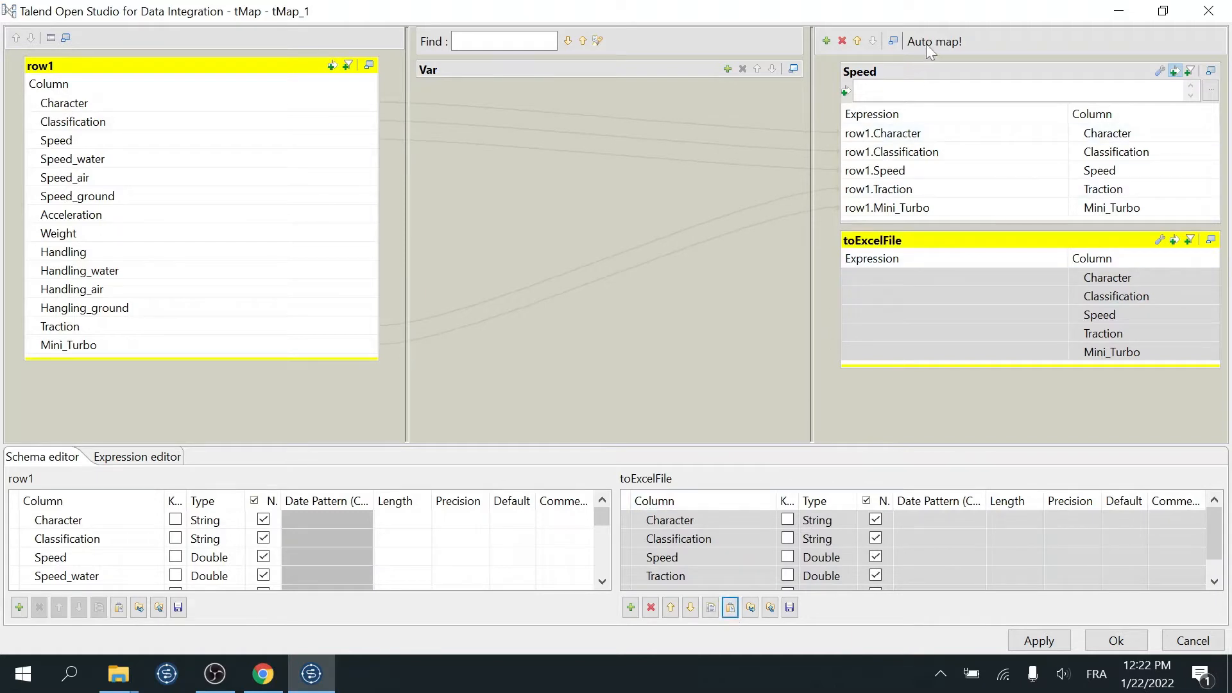
left_click(934, 41)
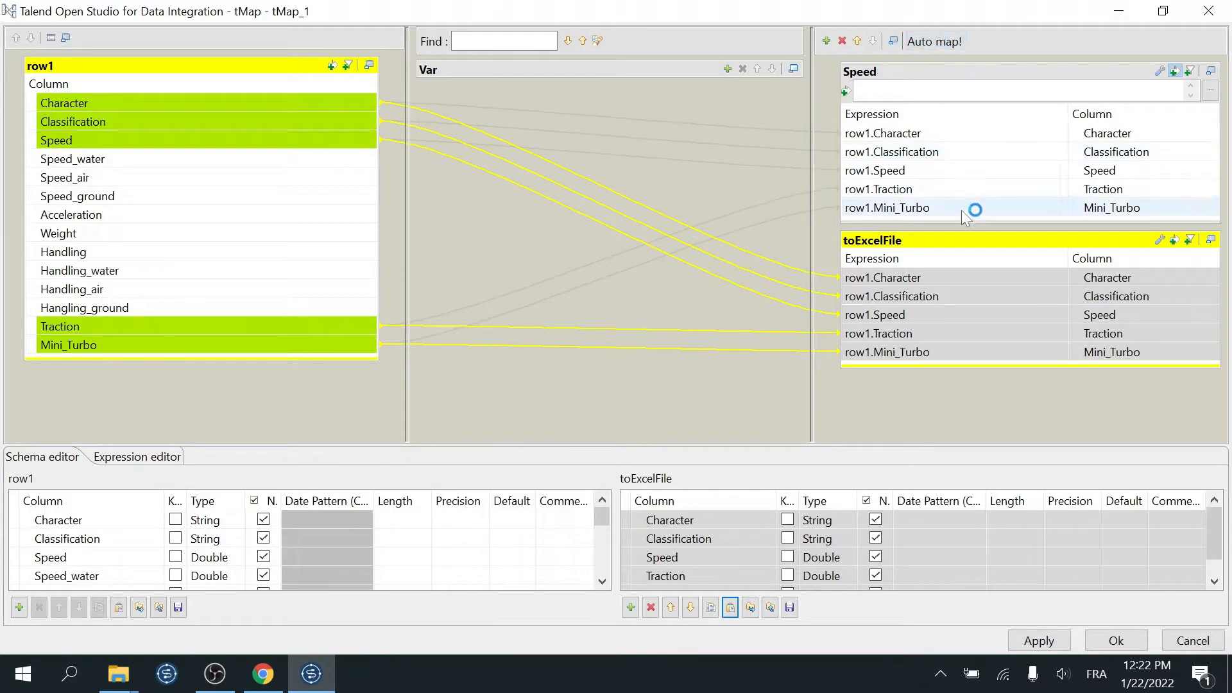
mouse_move(968, 248)
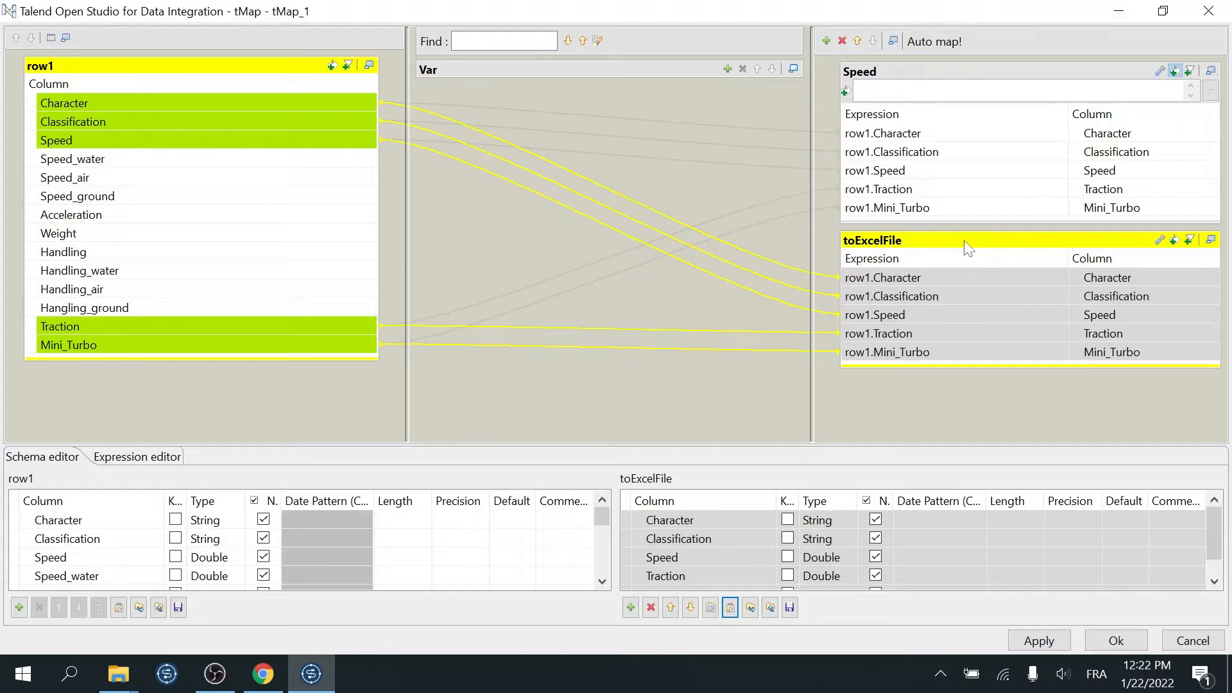
Step: Add a Date-typed column named Date to toExcelFile
left_click(630, 607)
type("Dat")
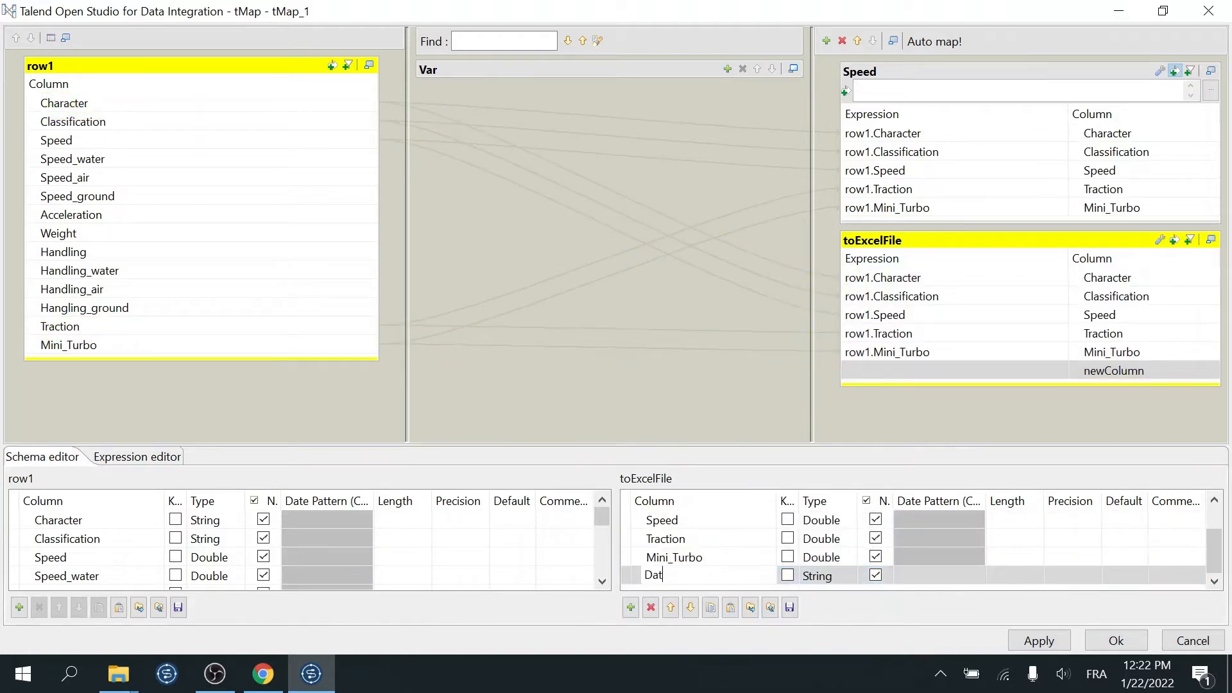
type("e")
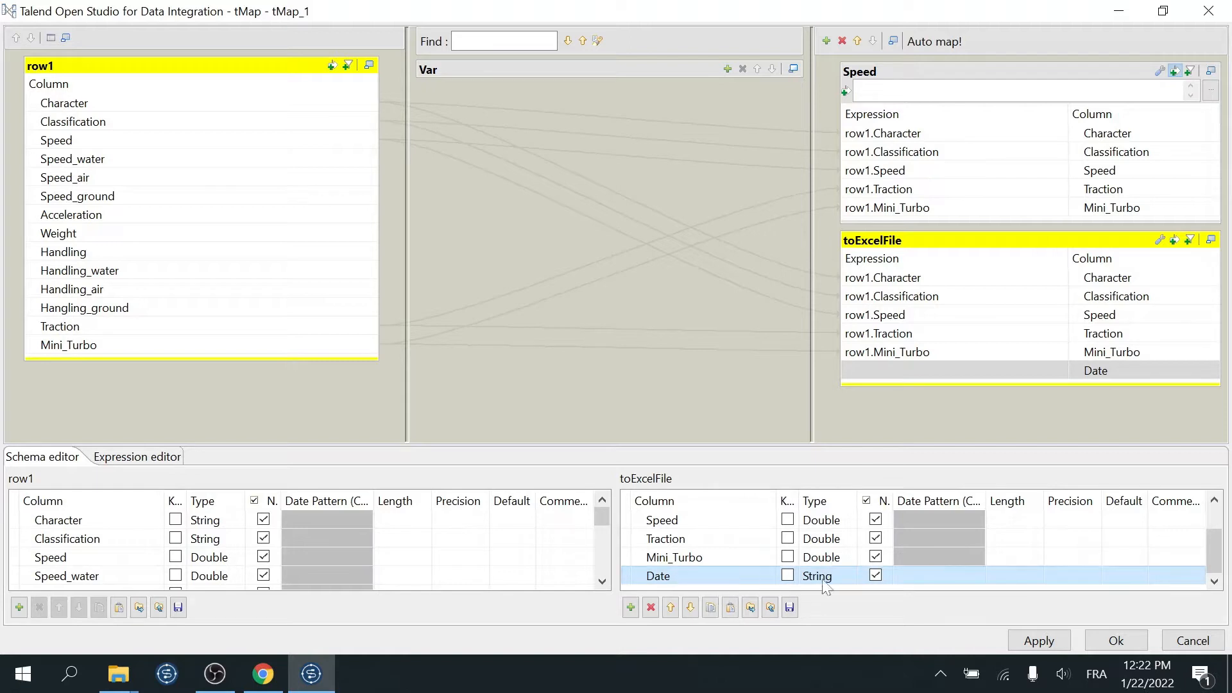
left_click(820, 576)
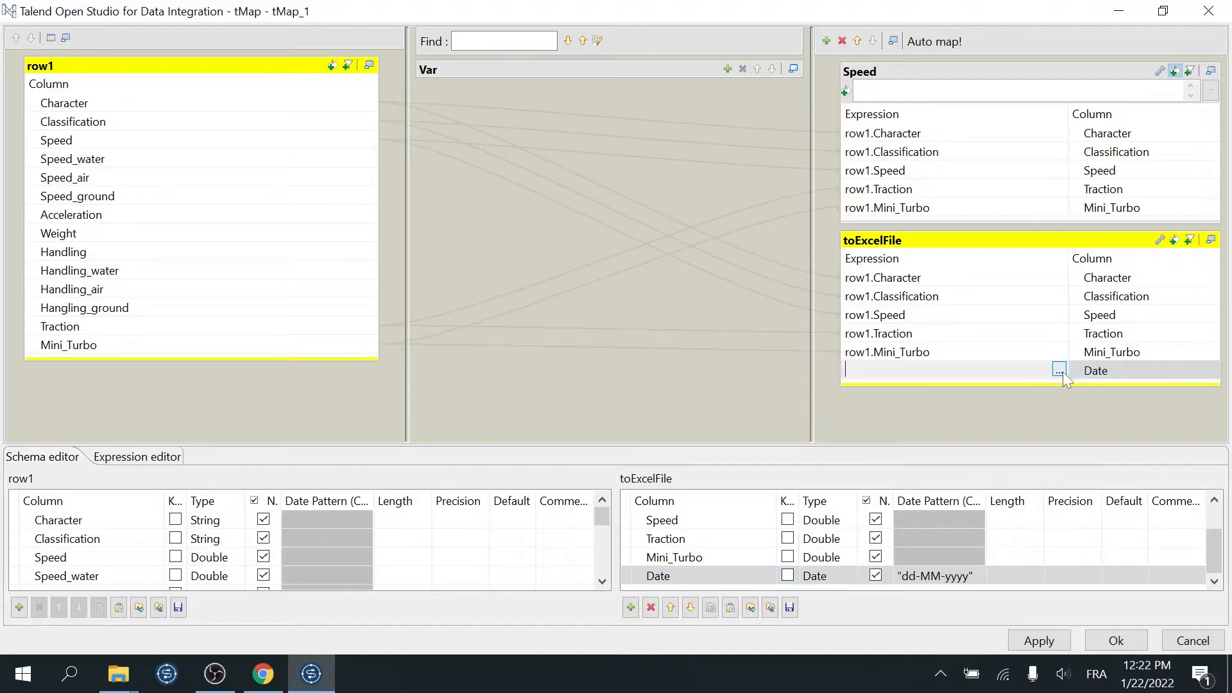
Step: Set the Date column's expression to TalendDate.getCurrentDate() and apply the mapping
left_click(1059, 370)
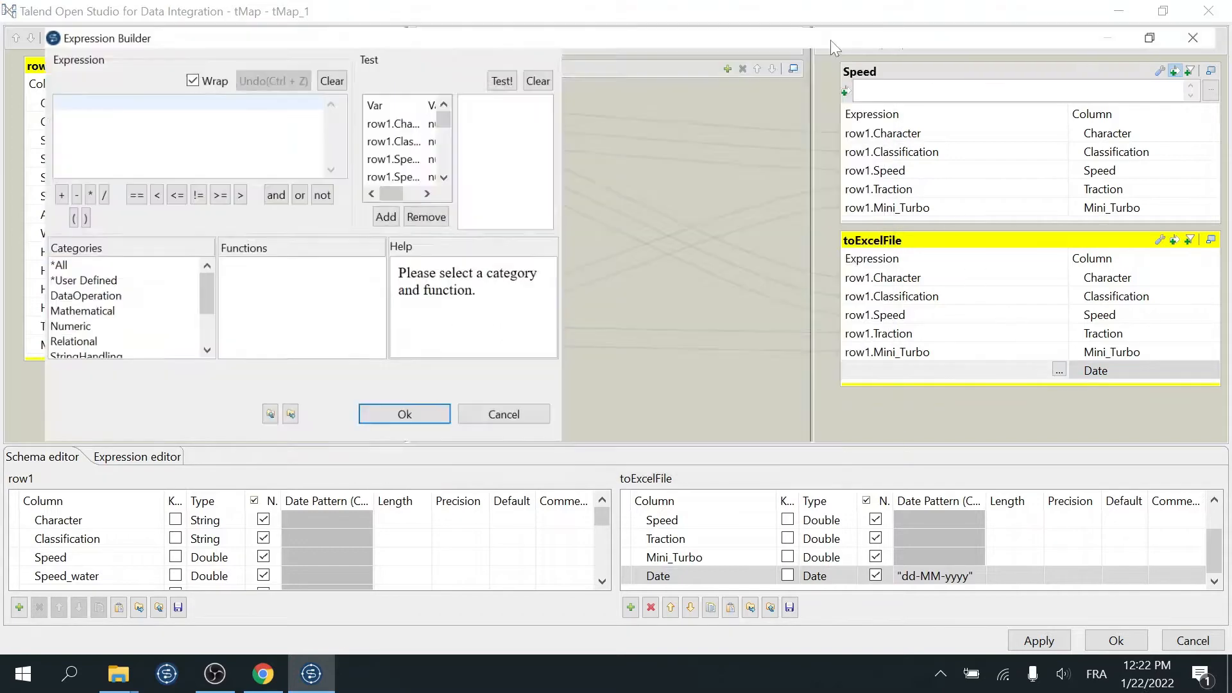
left_click(33, 510)
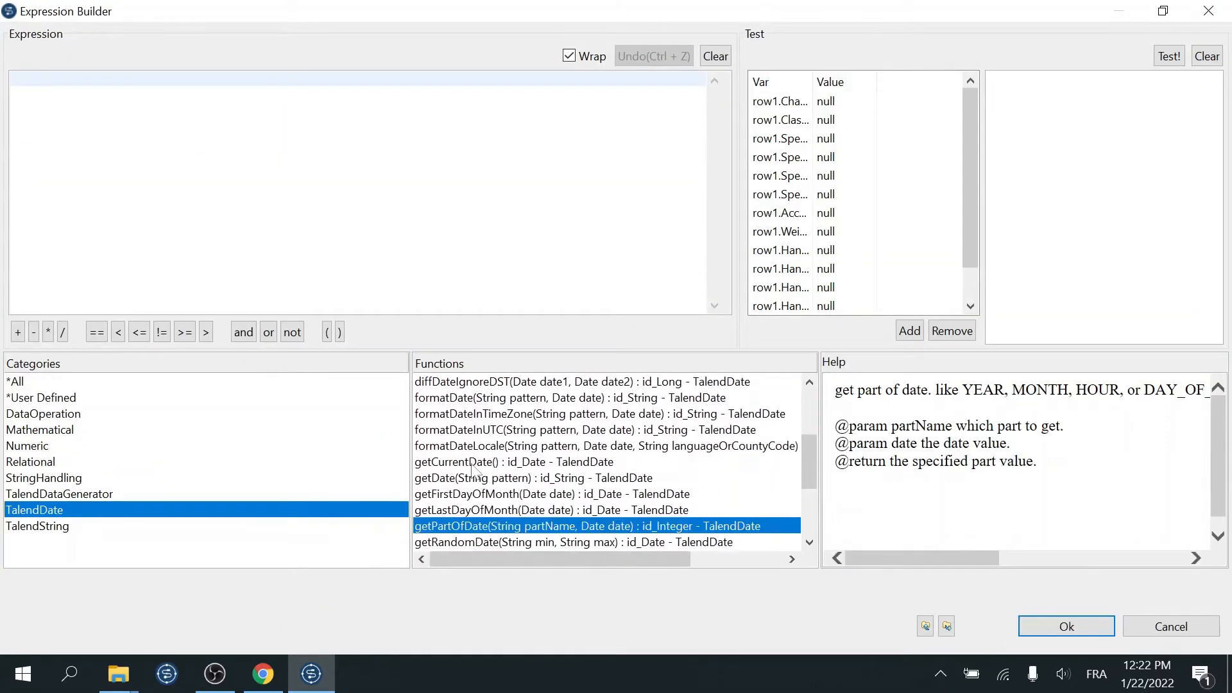
double_click(513, 461)
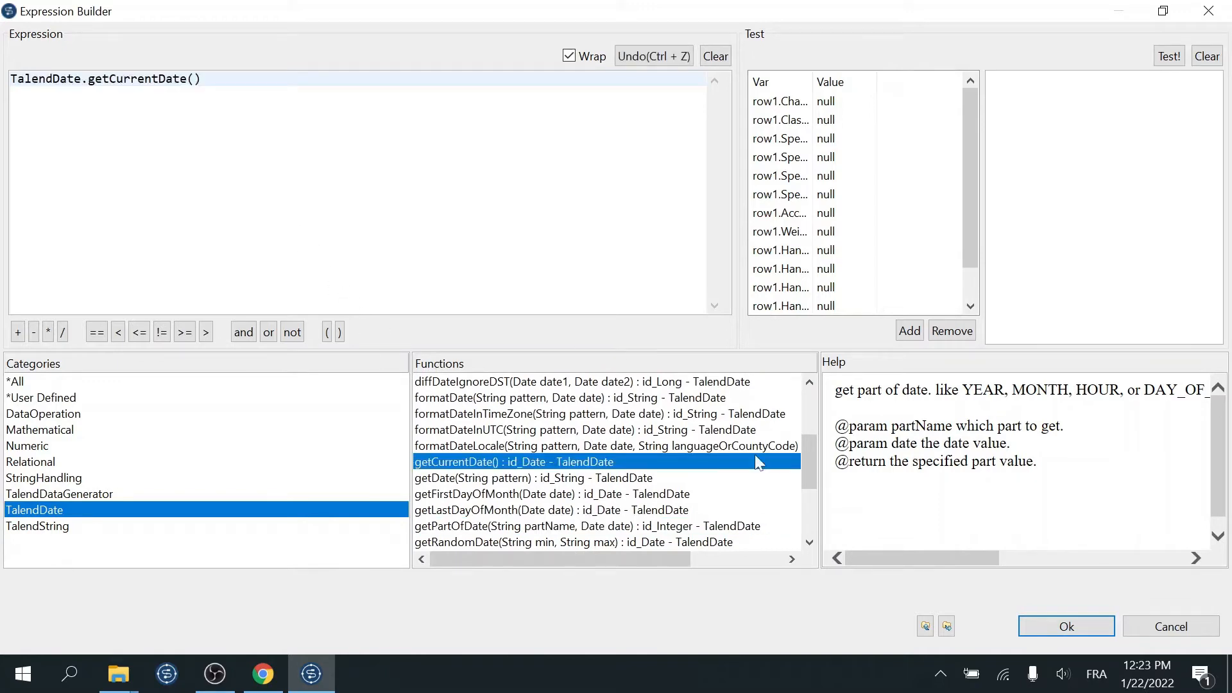
left_click(1065, 626)
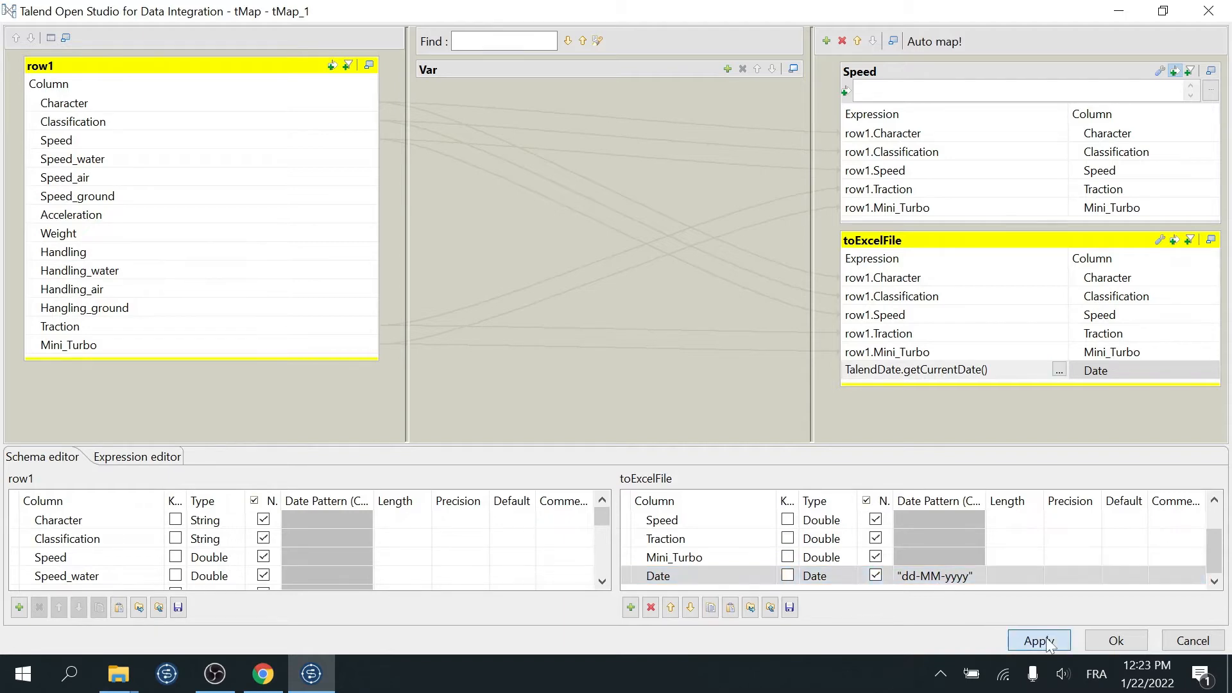
left_click(1116, 641)
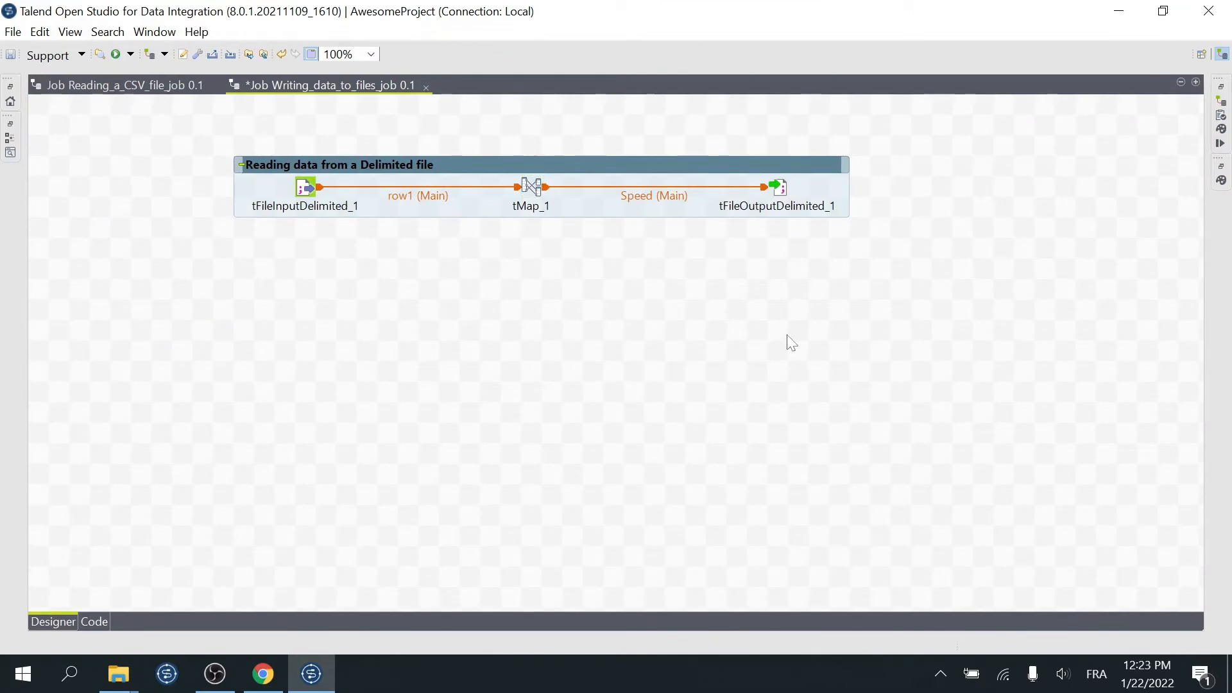
Step: Place tFileOutputExcel_1 on the canvas and link it from tMap_1 via the toExcelFile row
type("excel")
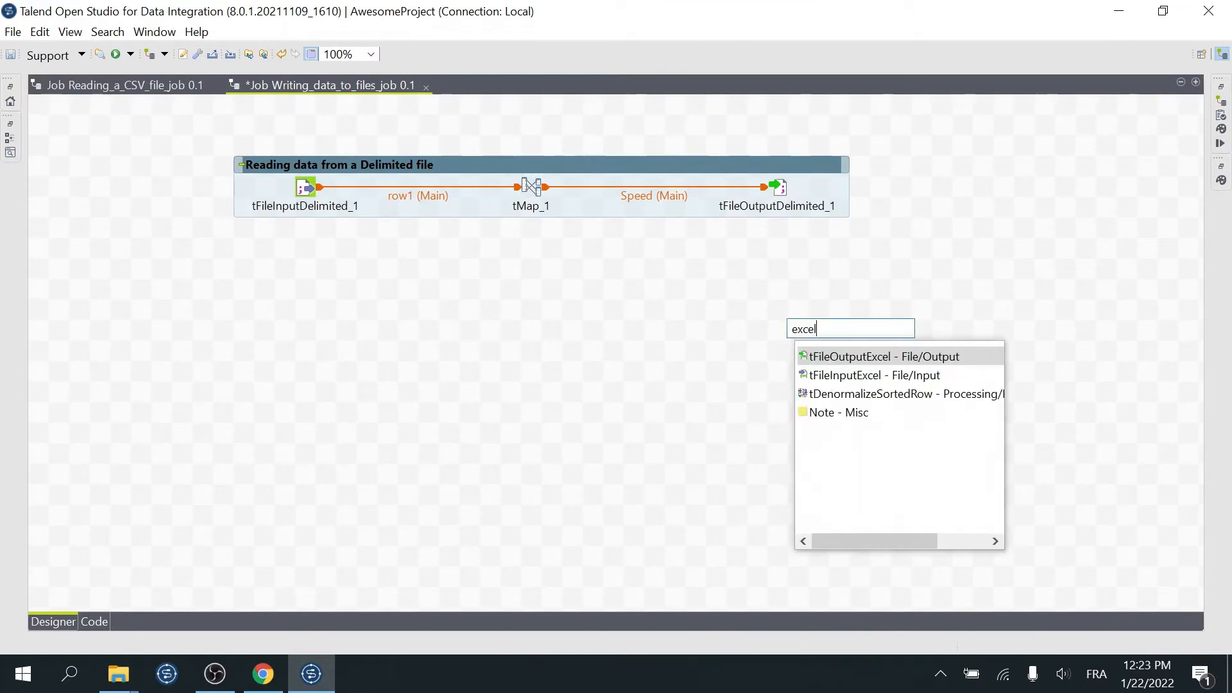
mouse_move(879, 356)
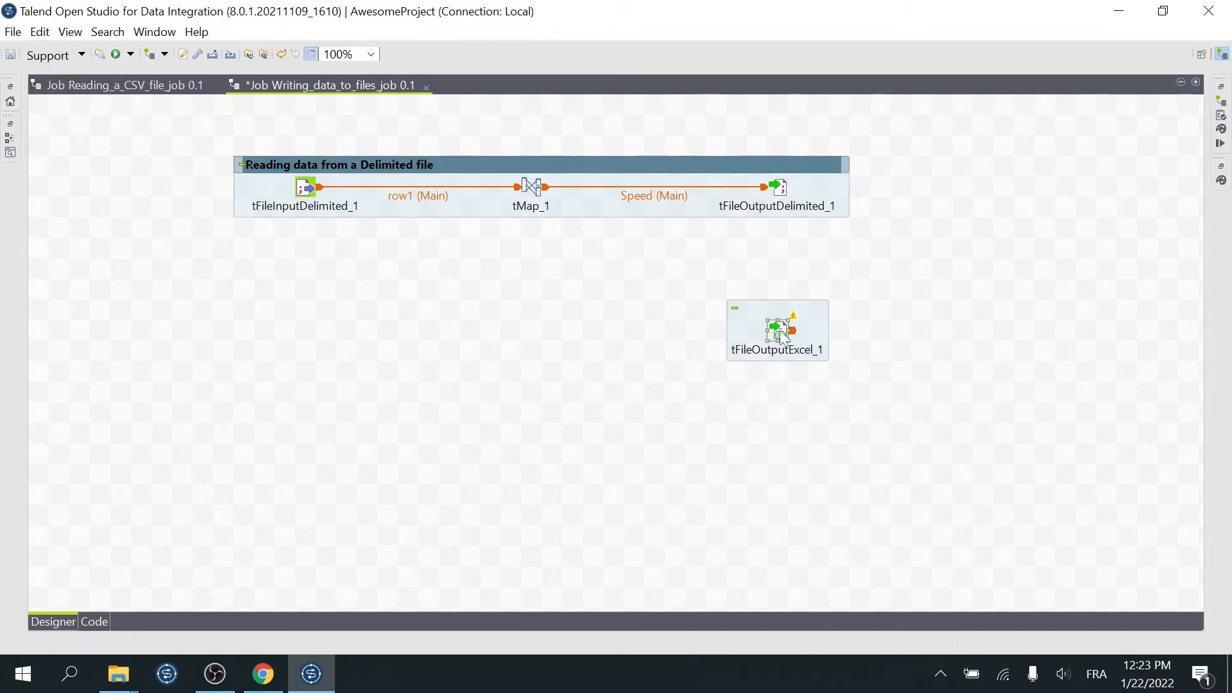
double_click(776, 329)
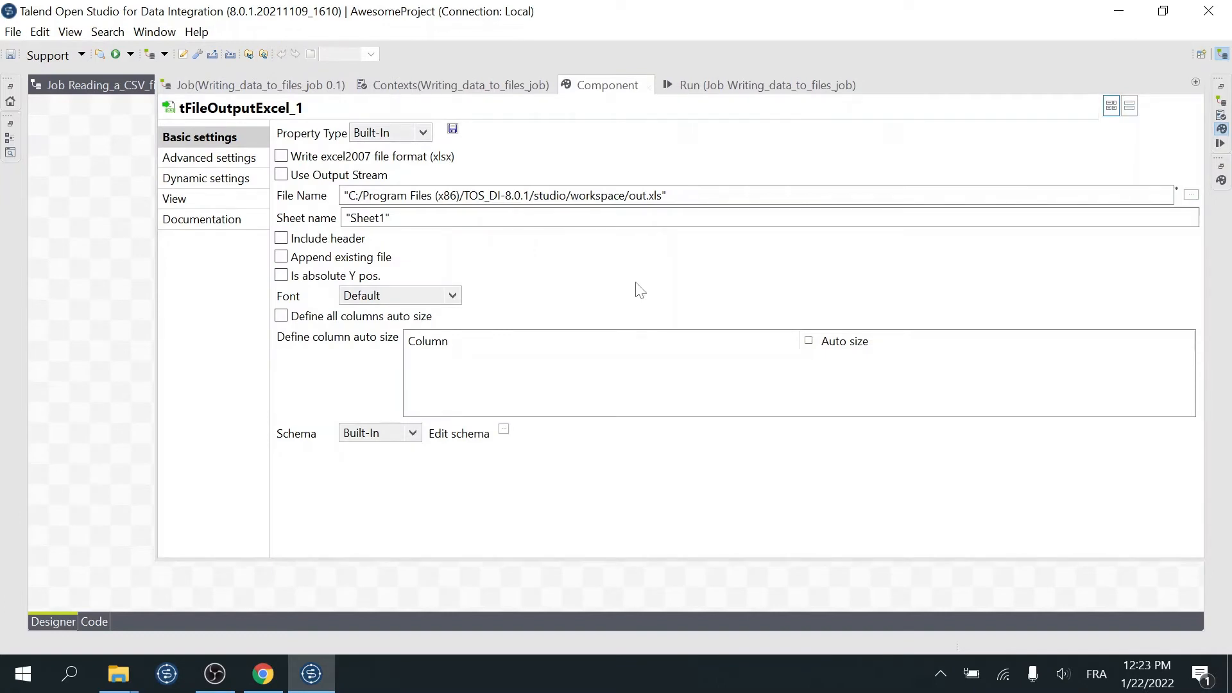
mouse_move(127, 332)
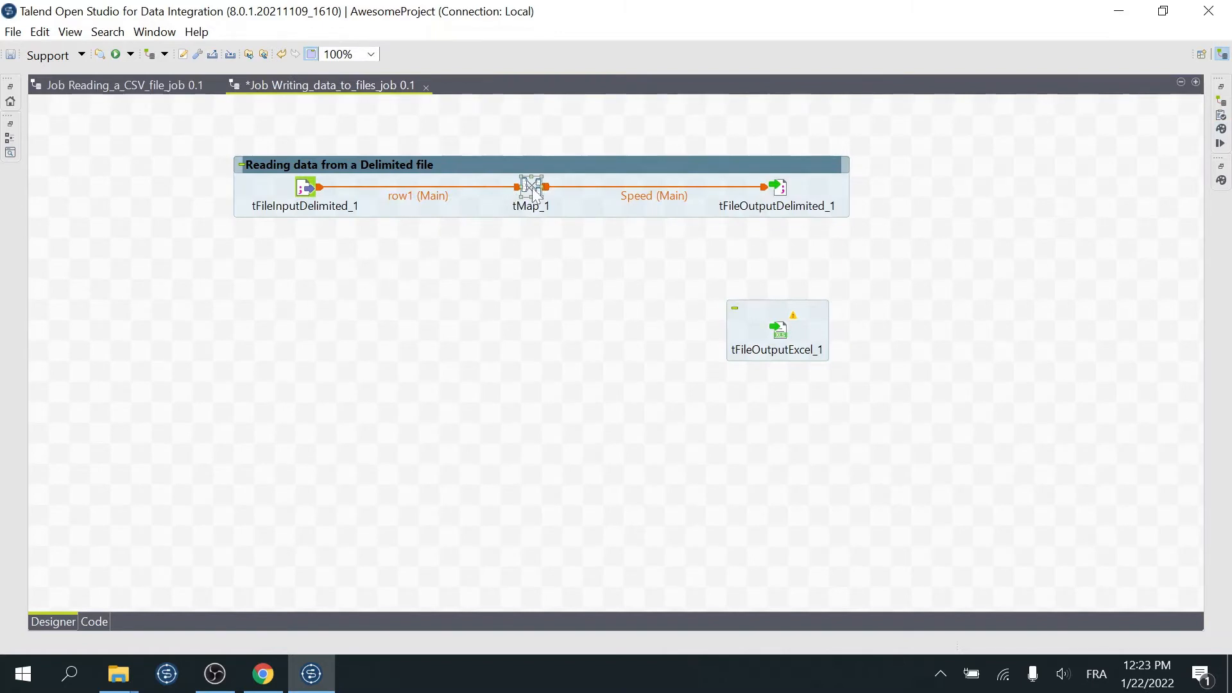
right_click(531, 189)
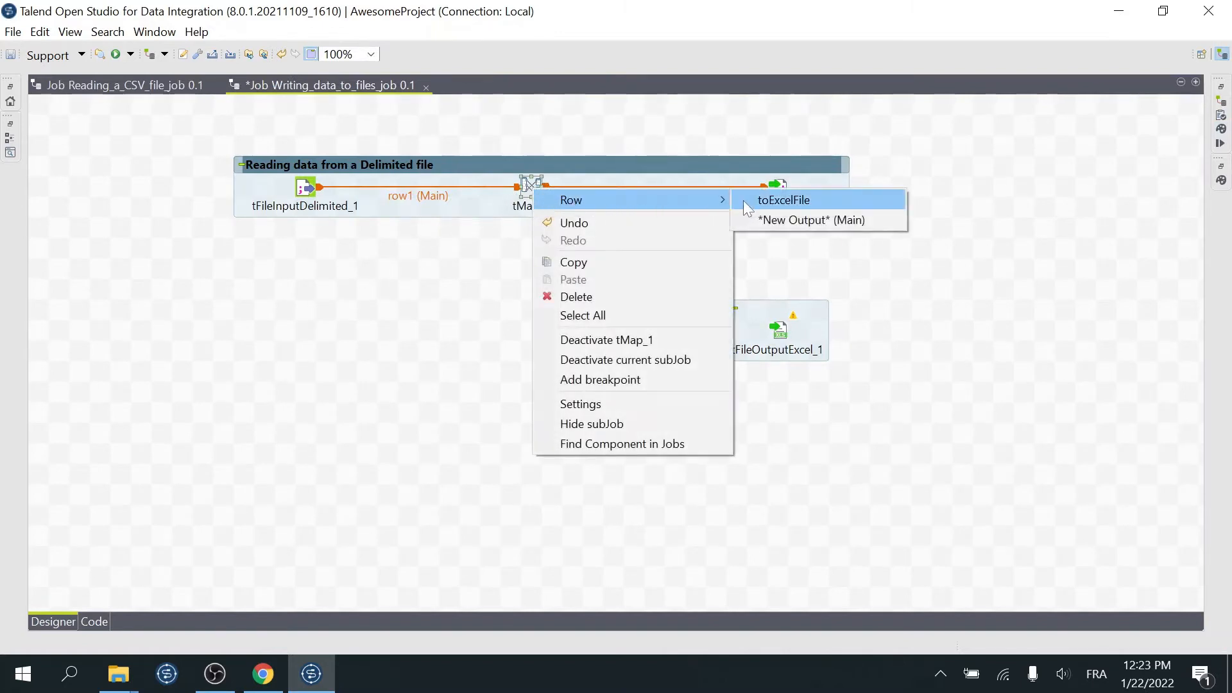
left_click(783, 200)
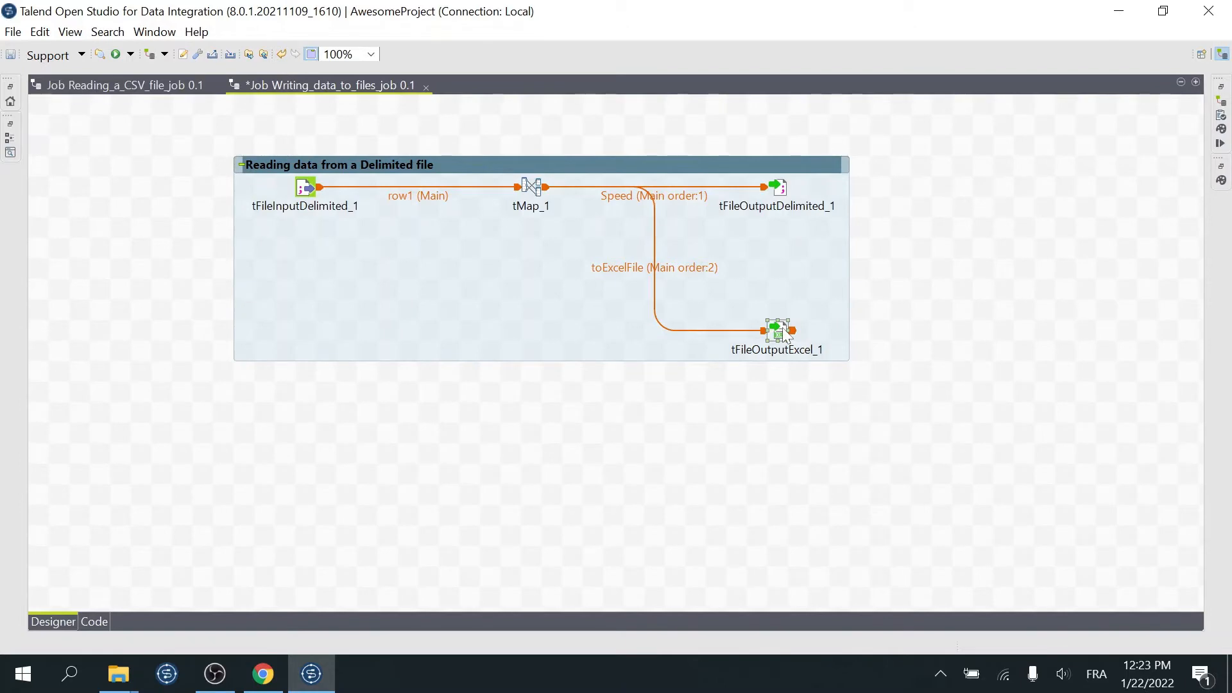
Step: Set the output file to C:/Users/aitbim01/Desktop/OUPUT/MarioData_Output.xlsx
double_click(777, 188)
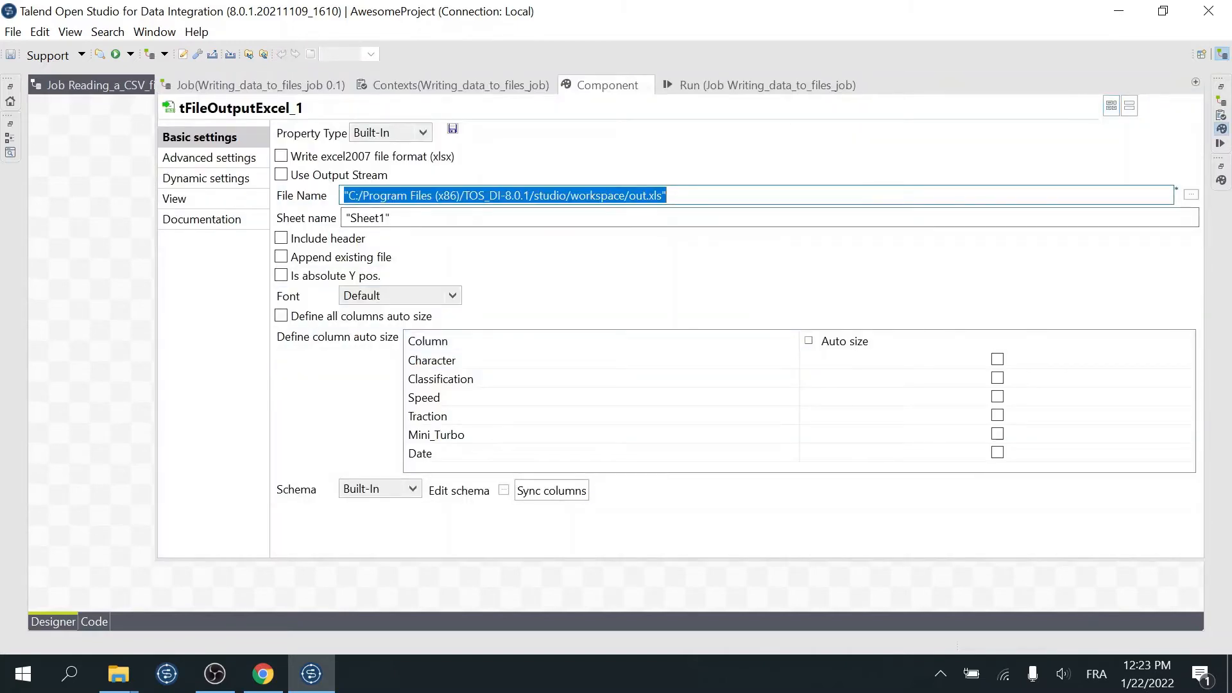
type("\"C:/Users/aitbim01/Desktop/OUPUT/MarioData_Output.csv\"")
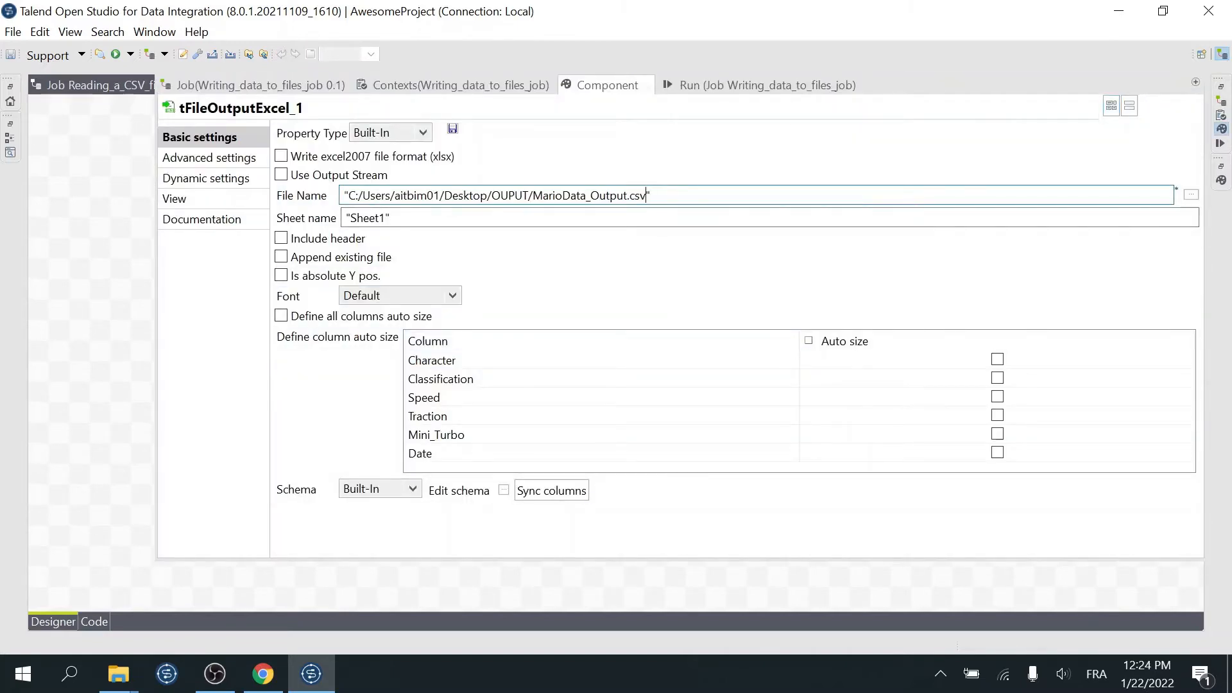
key("Backspace")
type("xlsx")
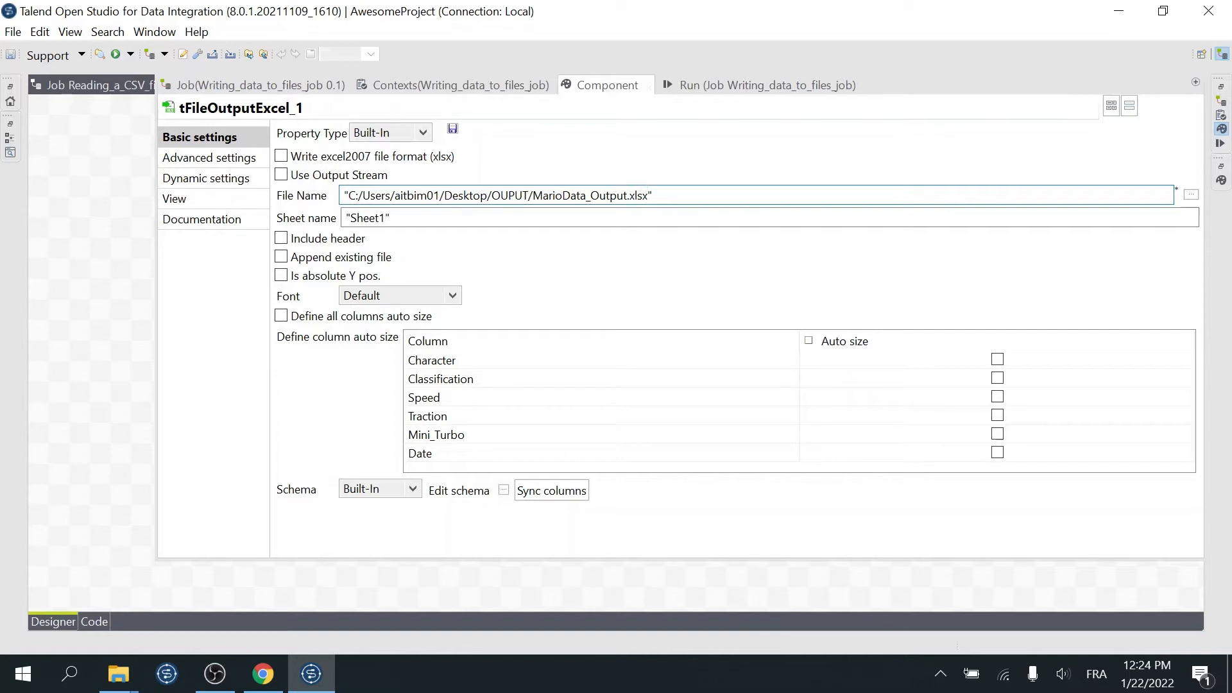
Step: Enable excel2007 xlsx format with sheet "My Sheet" and an included header row
left_click(281, 156)
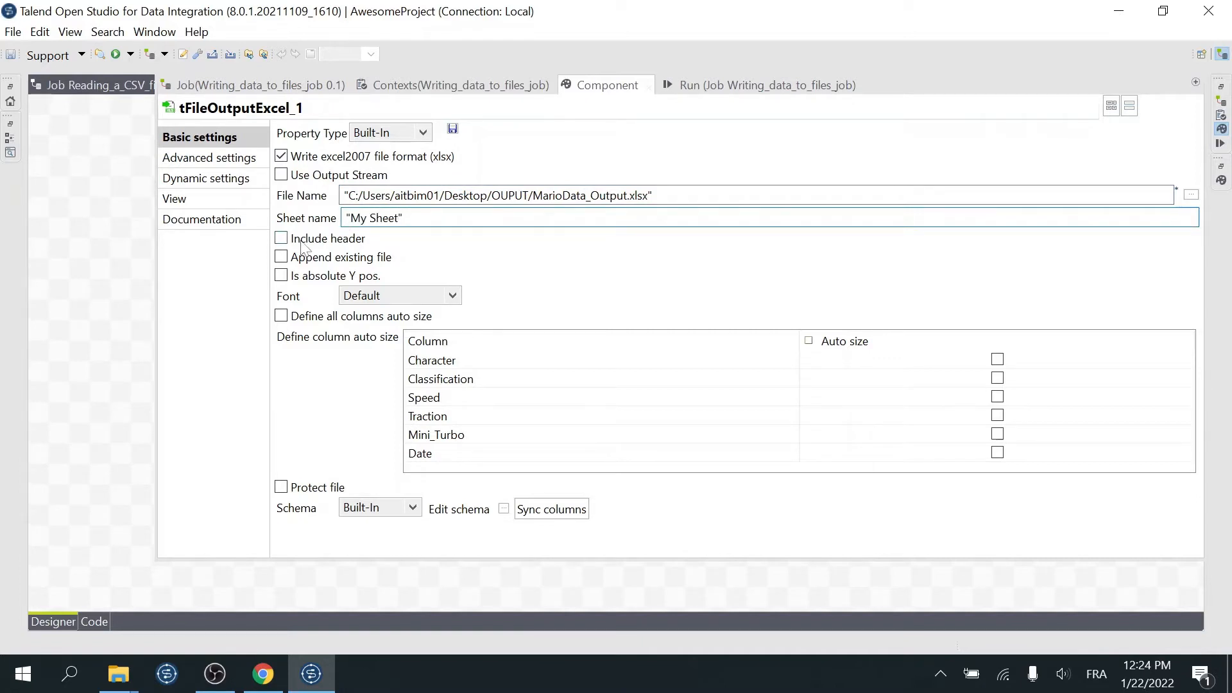
left_click(281, 239)
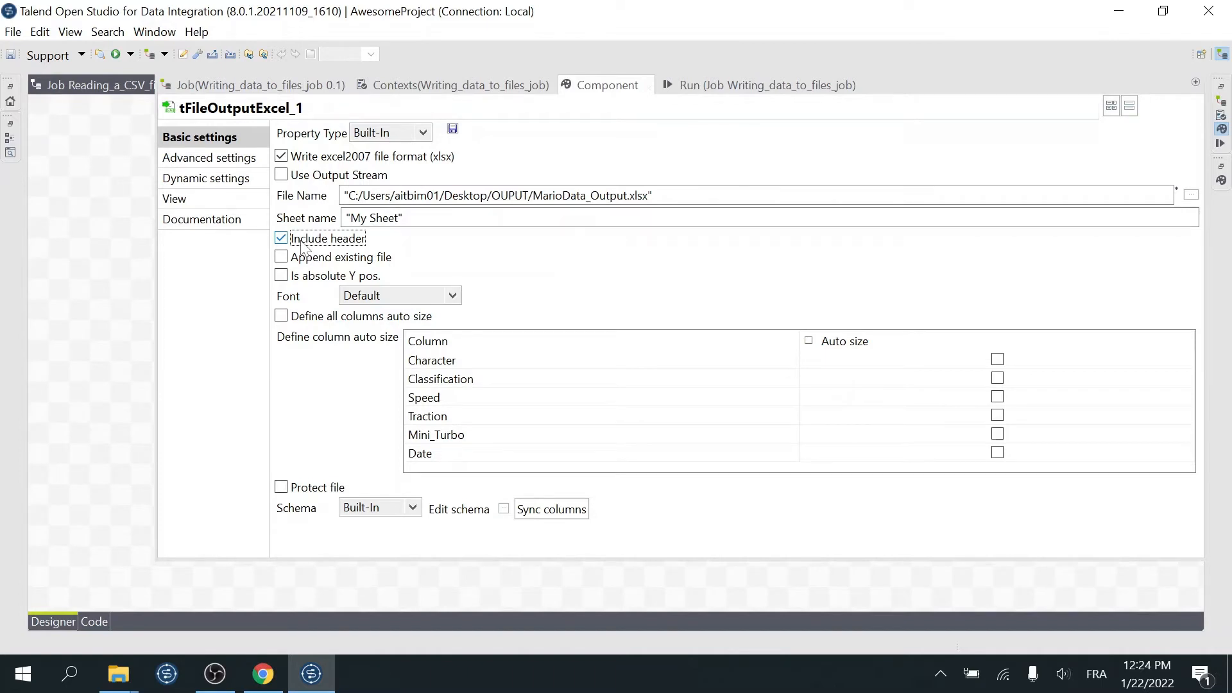
left_click(210, 156)
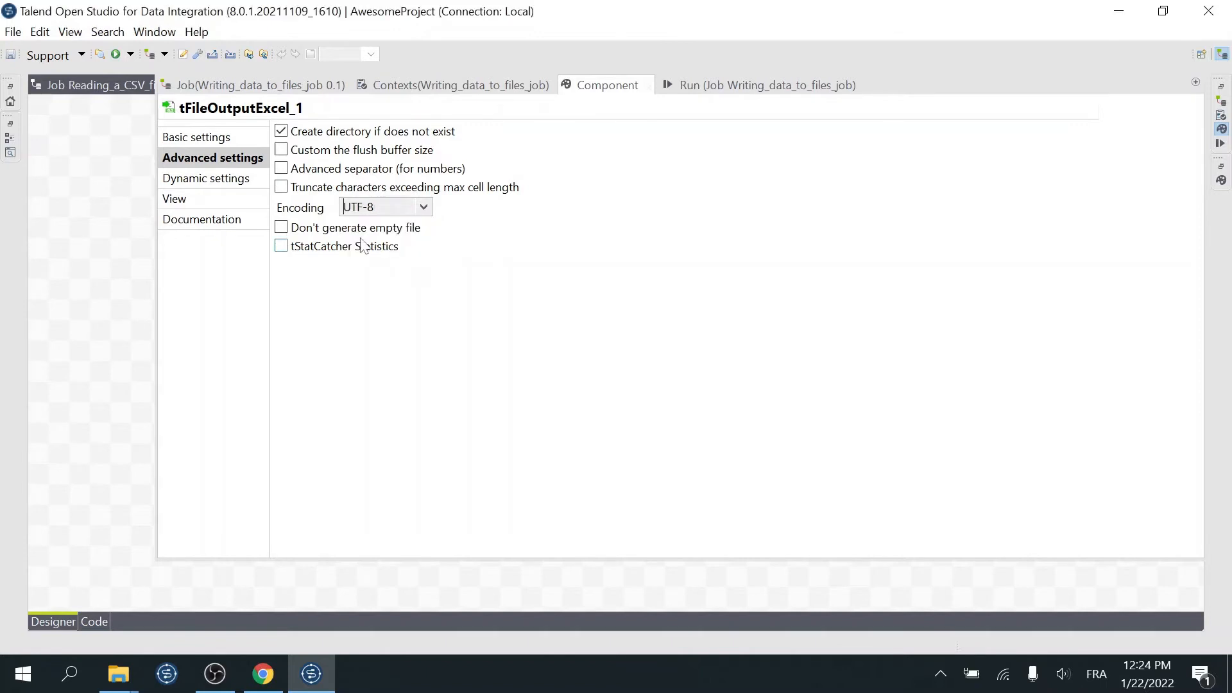
Step: Toggle Create directory if does not exist in Advanced settings and show the Run view
left_click(281, 131)
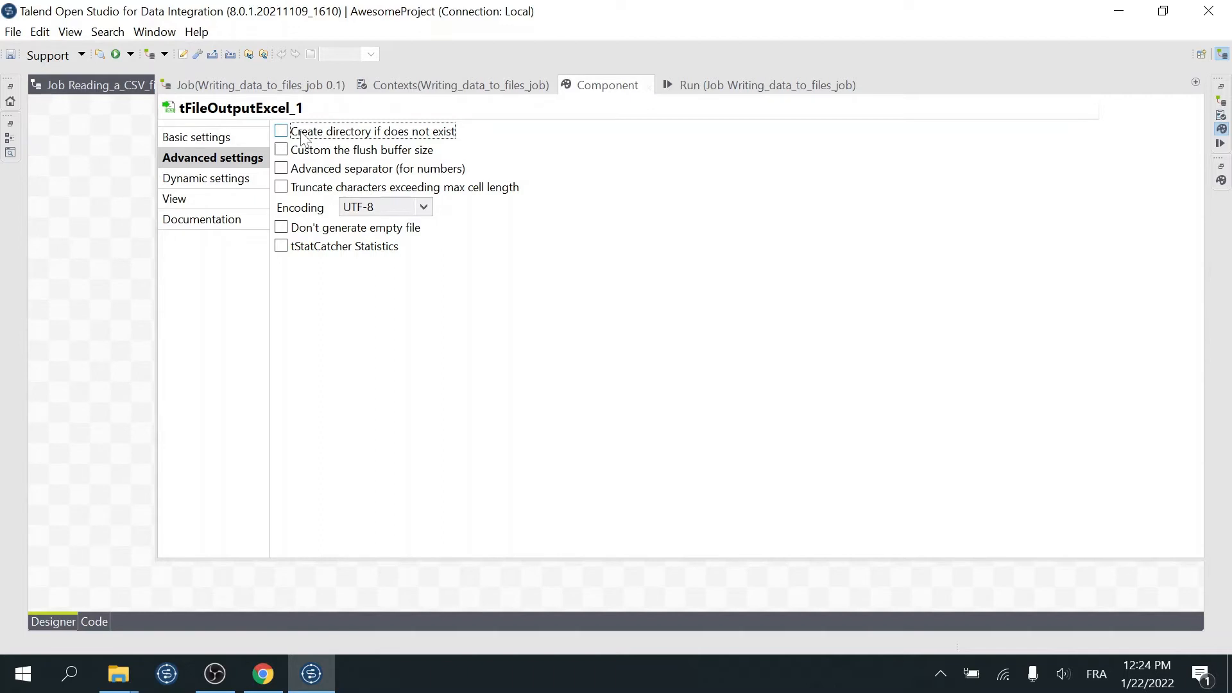
left_click(753, 85)
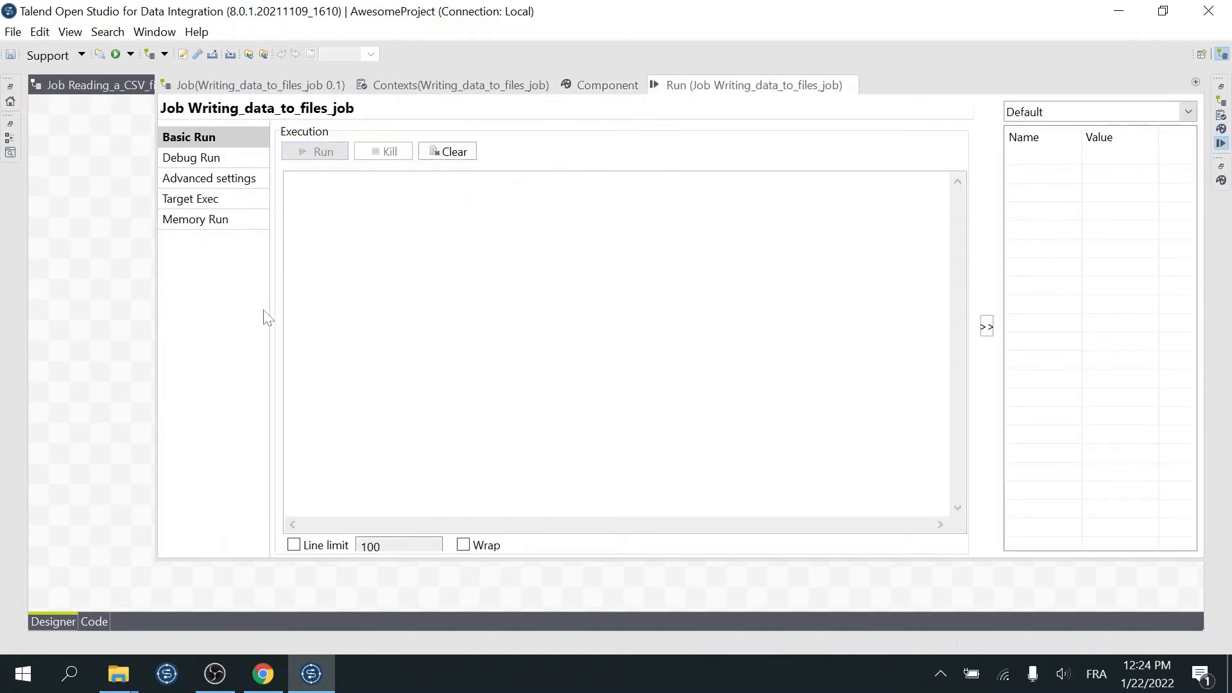
Step: Run the job and check the five-row MarioData_Output.xlsx in Excel, then close it
left_click(321, 151)
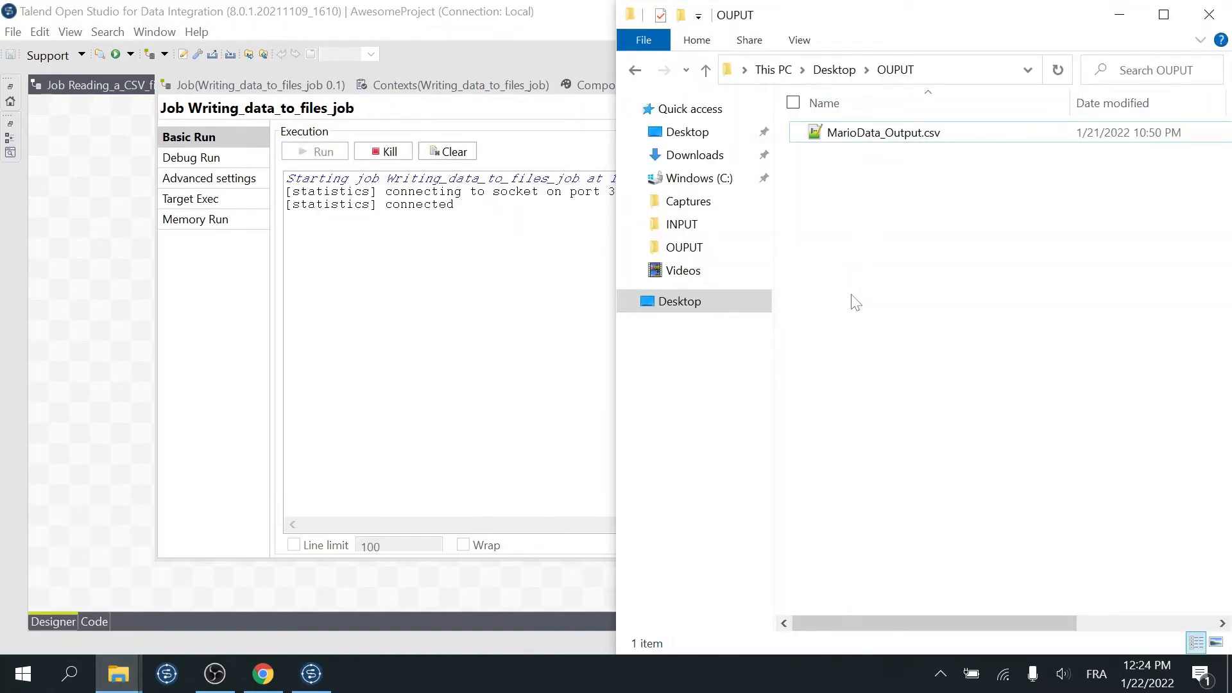
left_click(322, 151)
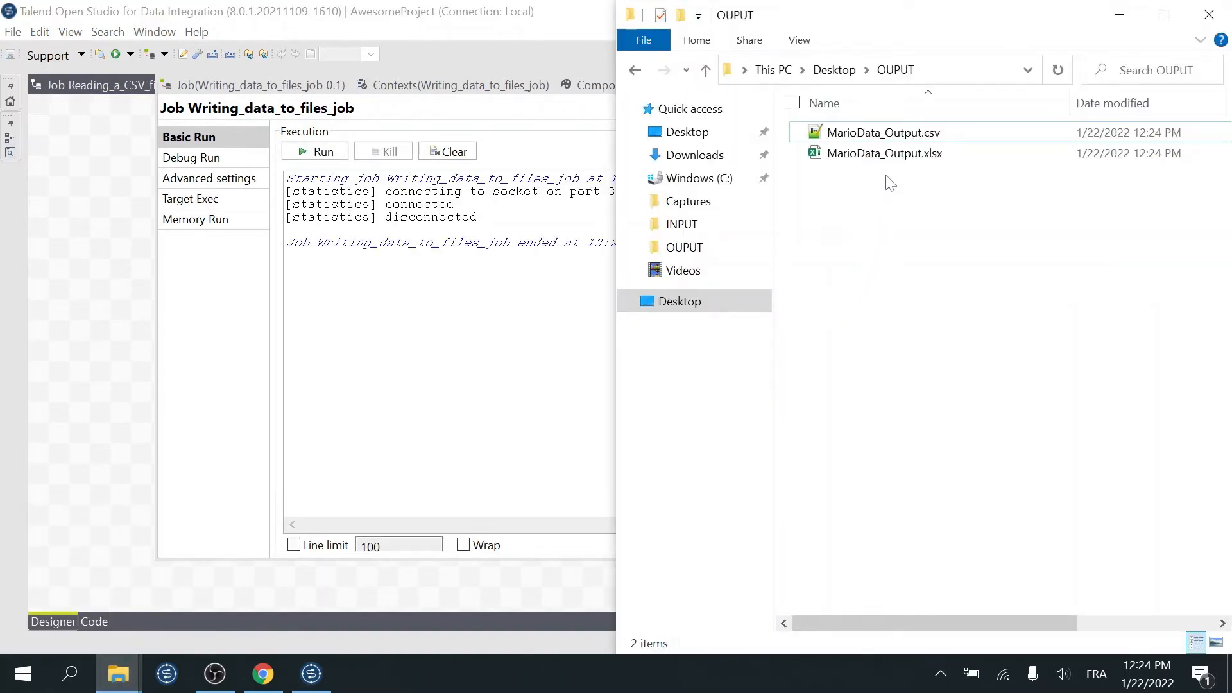
double_click(884, 153)
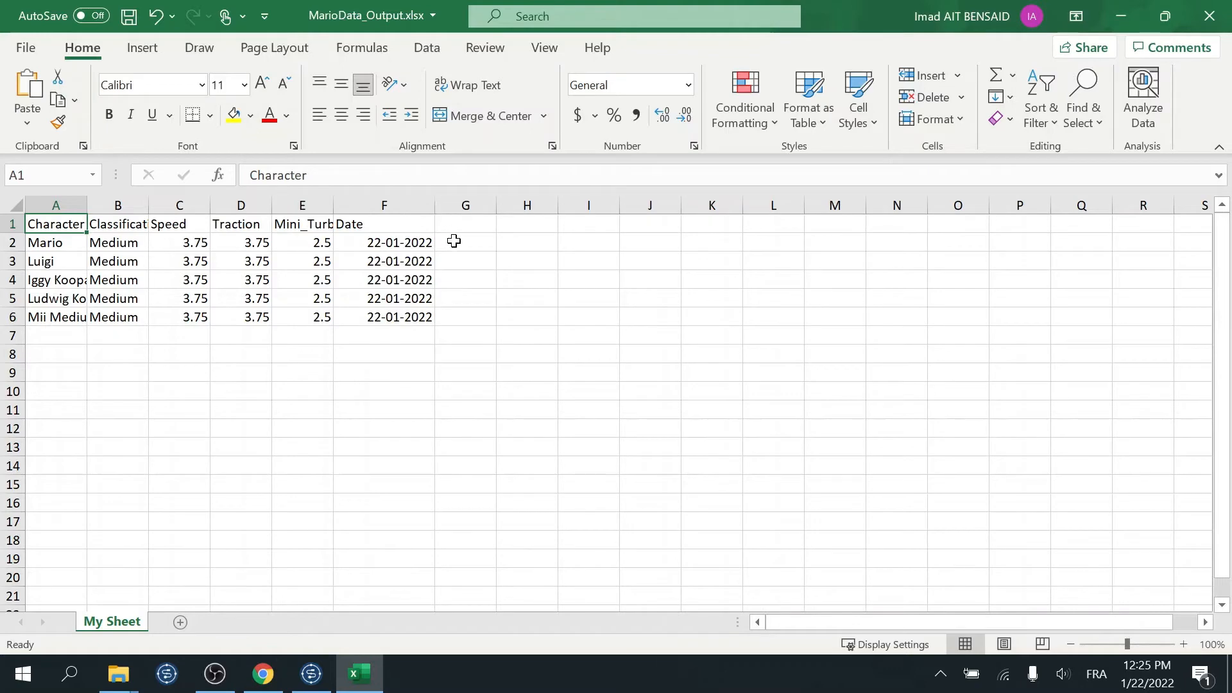
left_click(310, 674)
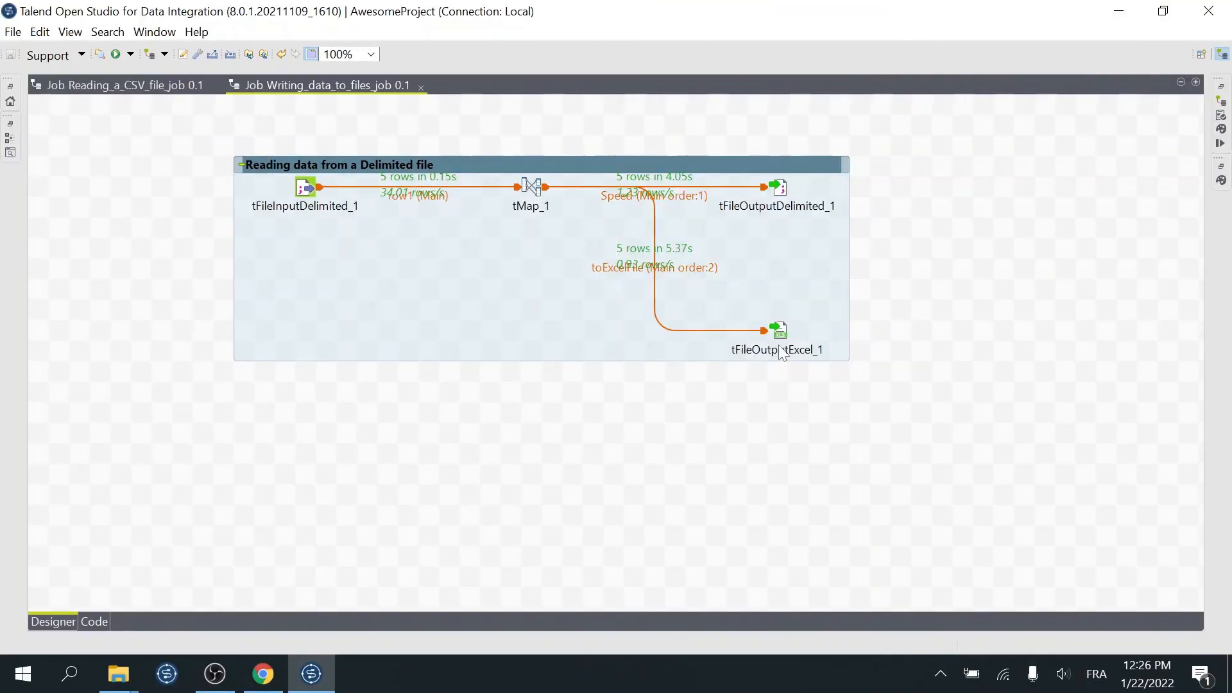
Step: Make tFileOutputExcel_1 append to the existing file and sheet, rerun and reopen the ten-row xlsx
double_click(777, 330)
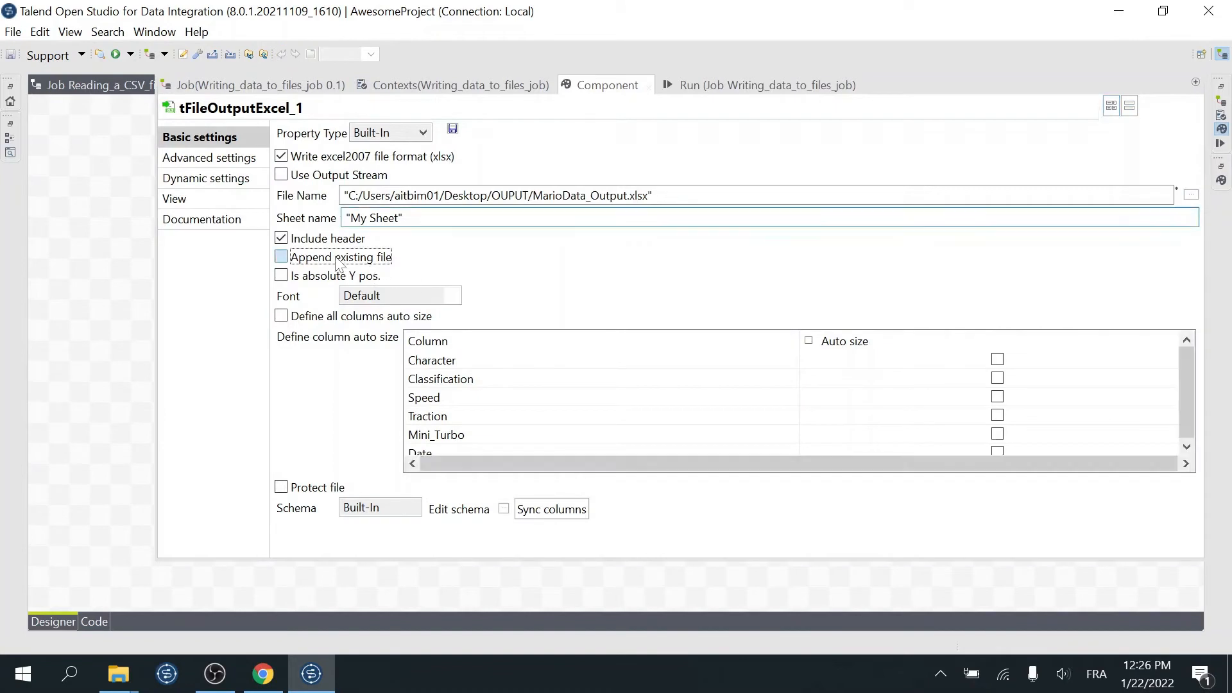
left_click(281, 257)
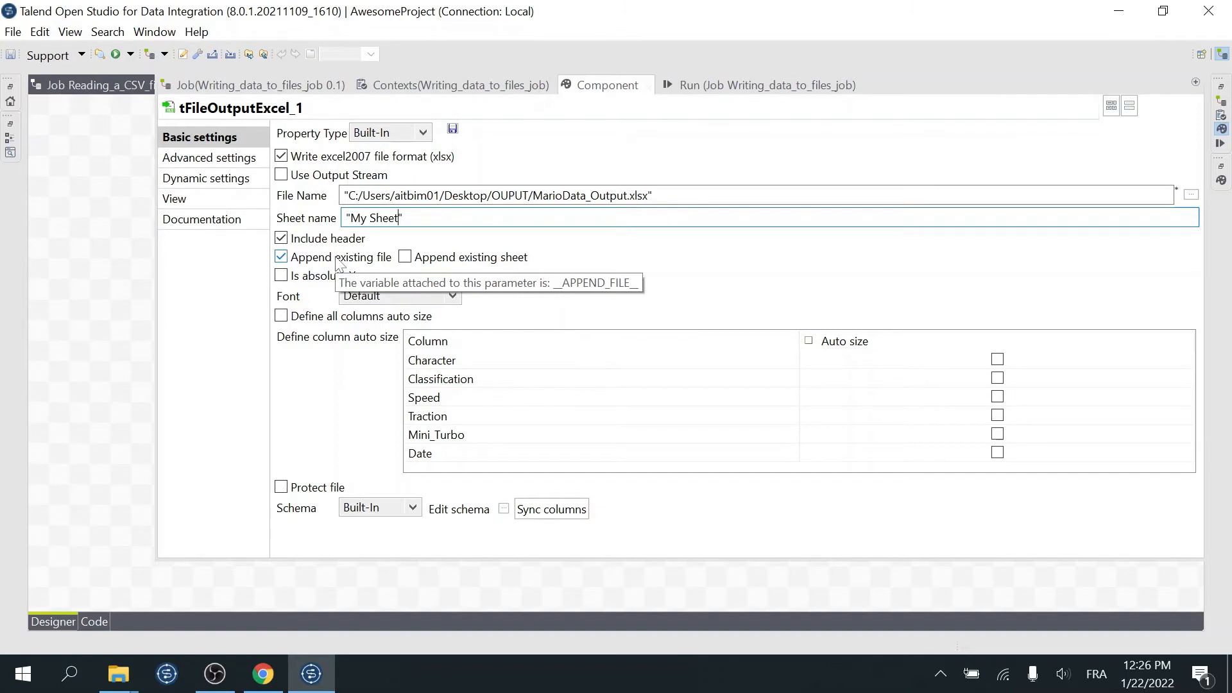
left_click(405, 257)
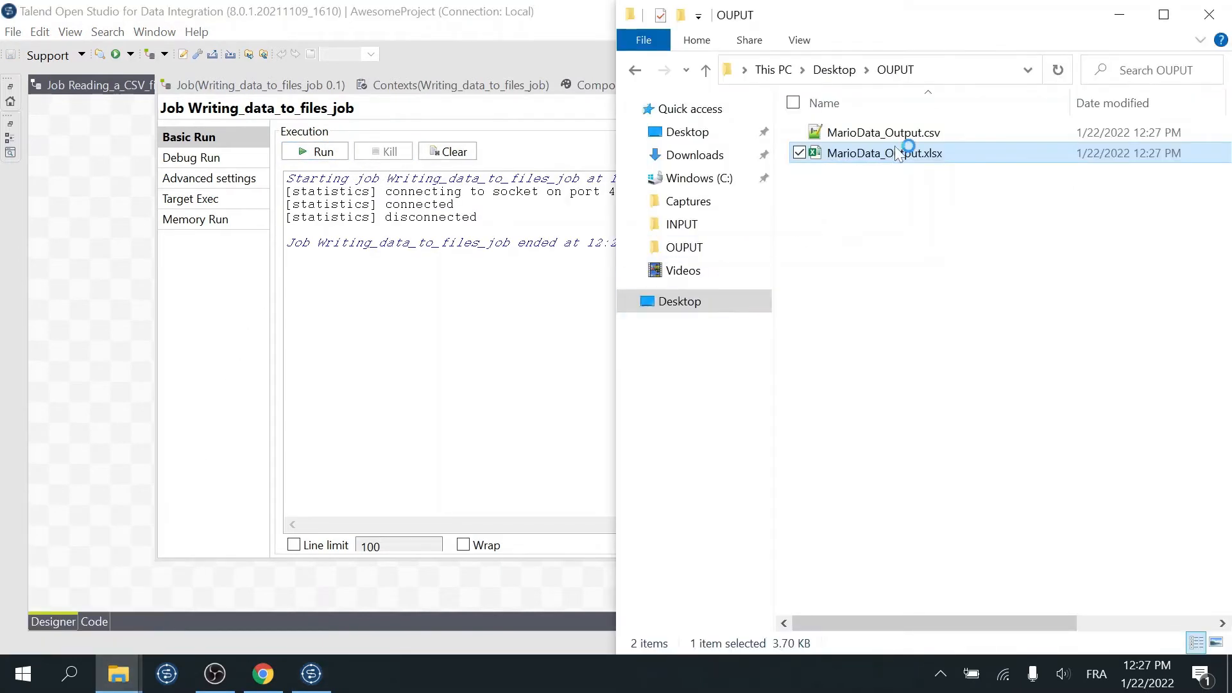
double_click(884, 153)
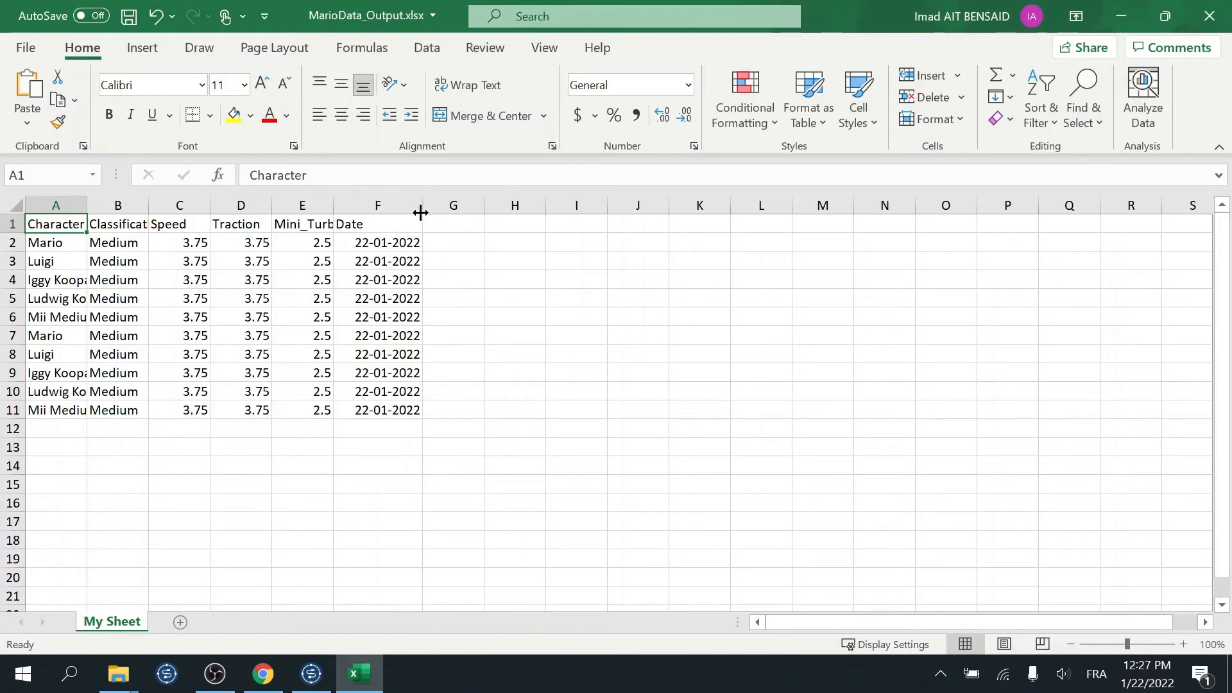
Step: Inspect the appended rows at F7 and close the workbook without saving
left_click(376, 335)
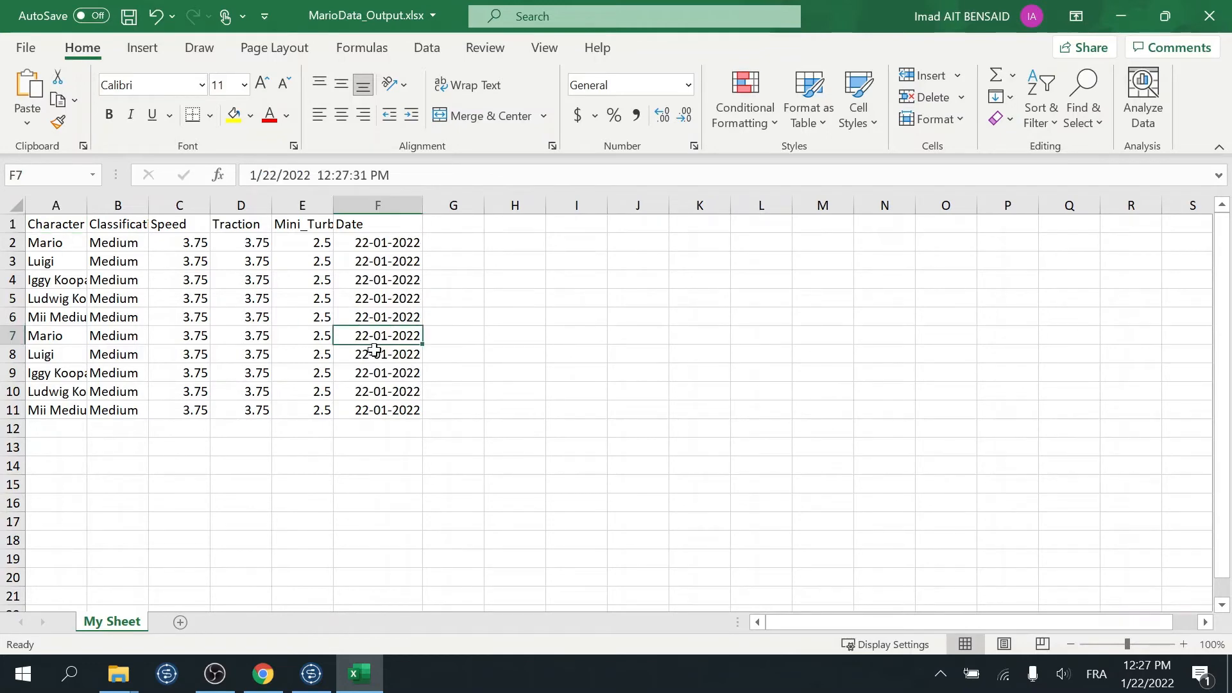
left_click(637, 260)
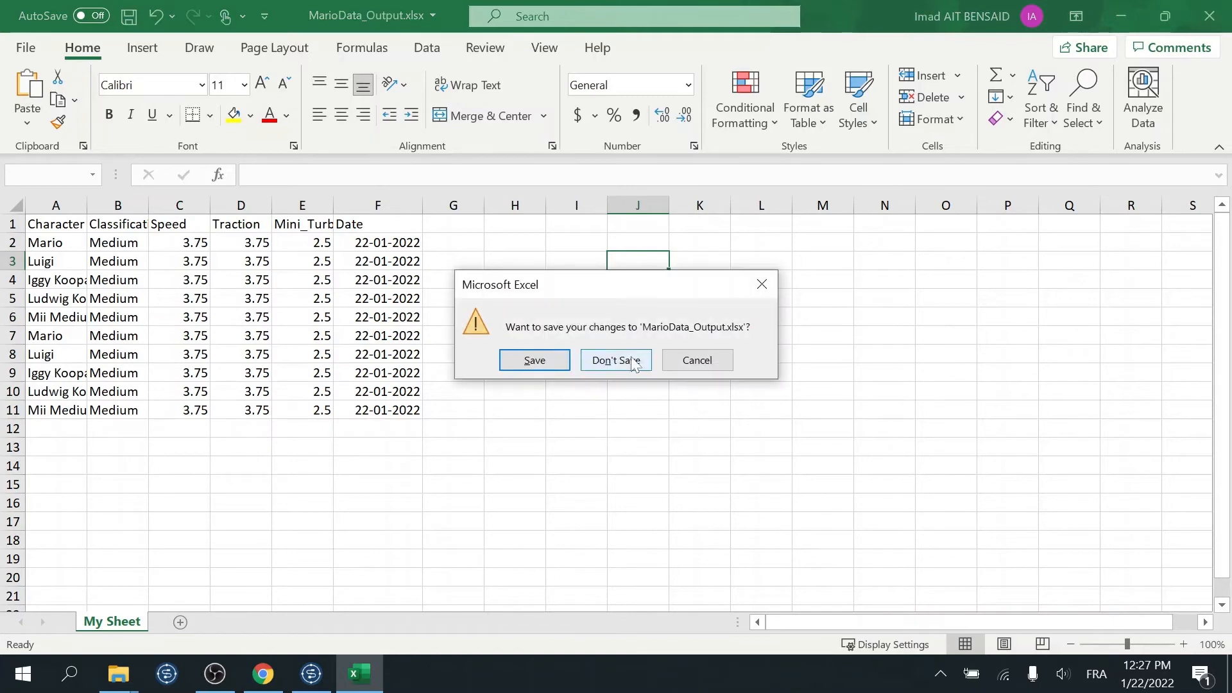
left_click(615, 360)
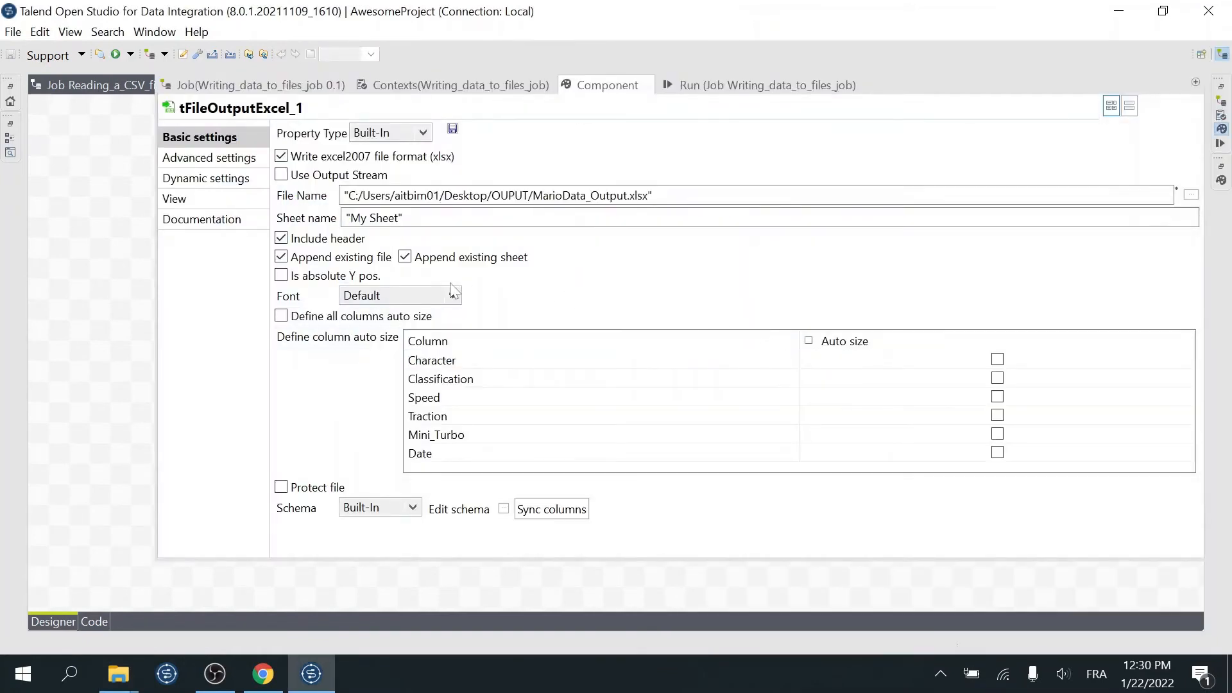
Step: Enable absolute first-cell positioning with First cell X set to 5
left_click(281, 275)
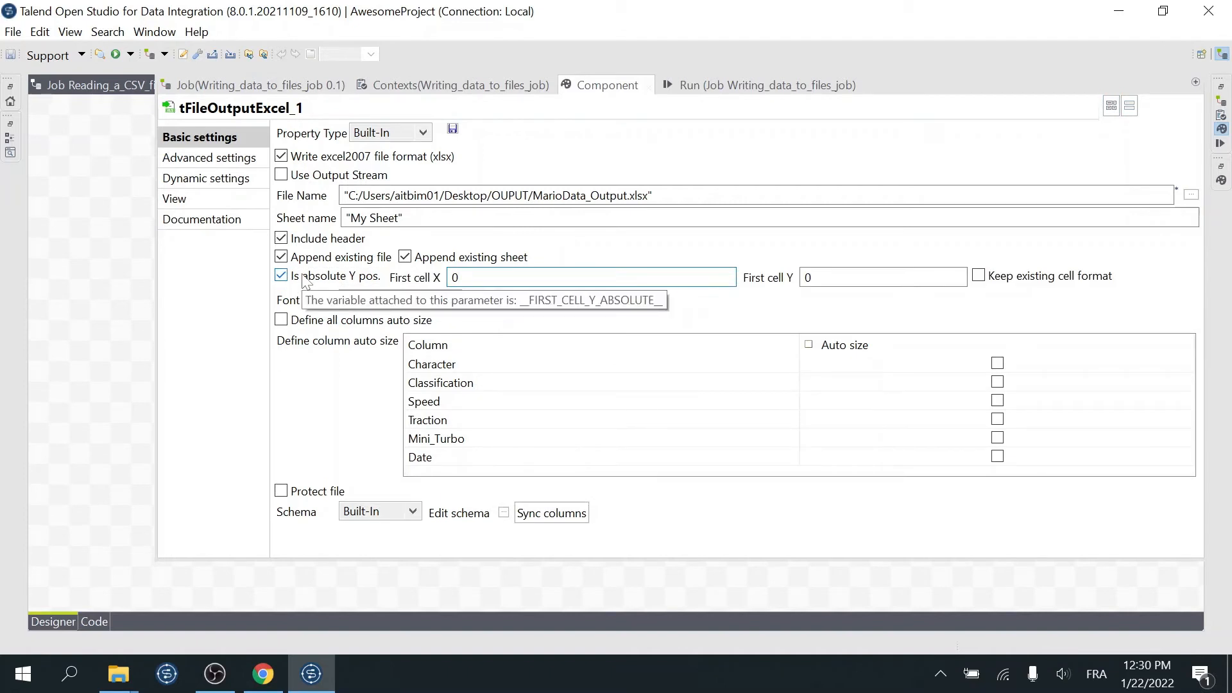
left_click(589, 277)
type("5")
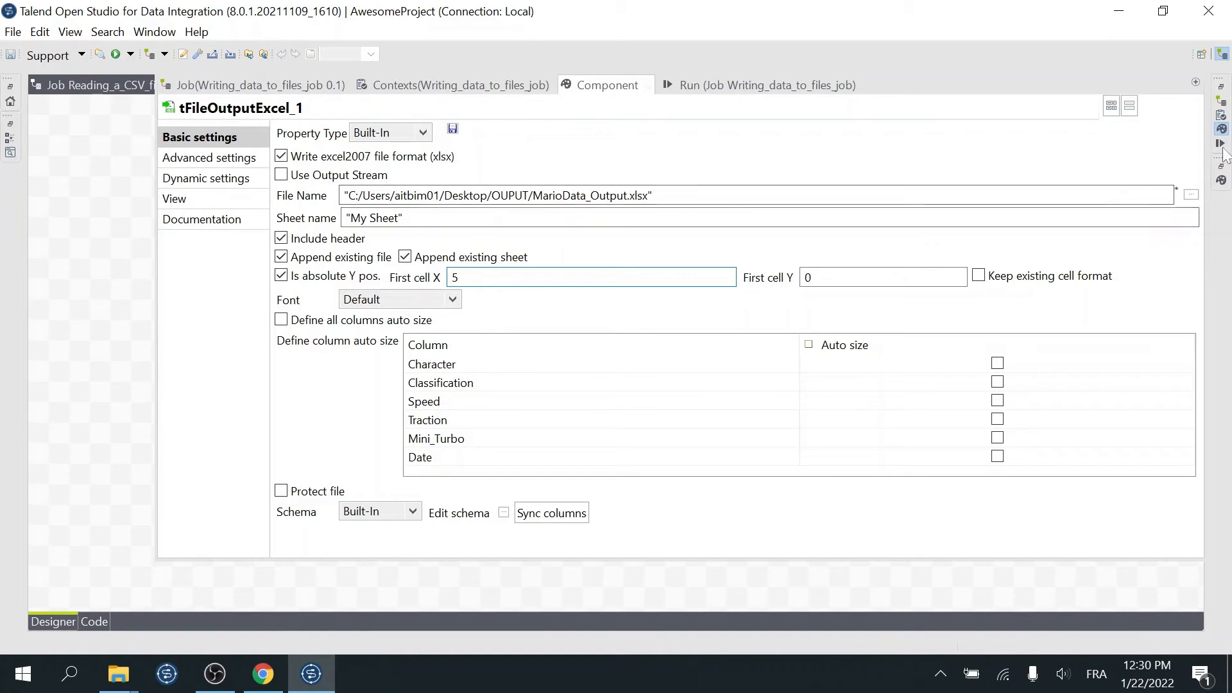
Step: Rerun the job and open the new MarioData_Output.xlsx whose data starts at column F
left_click(753, 85)
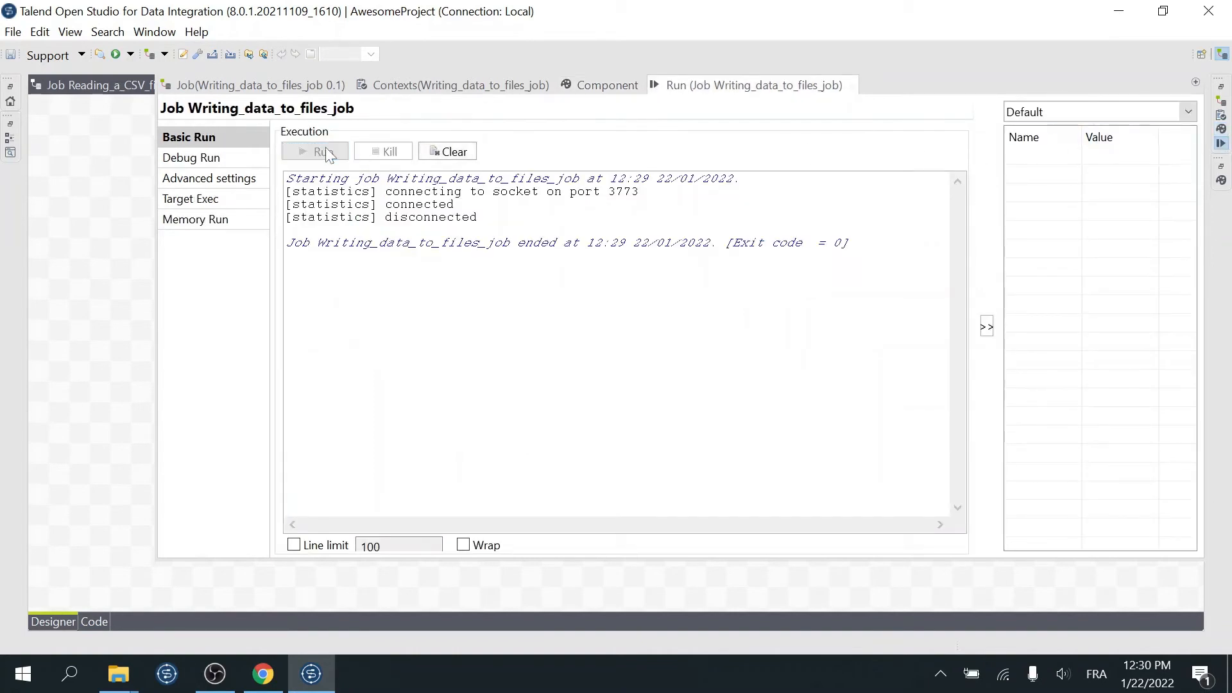
left_click(314, 151)
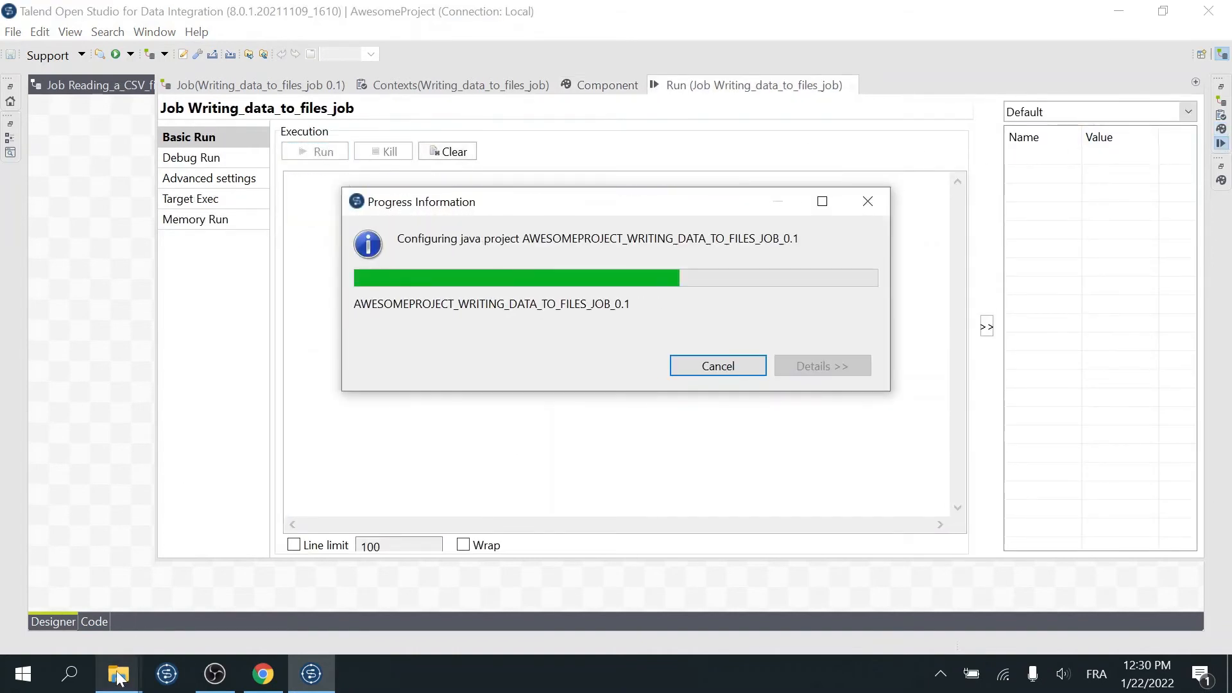
left_click(119, 674)
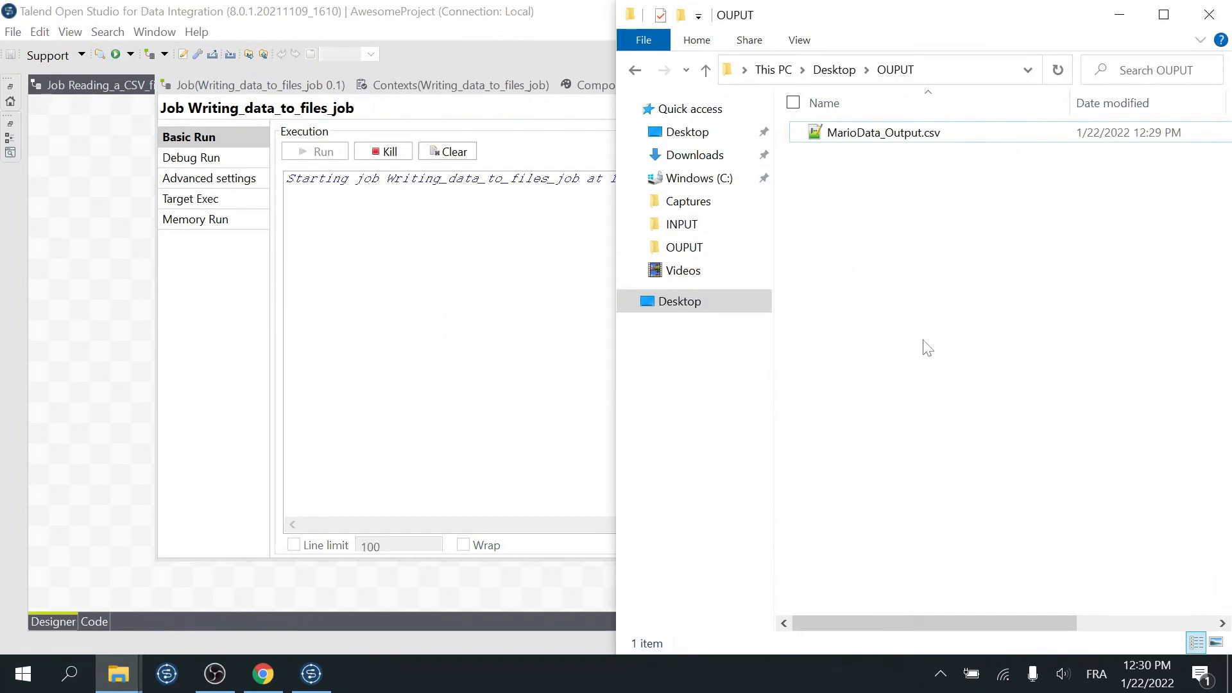
left_click(321, 152)
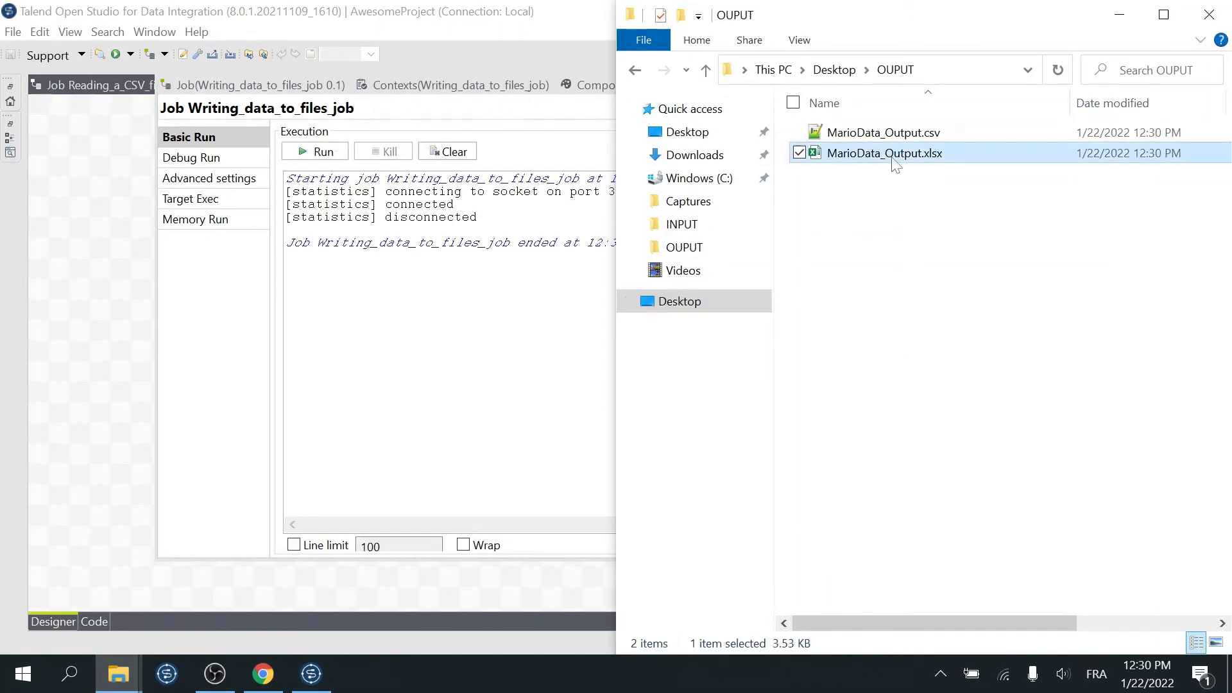
double_click(886, 152)
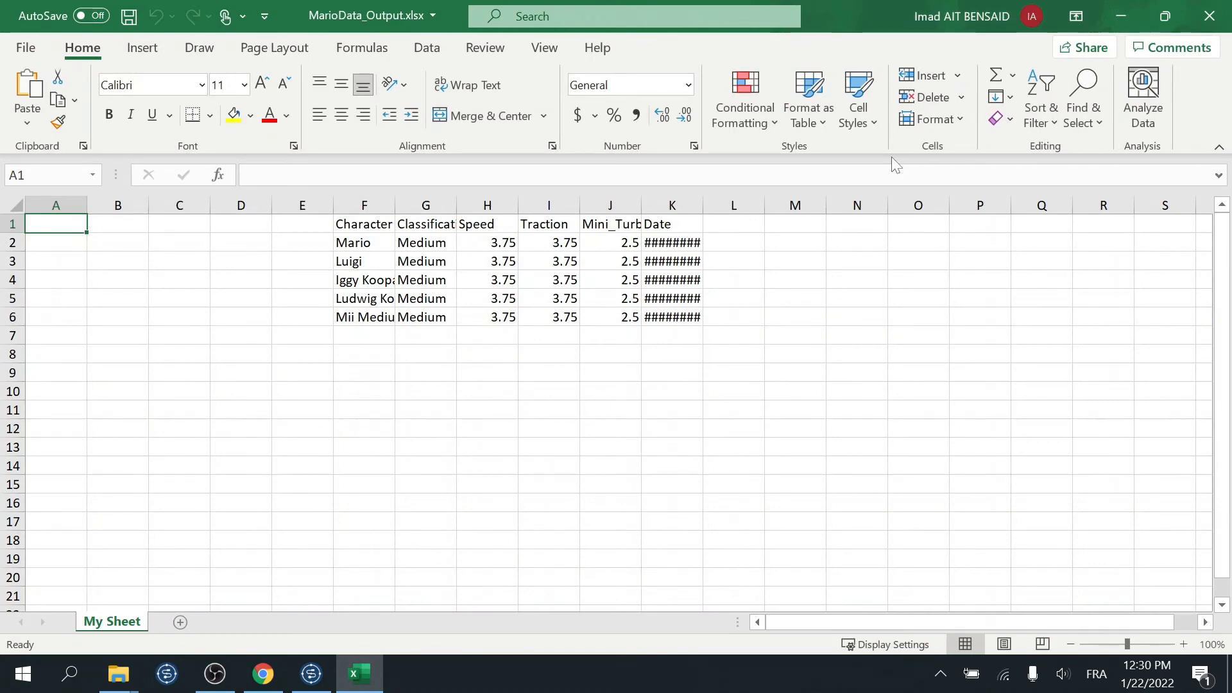
mouse_move(96, 230)
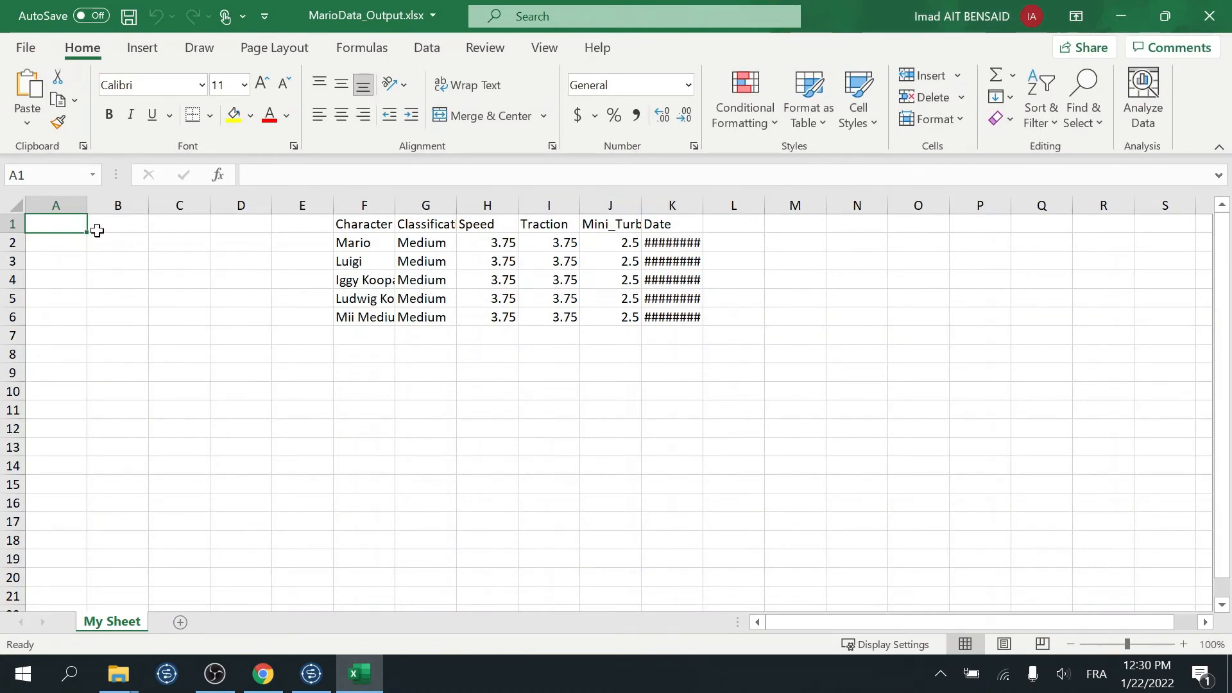
Step: Select across row 1 to confirm columns A–E are empty left of the data at column F
left_click_drag(55, 223, 240, 223)
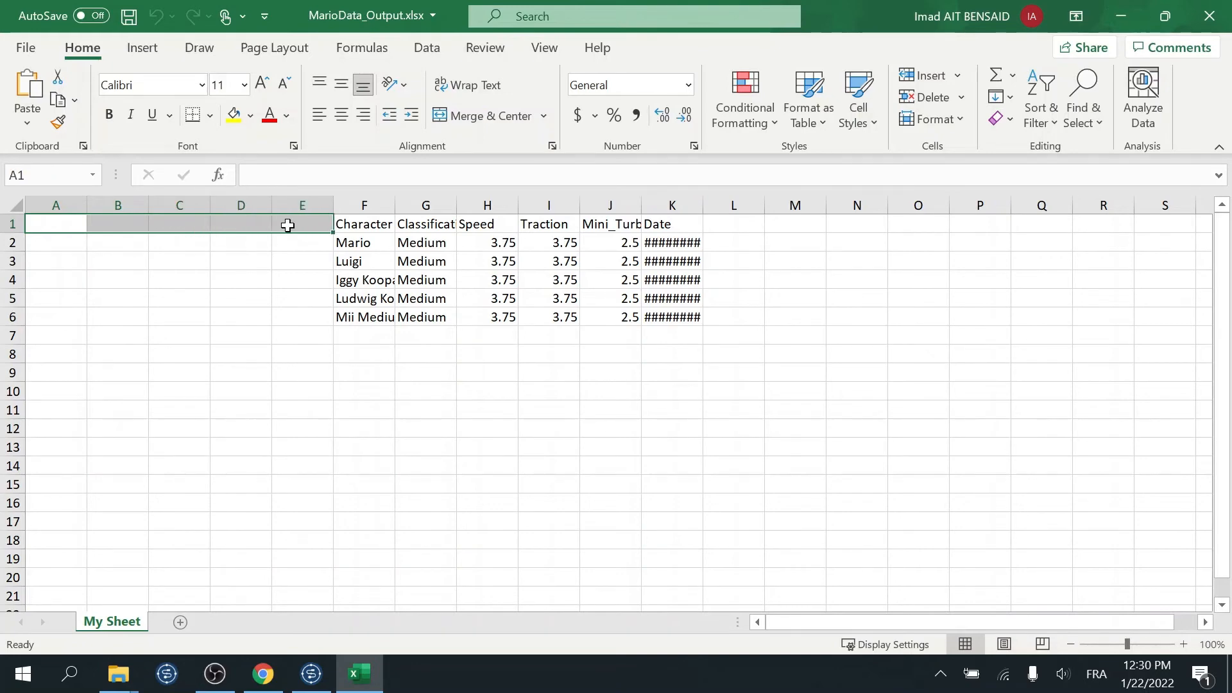
mouse_move(1122, 70)
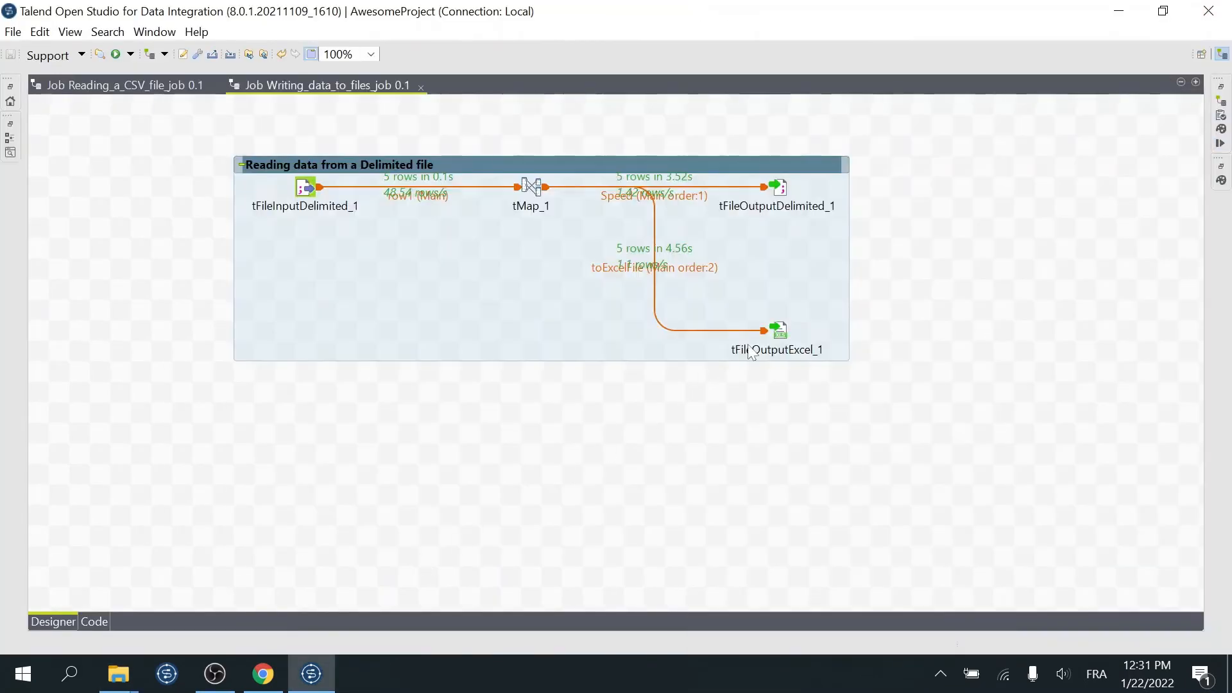
Step: Set tFileOutputExcel_1's First cell Y to 2 and rerun the job
double_click(778, 330)
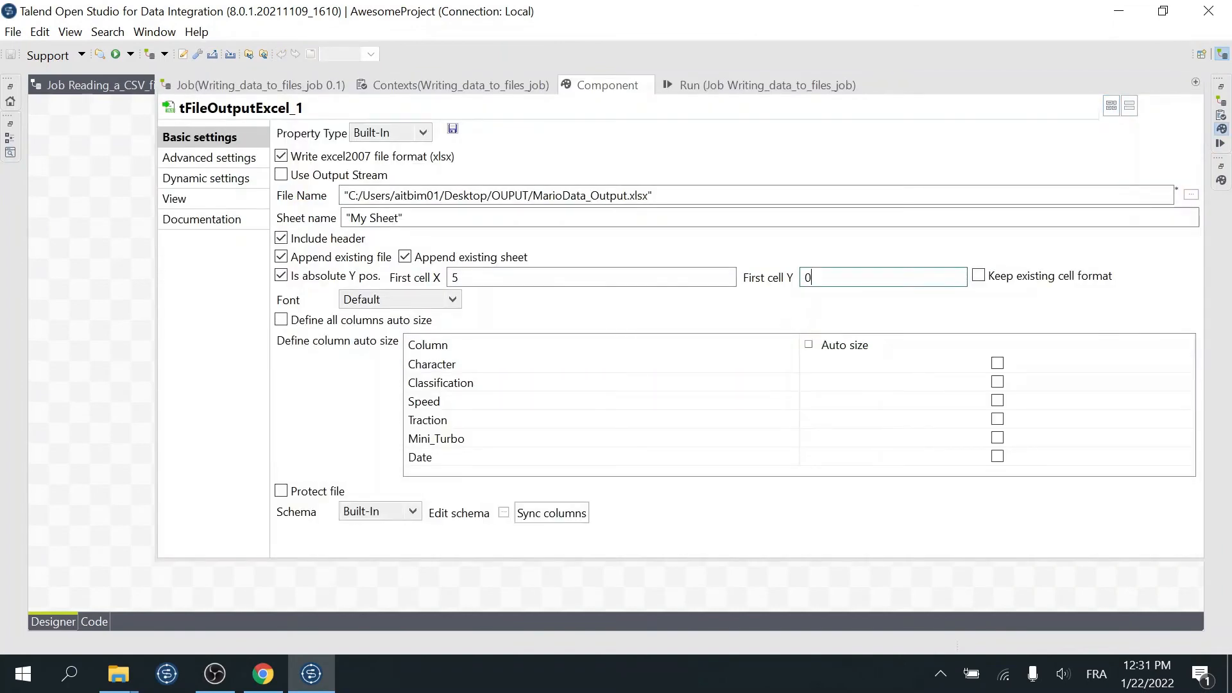
triple_click(882, 277)
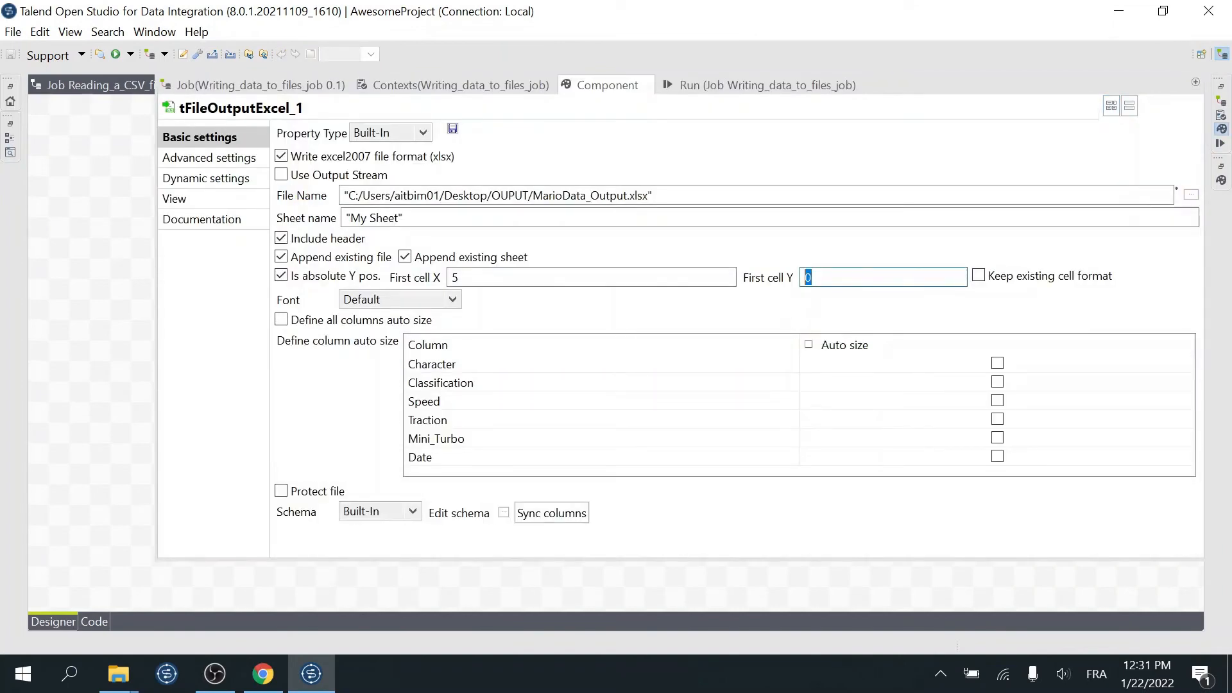
type("2")
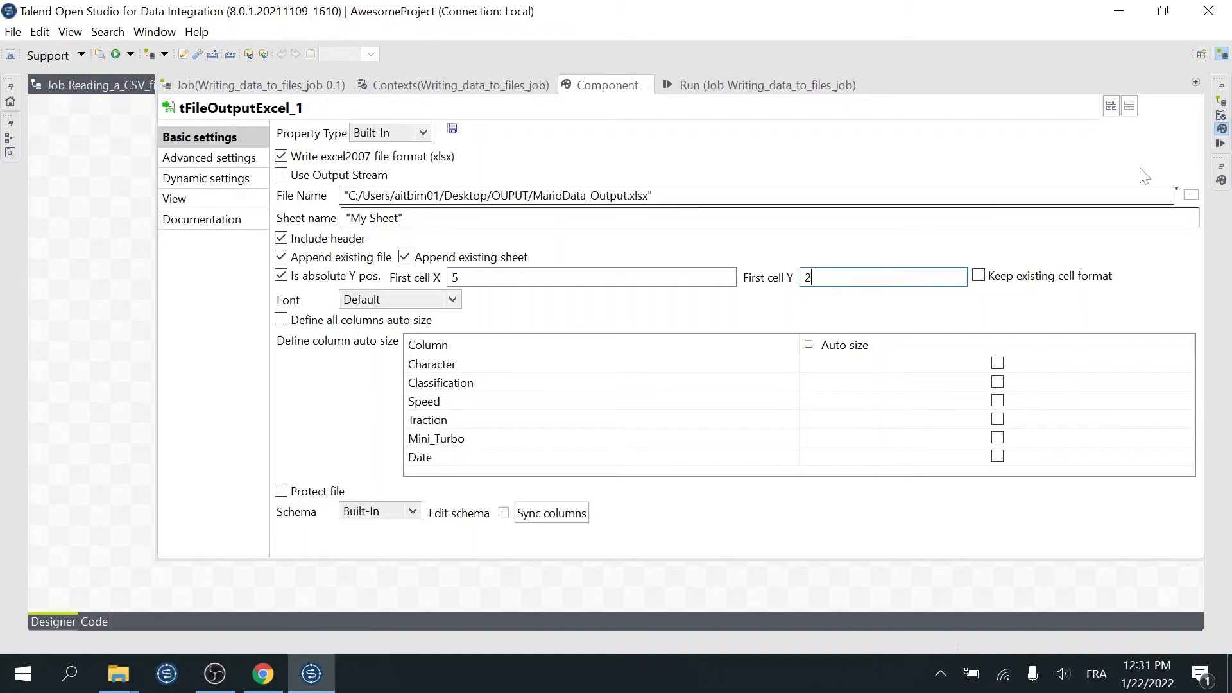
left_click(322, 152)
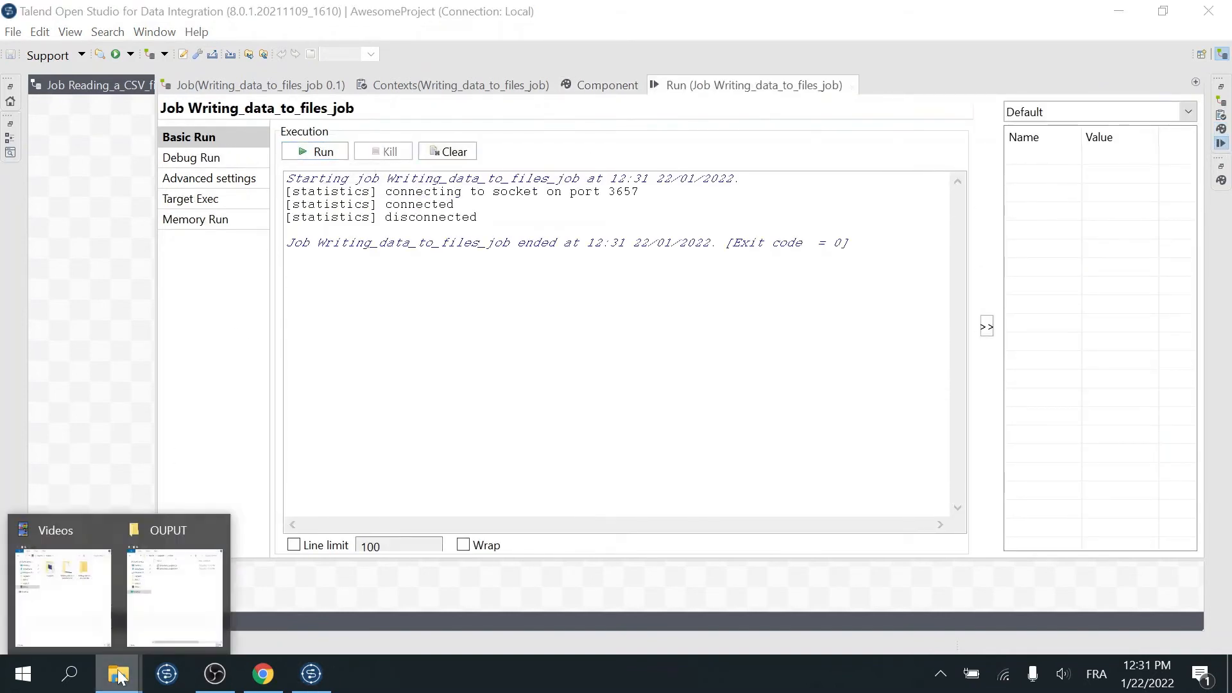
Step: Open the rerun MarioData_Output.xlsx and confirm rows 1–2 above the data are empty
left_click(175, 597)
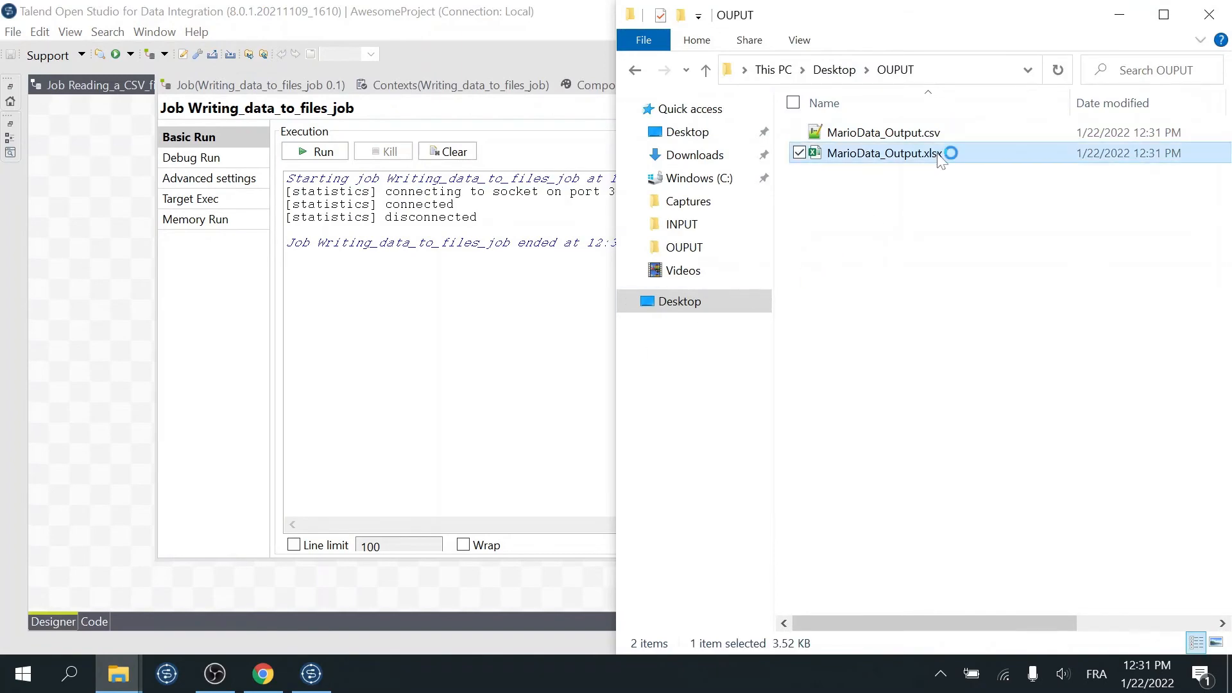
double_click(887, 152)
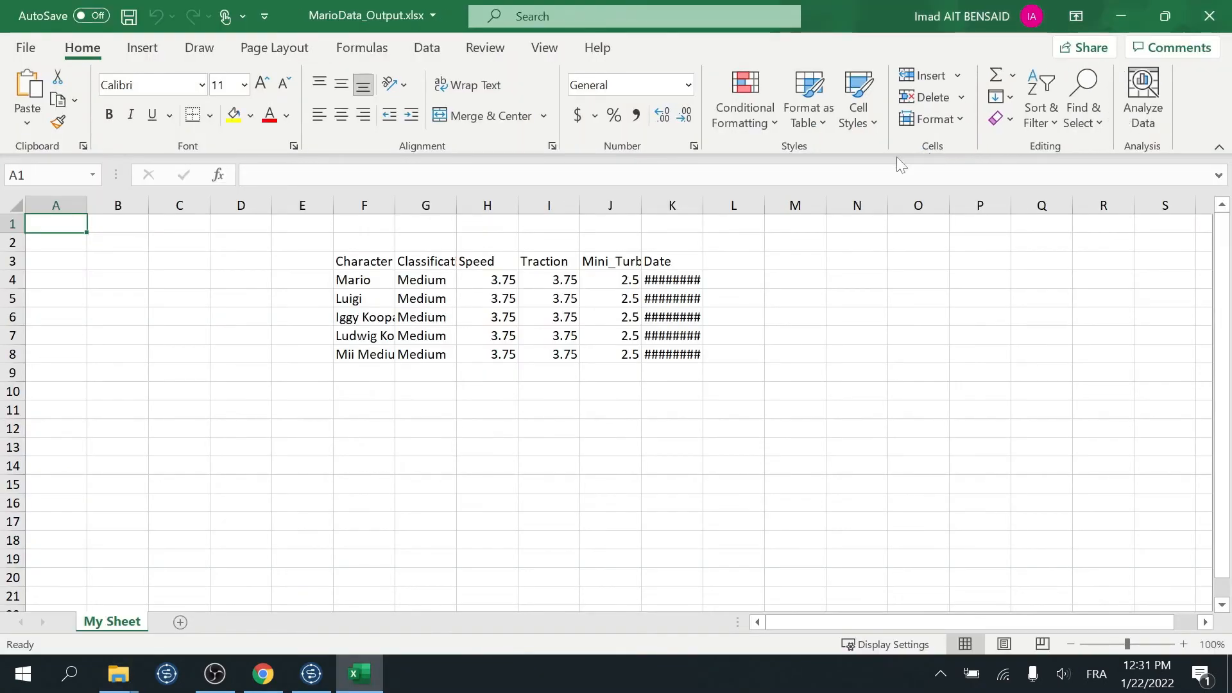
left_click_drag(56, 223, 56, 242)
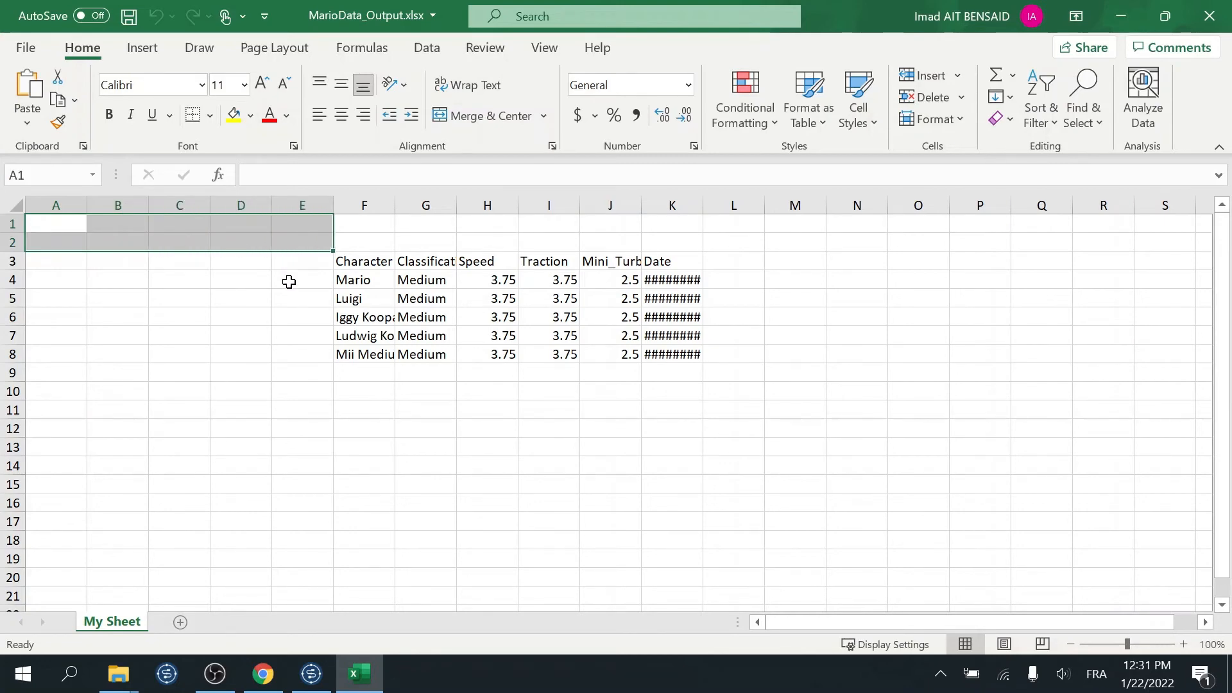
Step: Check the Character header sits in F3 and widen column F to reveal full names
left_click(363, 261)
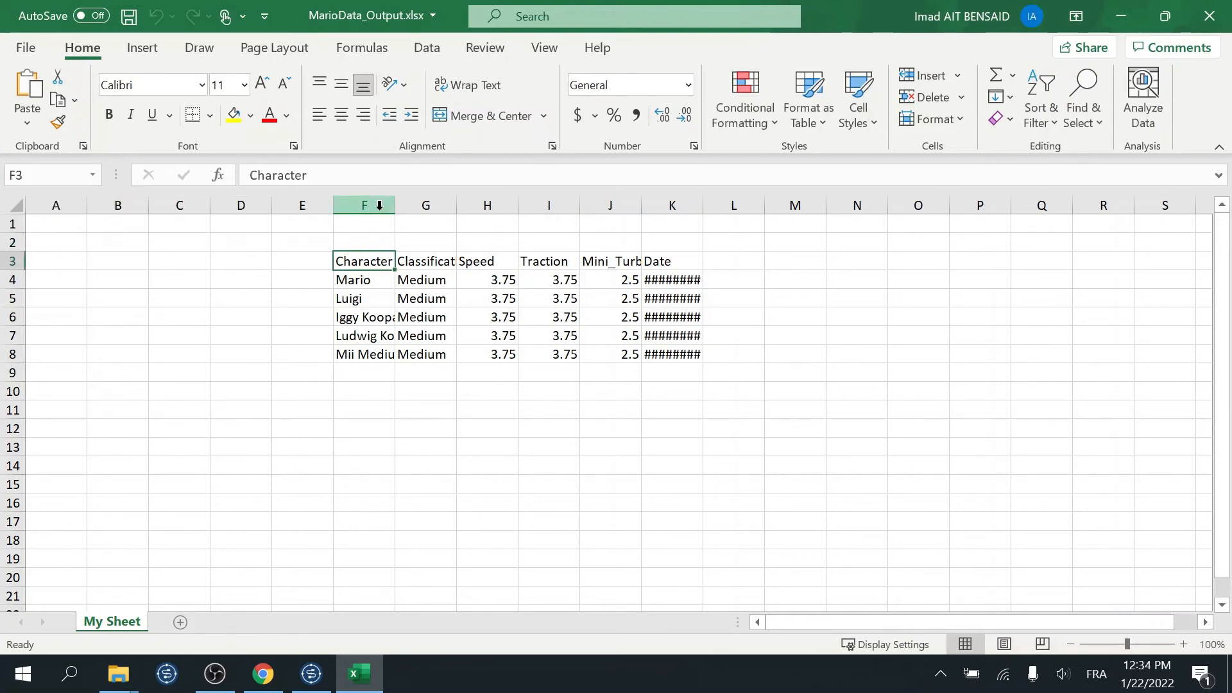
left_click(364, 205)
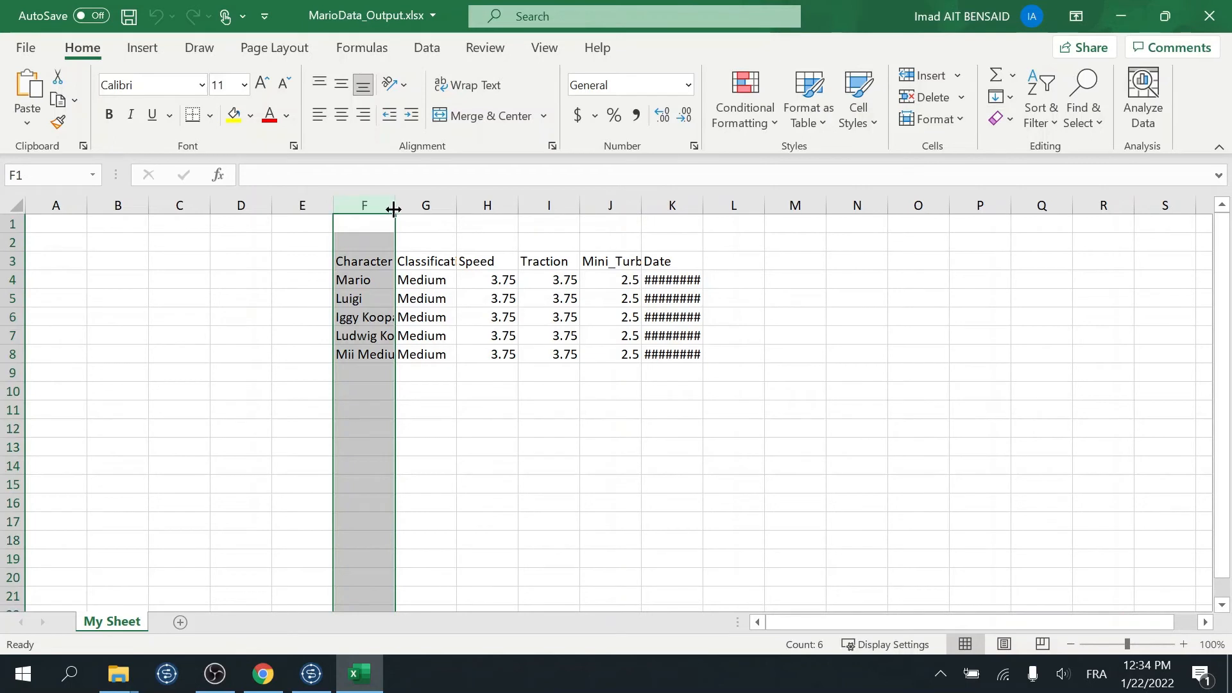
left_click_drag(394, 206, 454, 205)
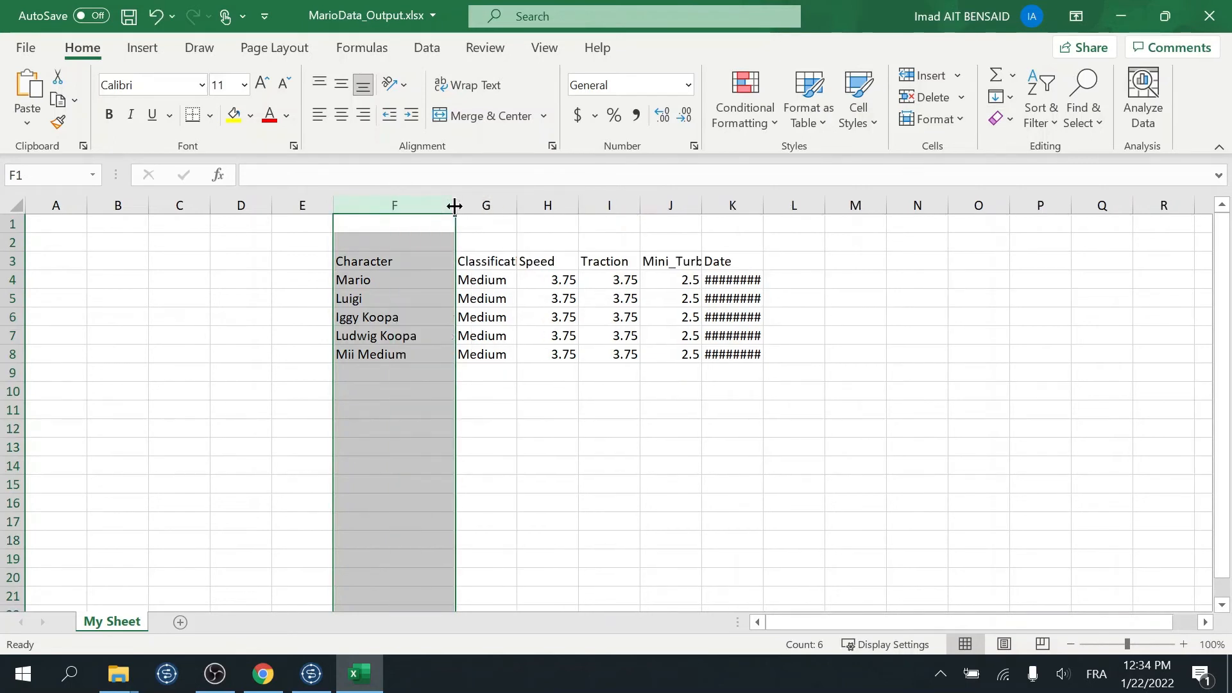
left_click(670, 390)
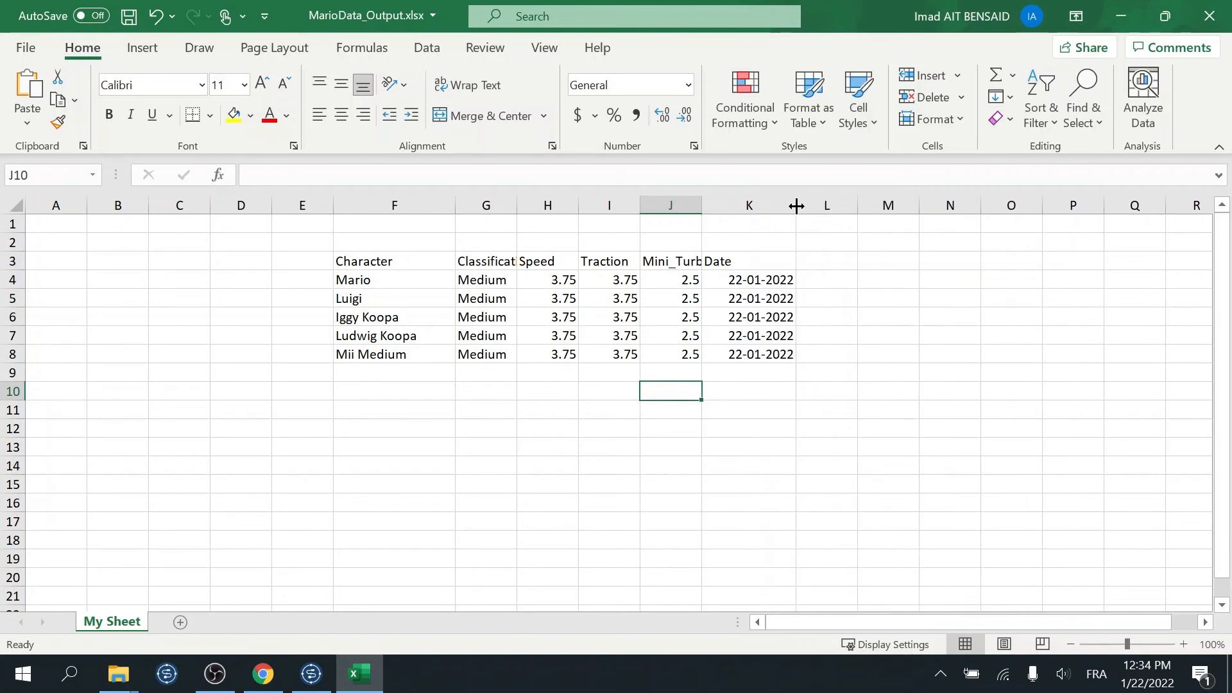
mouse_move(845, 189)
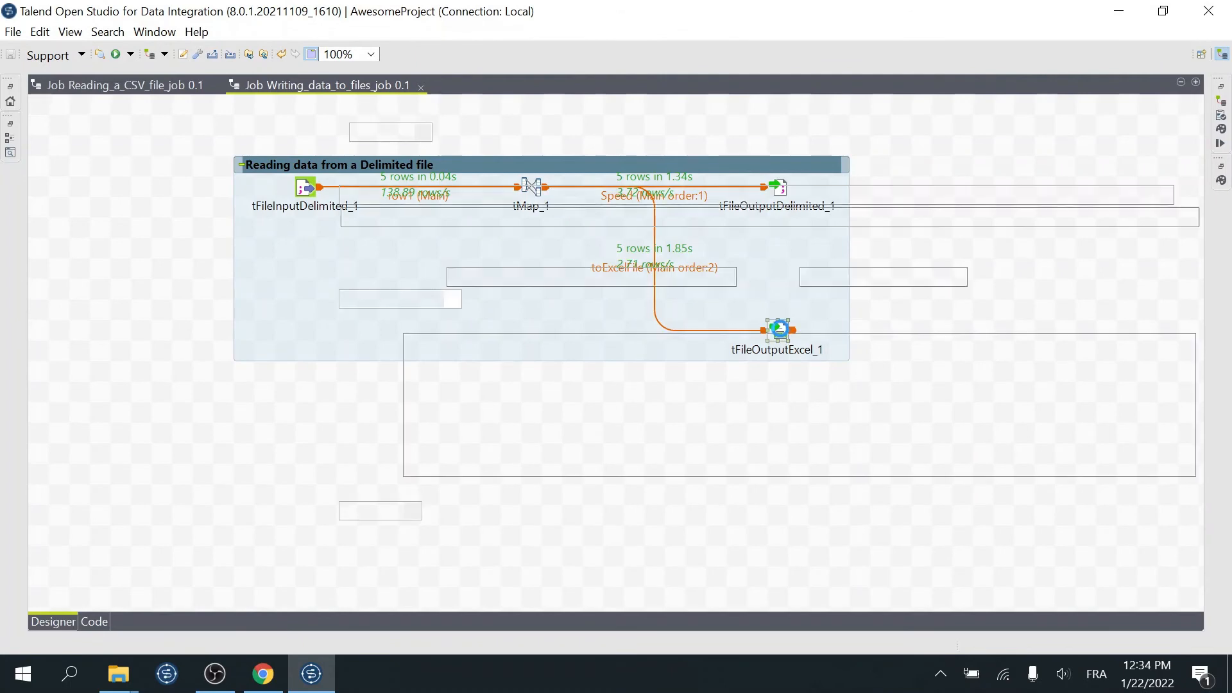
Step: Enable 'Define all columns auto size' on tFileOutputExcel_1 instead of per-column auto size
double_click(778, 328)
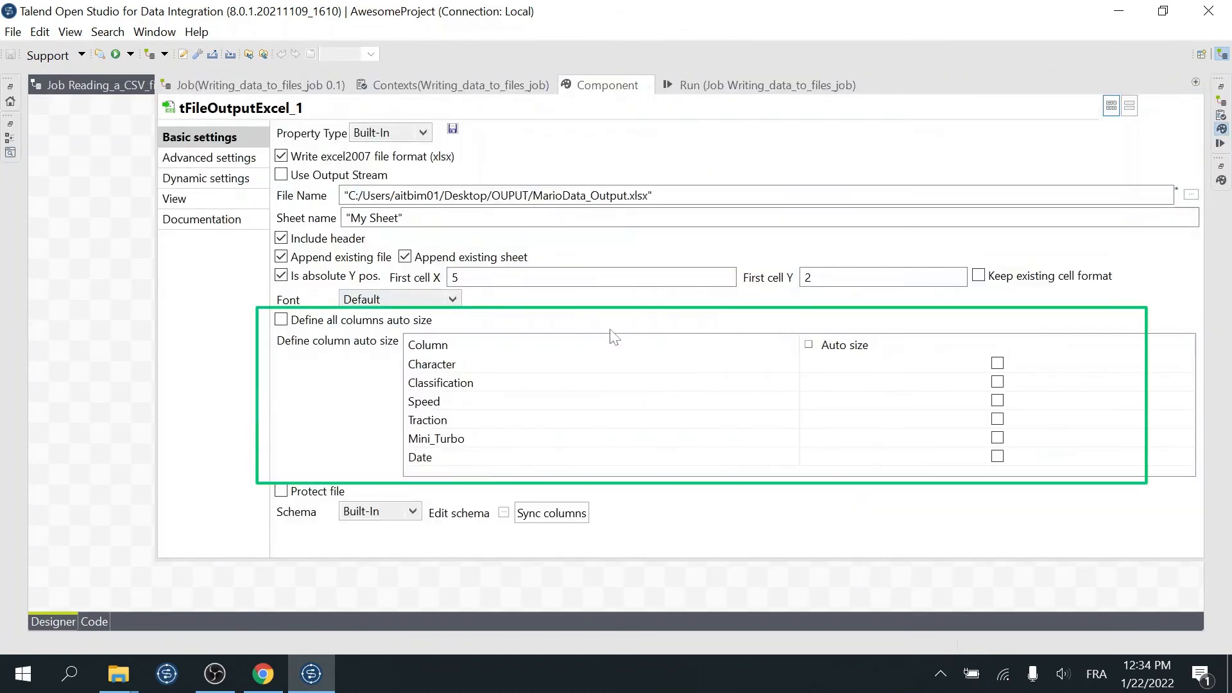
mouse_move(376, 331)
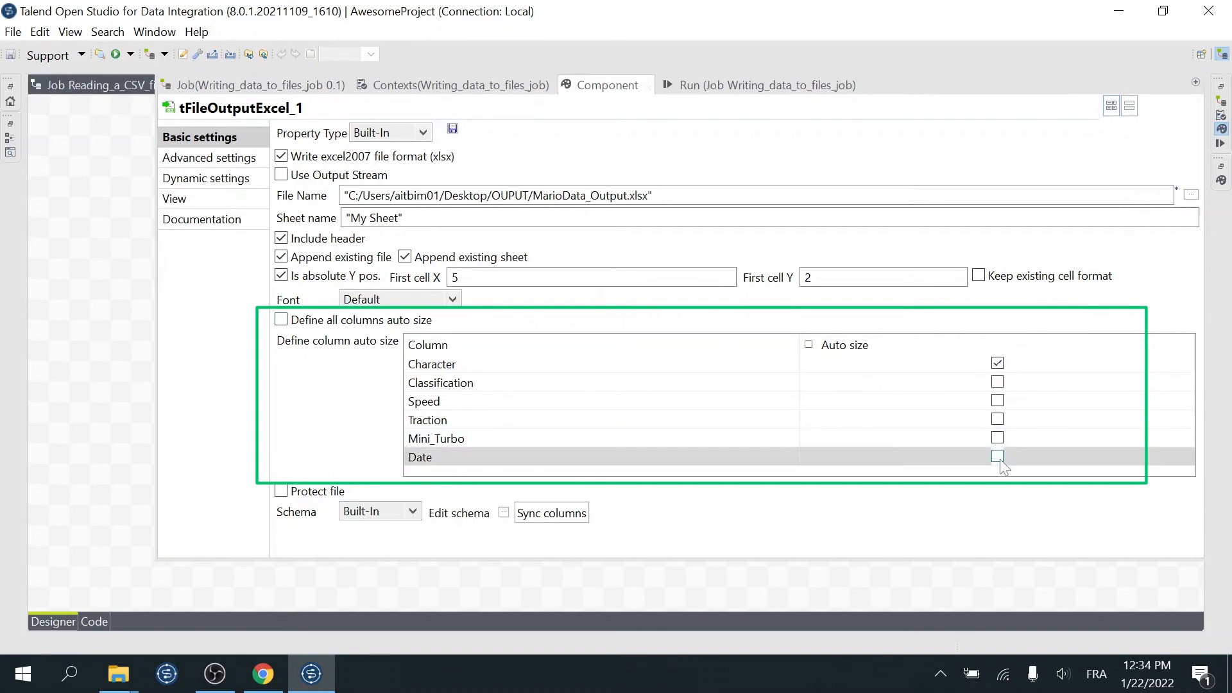
left_click(997, 457)
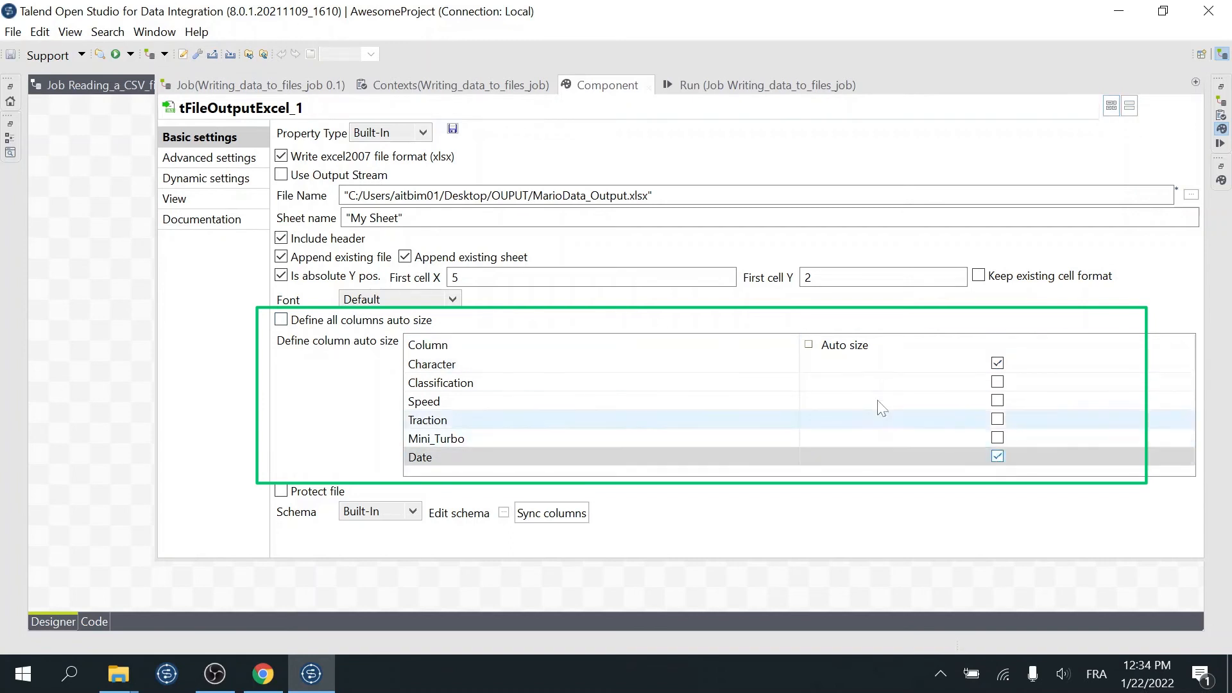
left_click(808, 344)
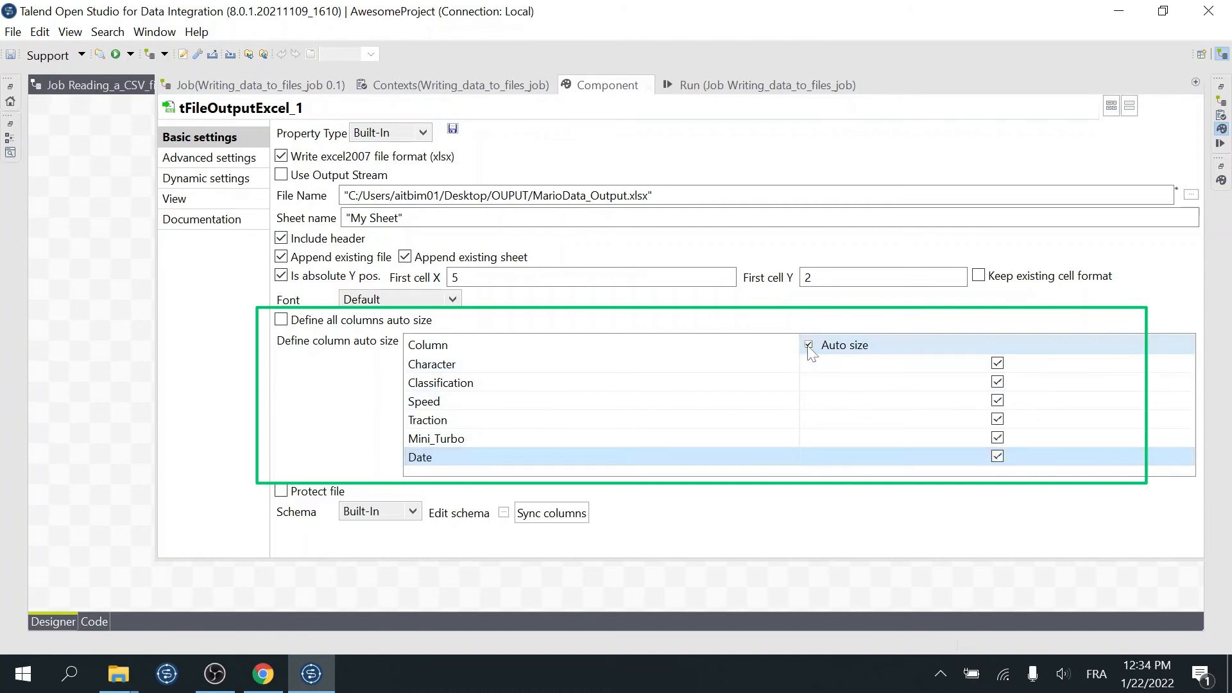
left_click(808, 345)
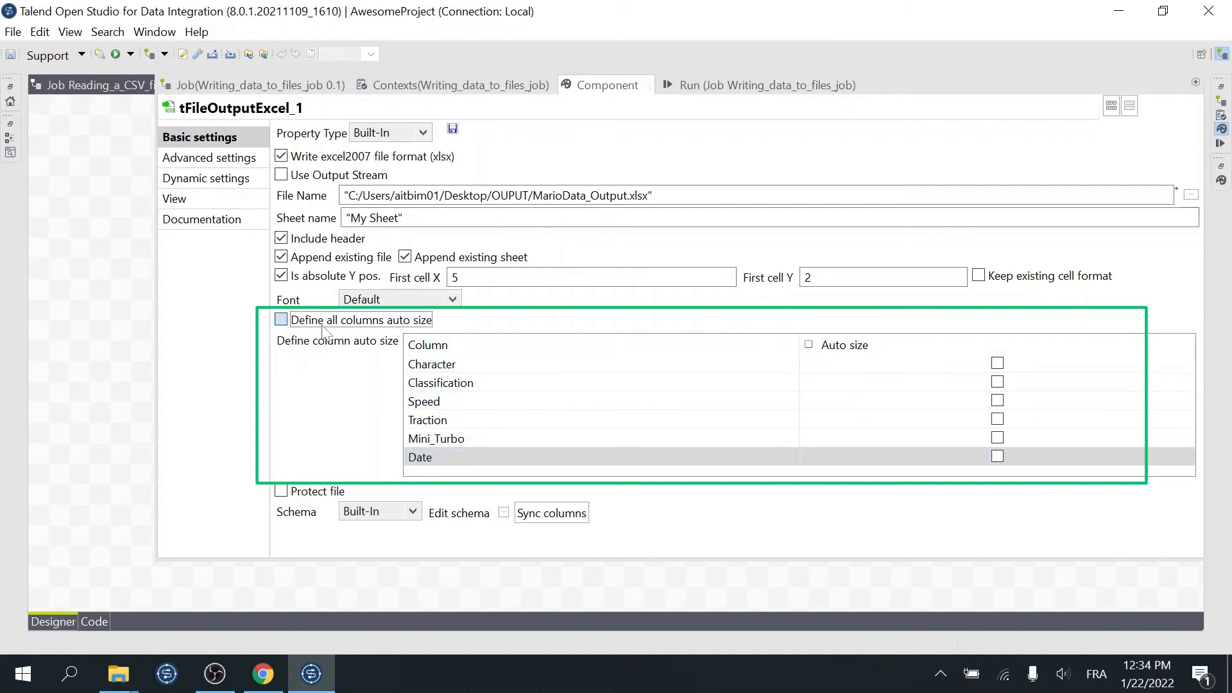
left_click(281, 320)
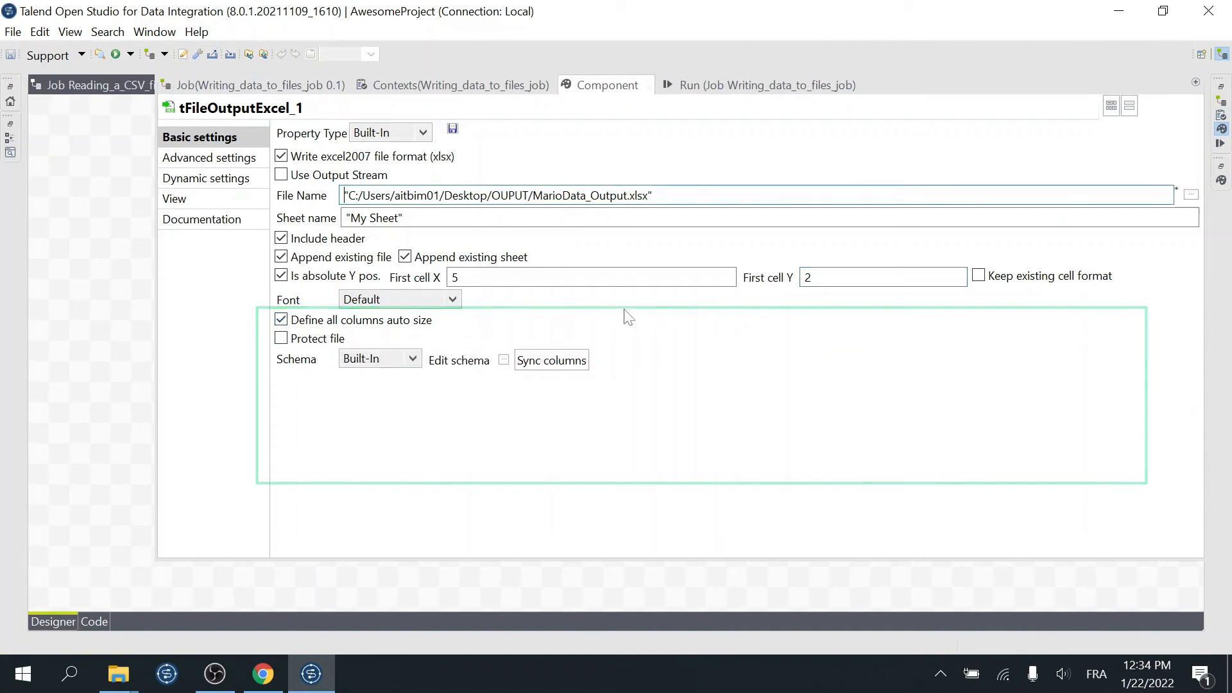
left_click(751, 85)
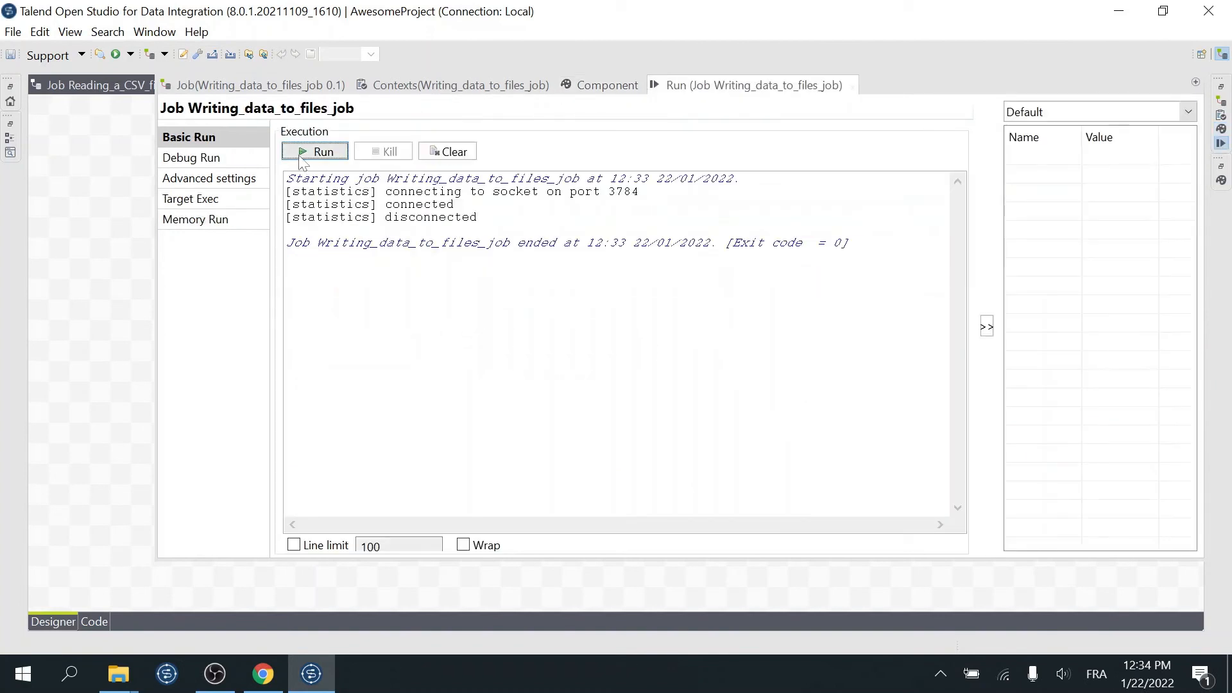
Step: Rerun the job and open the regenerated MarioData_Output.xlsx from the OUPUT folder in Excel
left_click(314, 151)
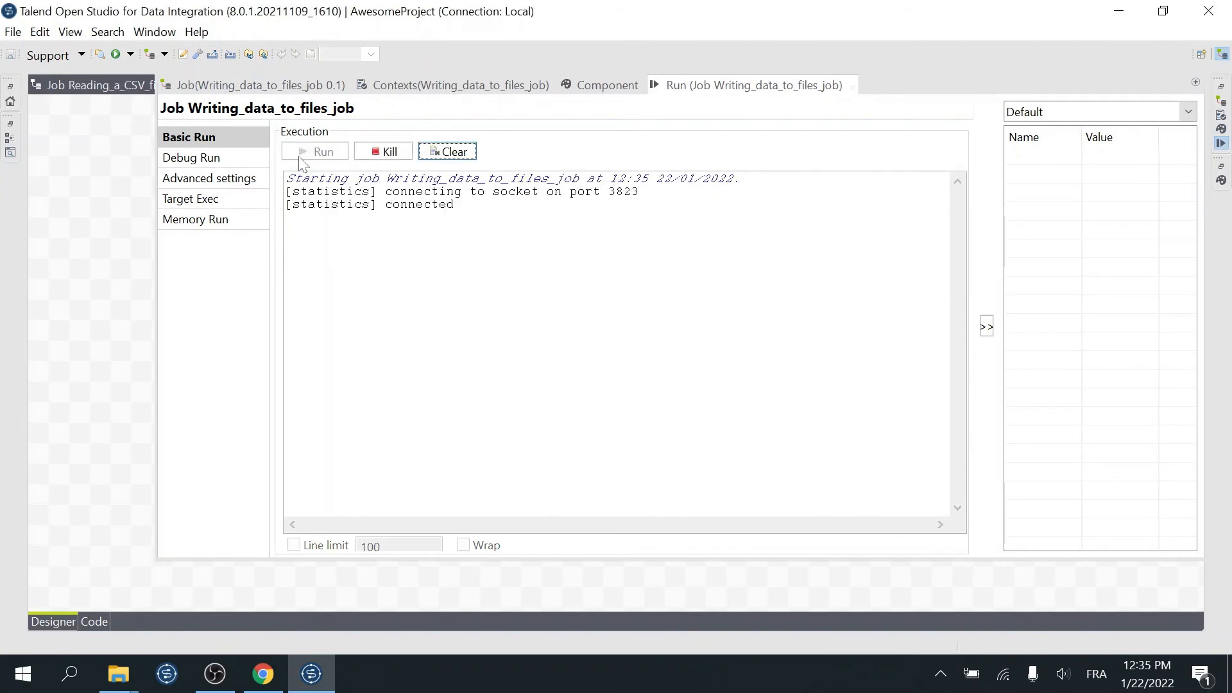
left_click(118, 674)
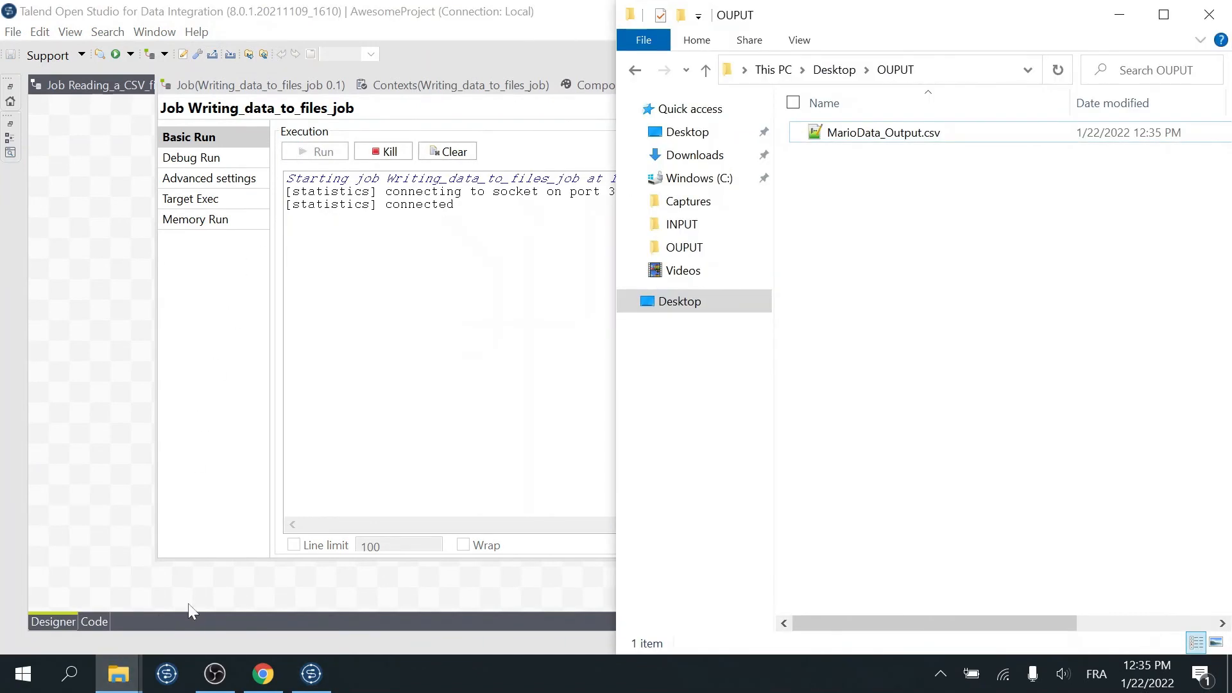
left_click(316, 151)
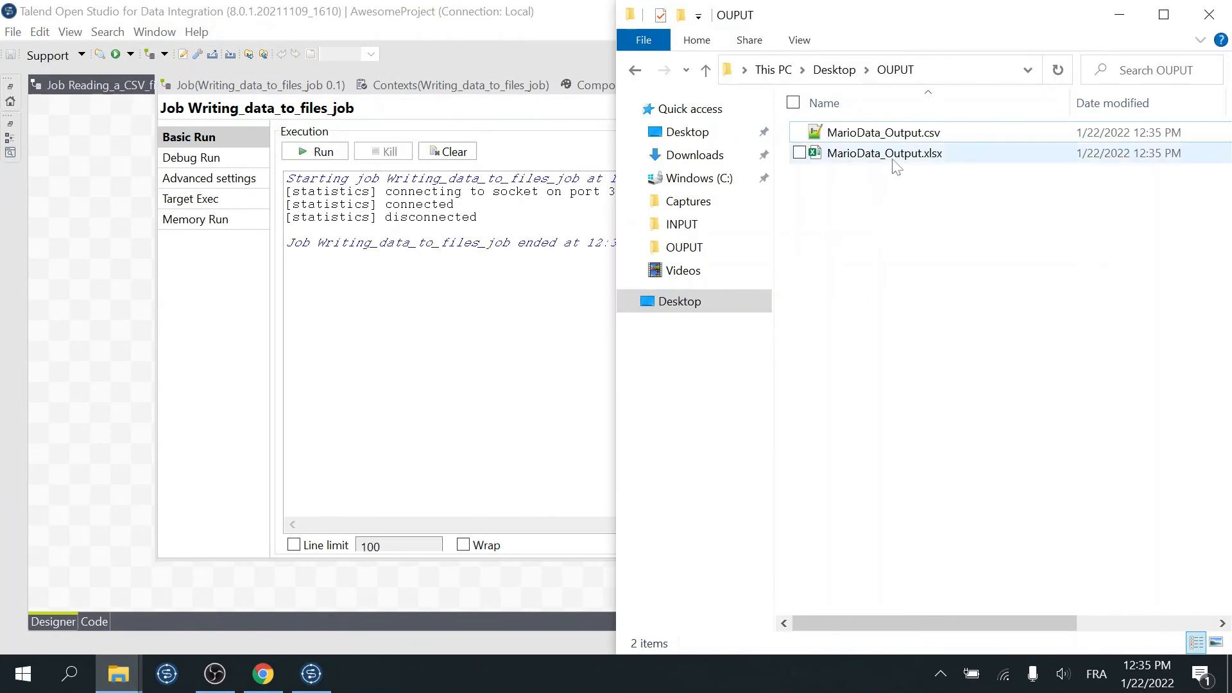
double_click(883, 153)
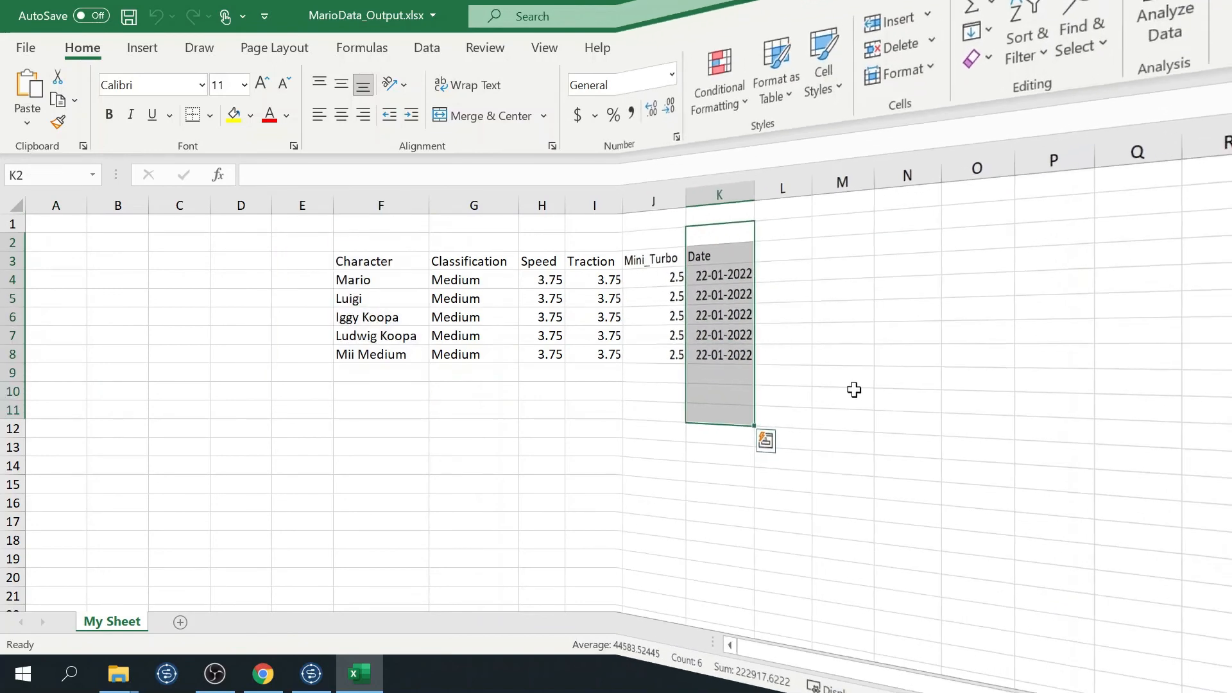
Step: Review the Font list on tFileOutputExcel_1 and keep it at Default
left_click(311, 674)
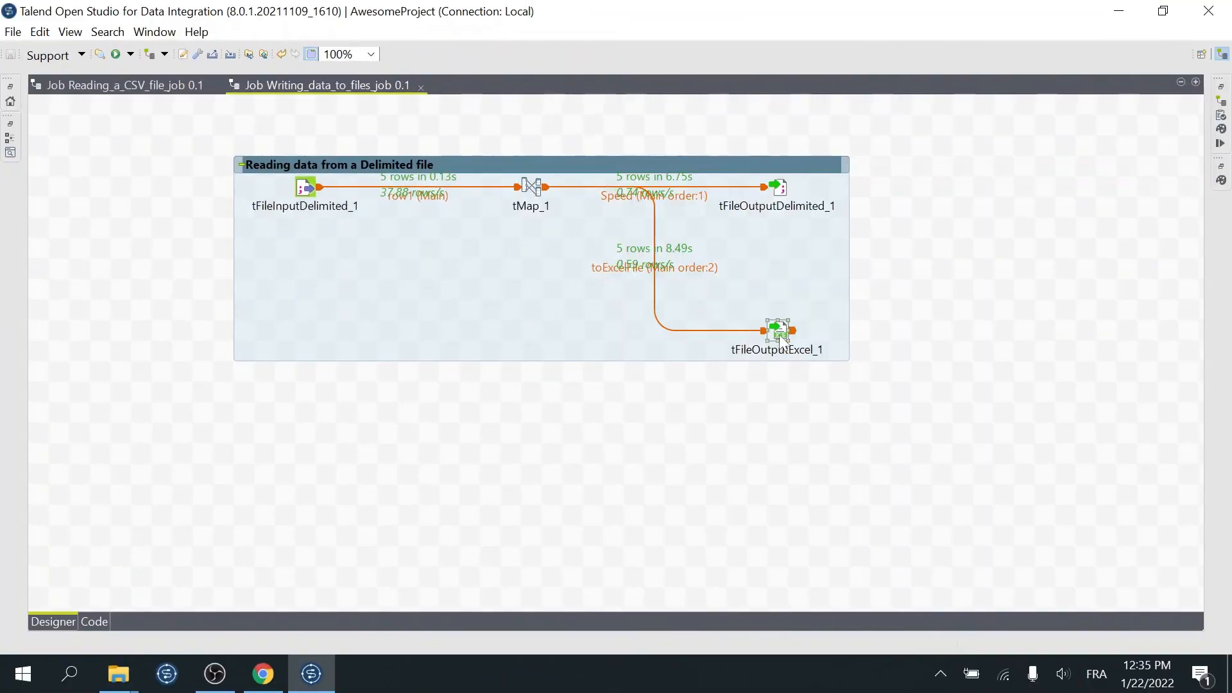
double_click(778, 328)
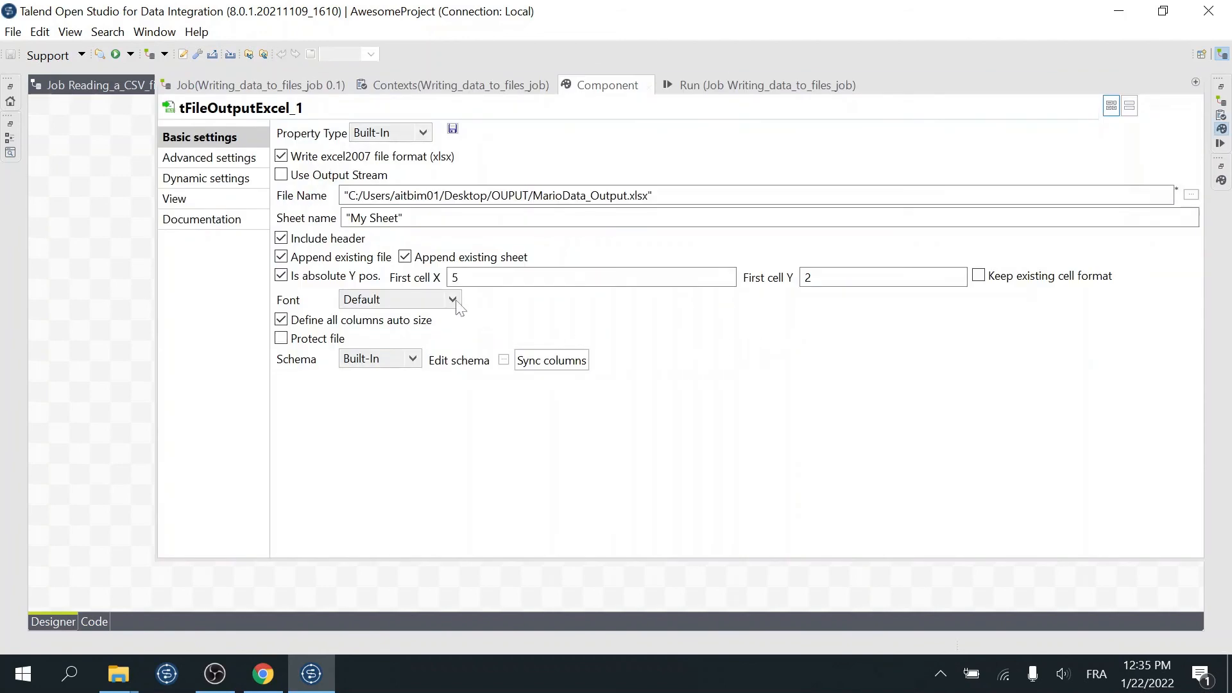
left_click(452, 299)
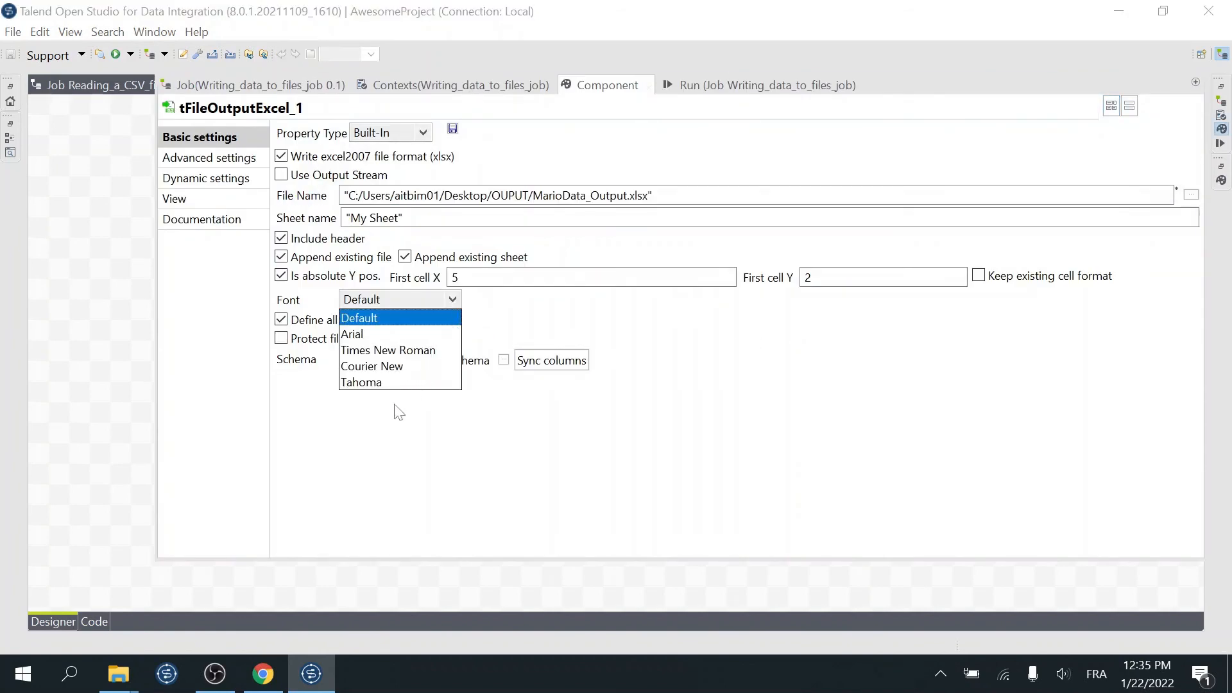
left_click(358, 317)
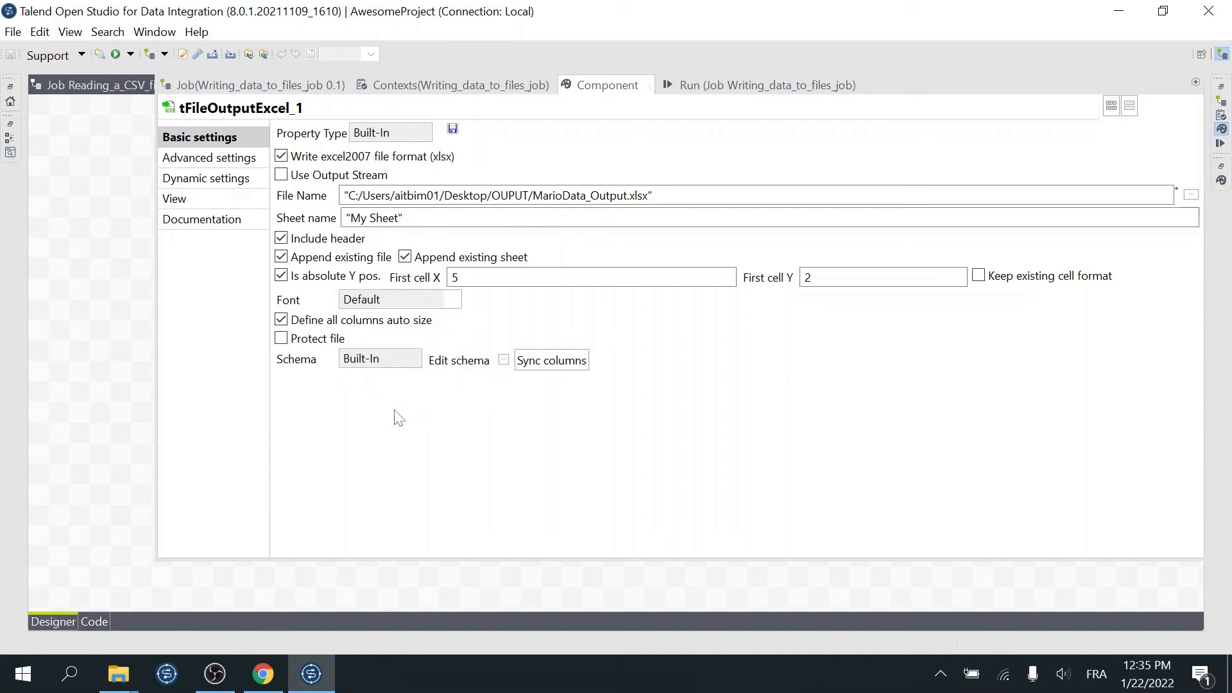
mouse_move(118, 674)
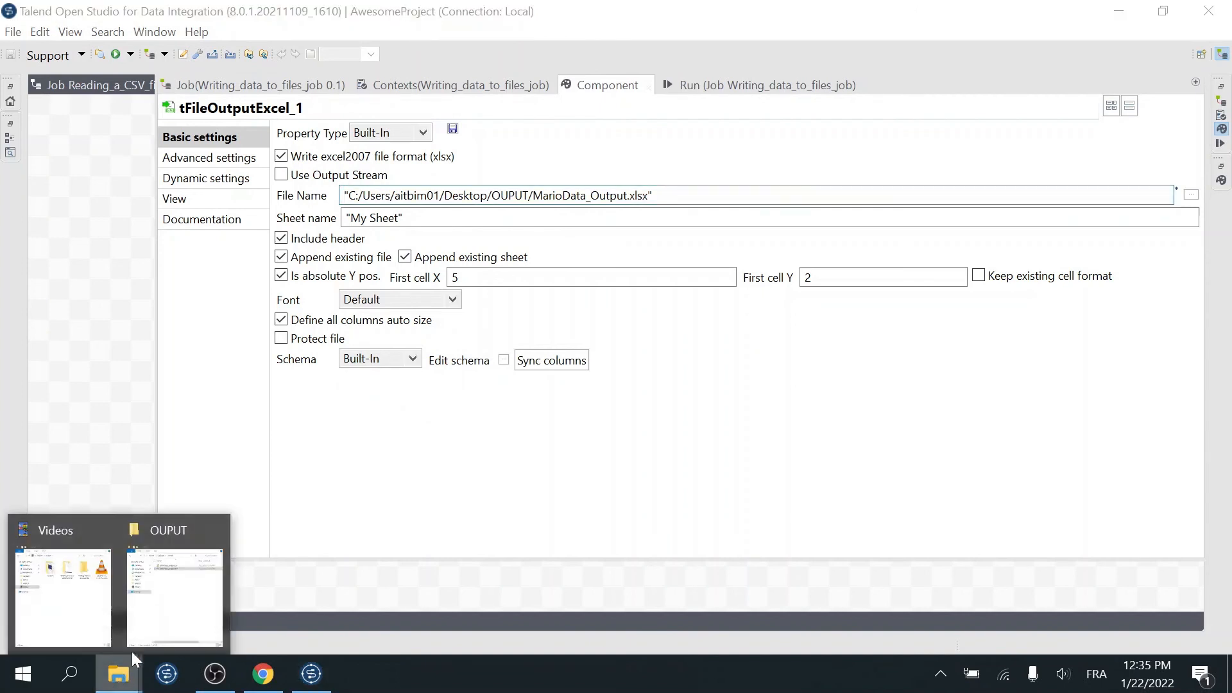
Step: Turn on 'Protect file' and enter a password for MarioData_Output.xlsx
left_click(174, 597)
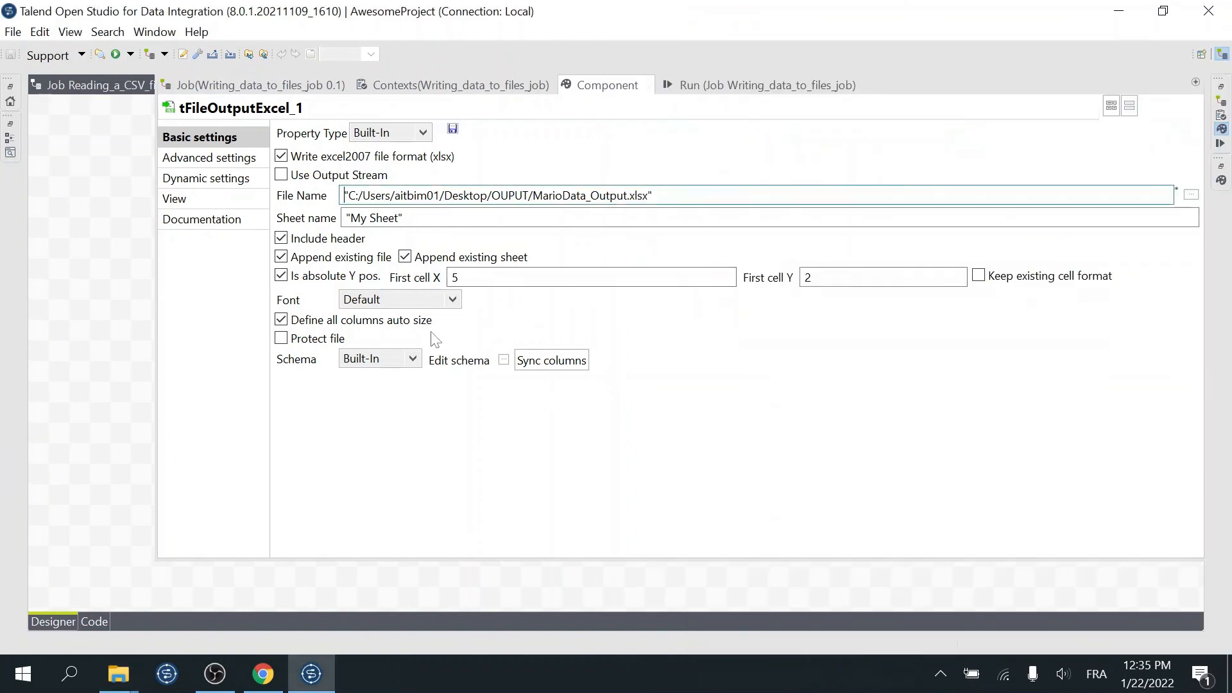
left_click(281, 338)
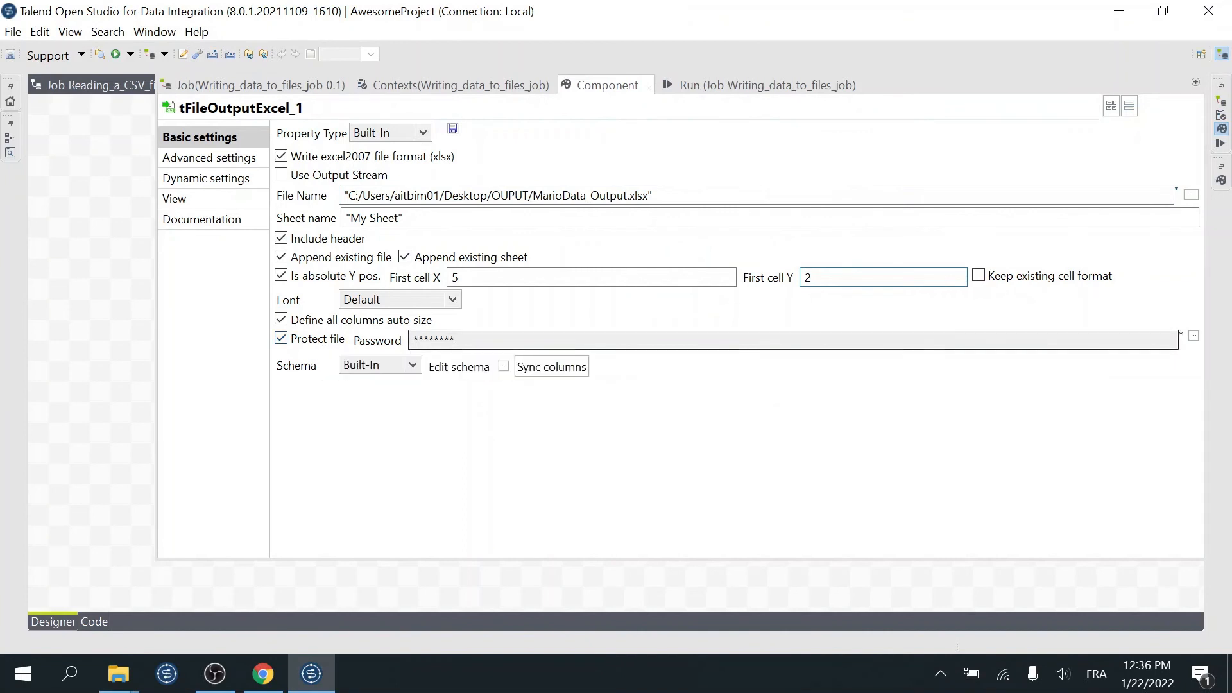
left_click(1192, 335)
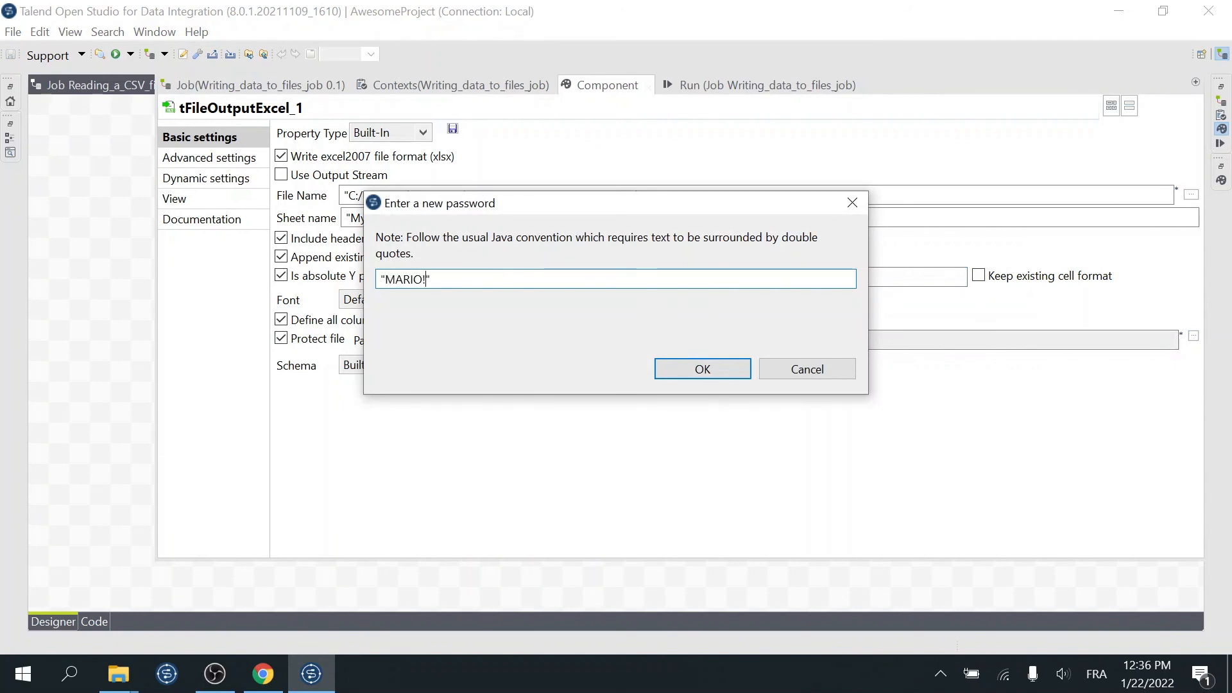
left_click(702, 368)
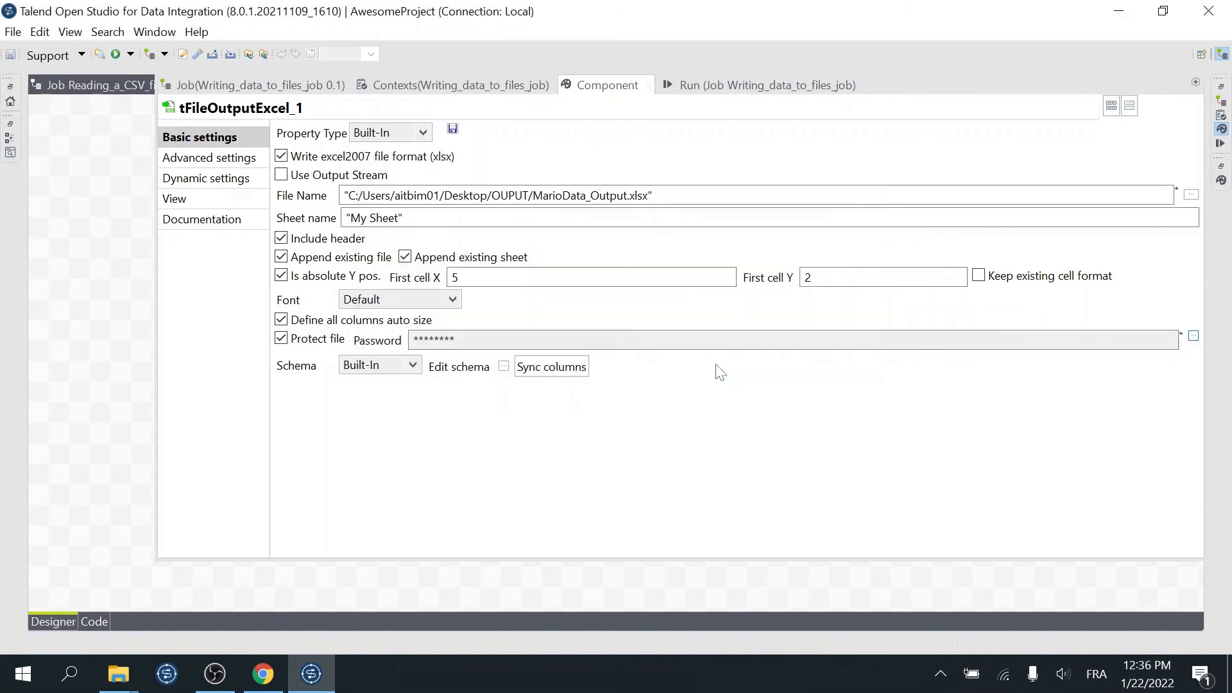
Step: Rerun the job with file protection enabled and open the OUPUT folder to see the new files
left_click(752, 84)
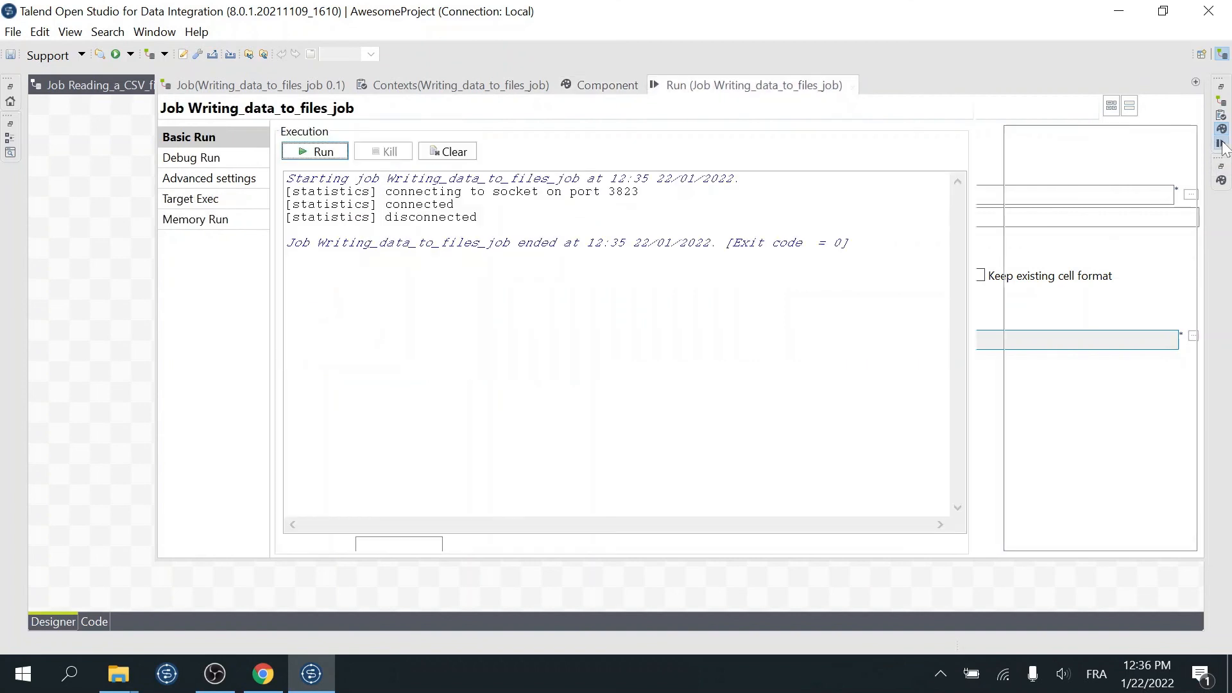
left_click(315, 152)
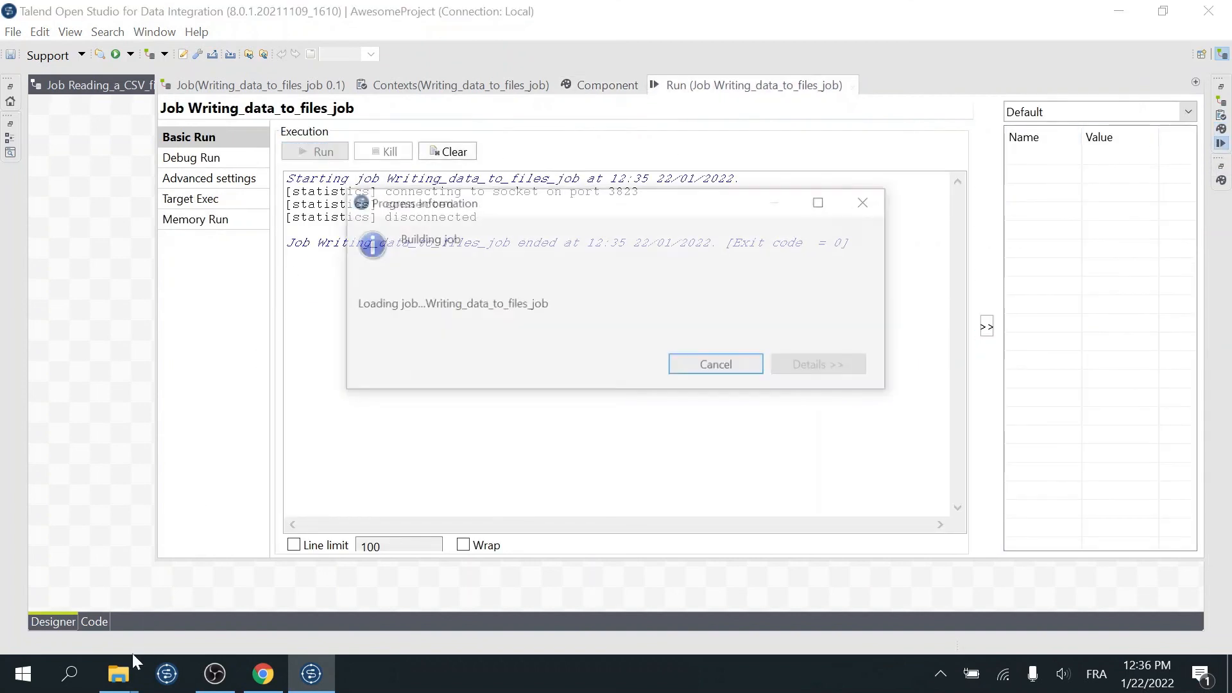
left_click(118, 674)
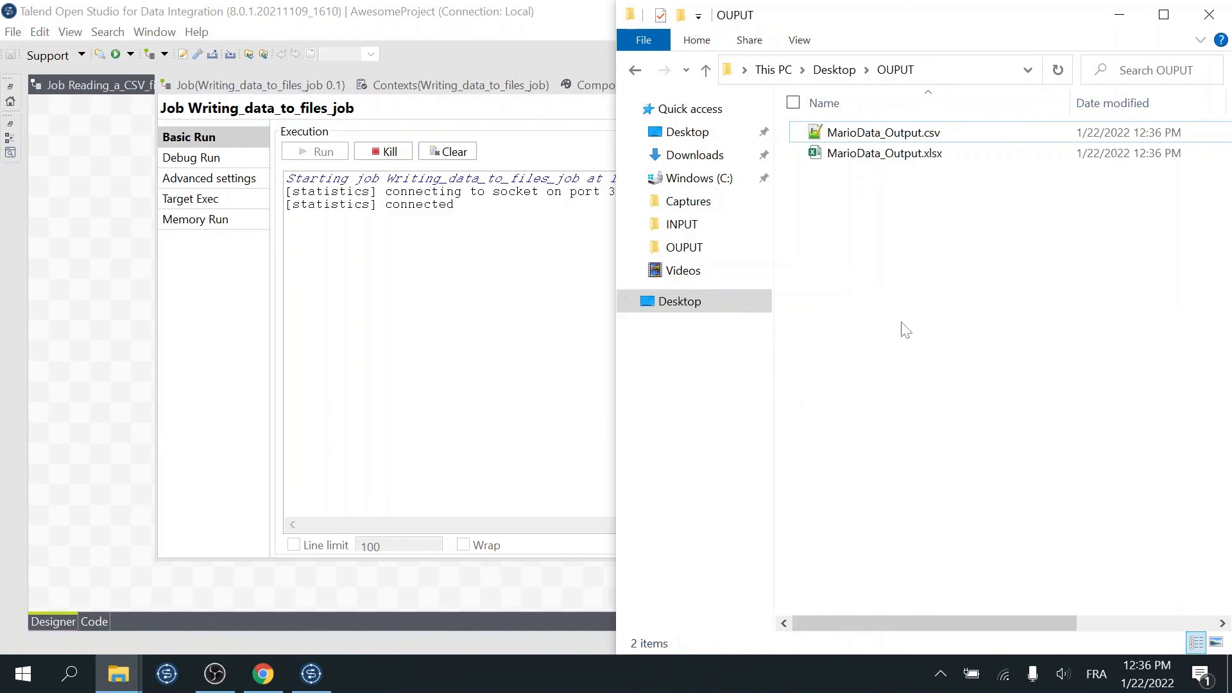
mouse_move(885, 153)
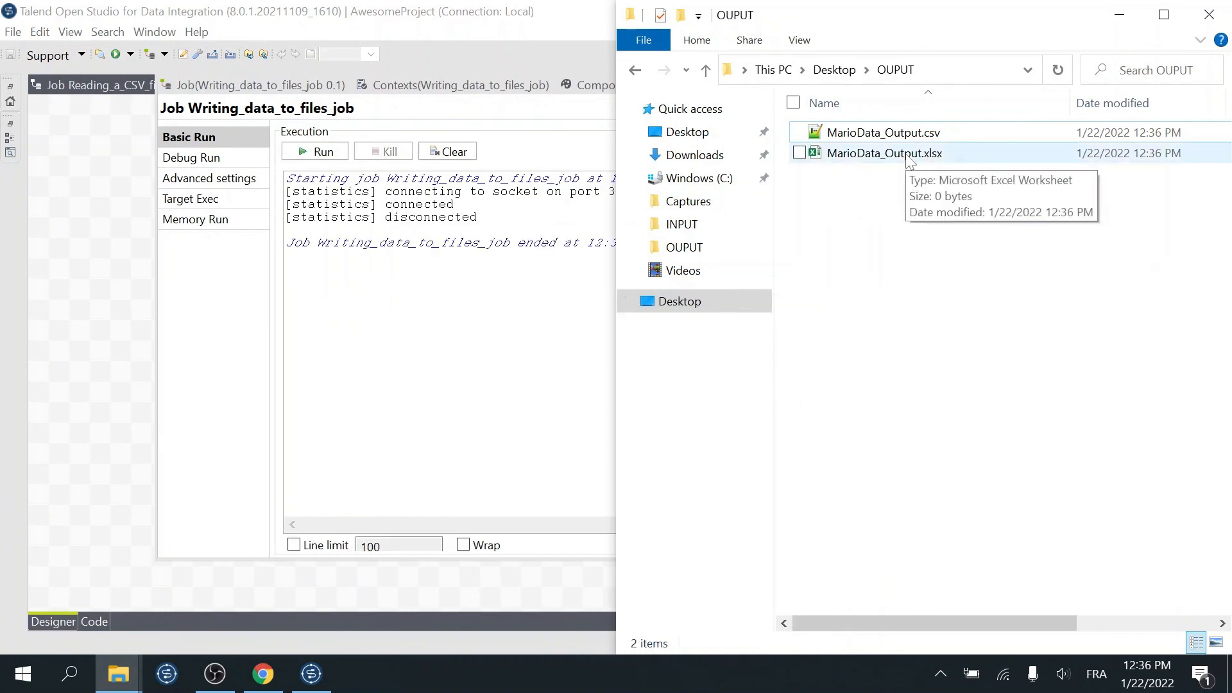
Step: Open the protected MarioData_Output.xlsx and submit the password at Excel's prompt
double_click(885, 152)
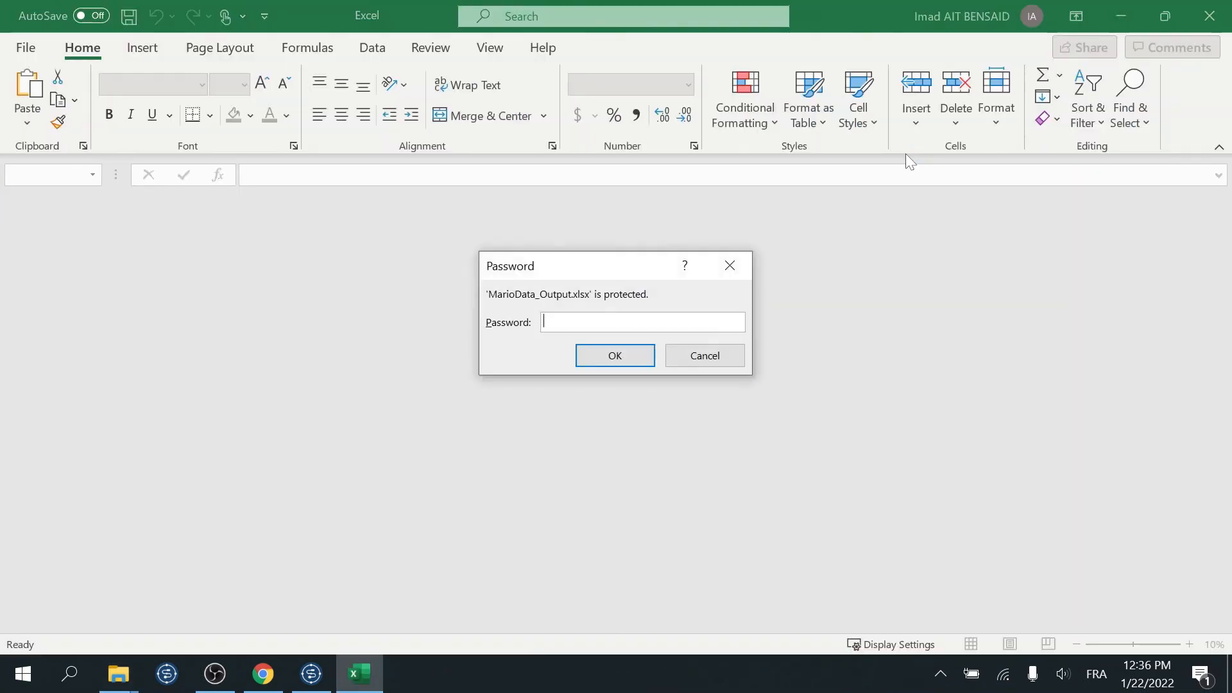
mouse_move(651, 295)
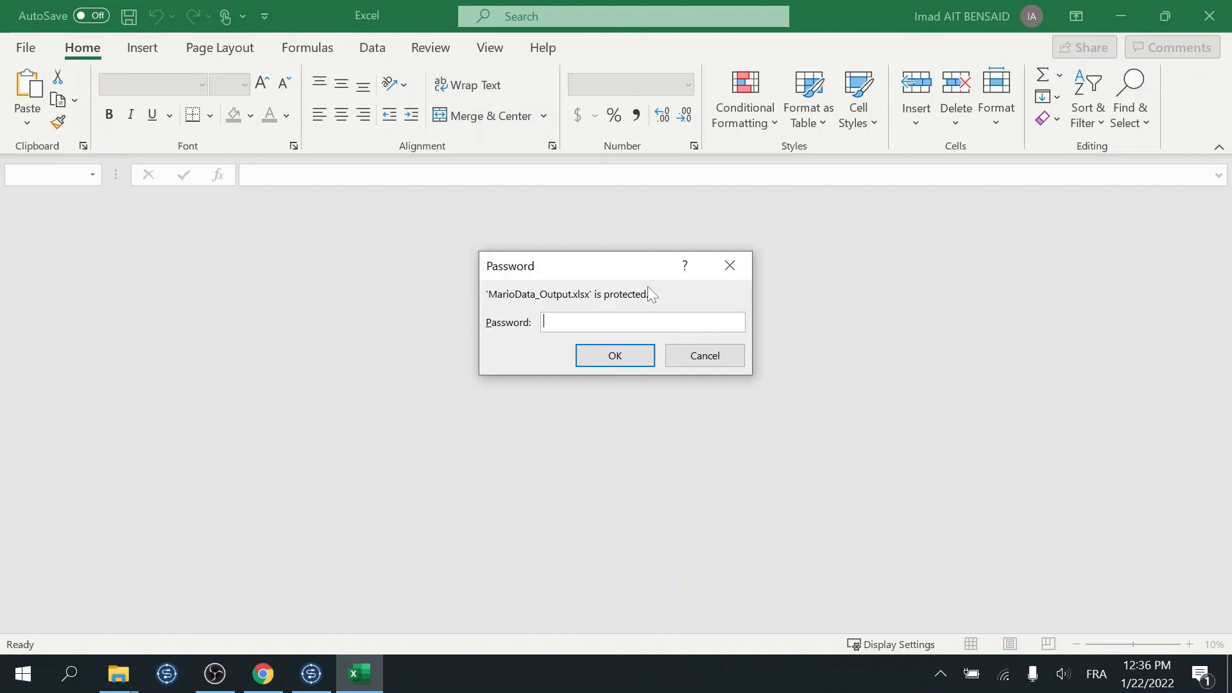
left_click(615, 355)
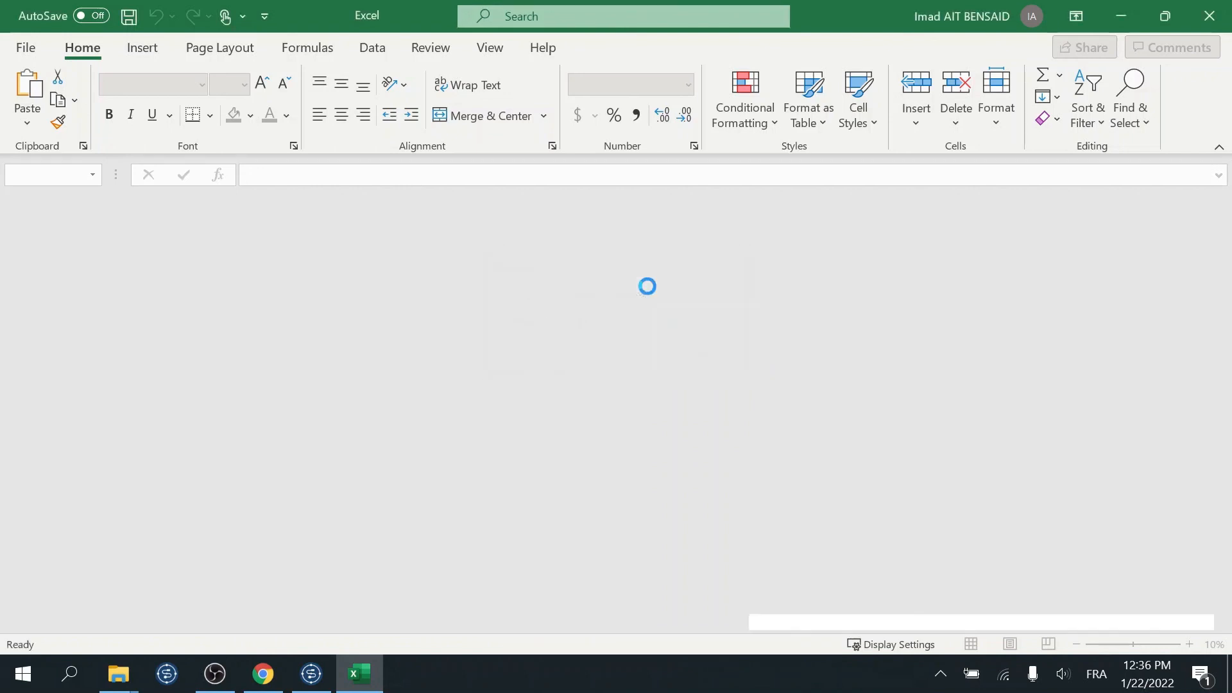